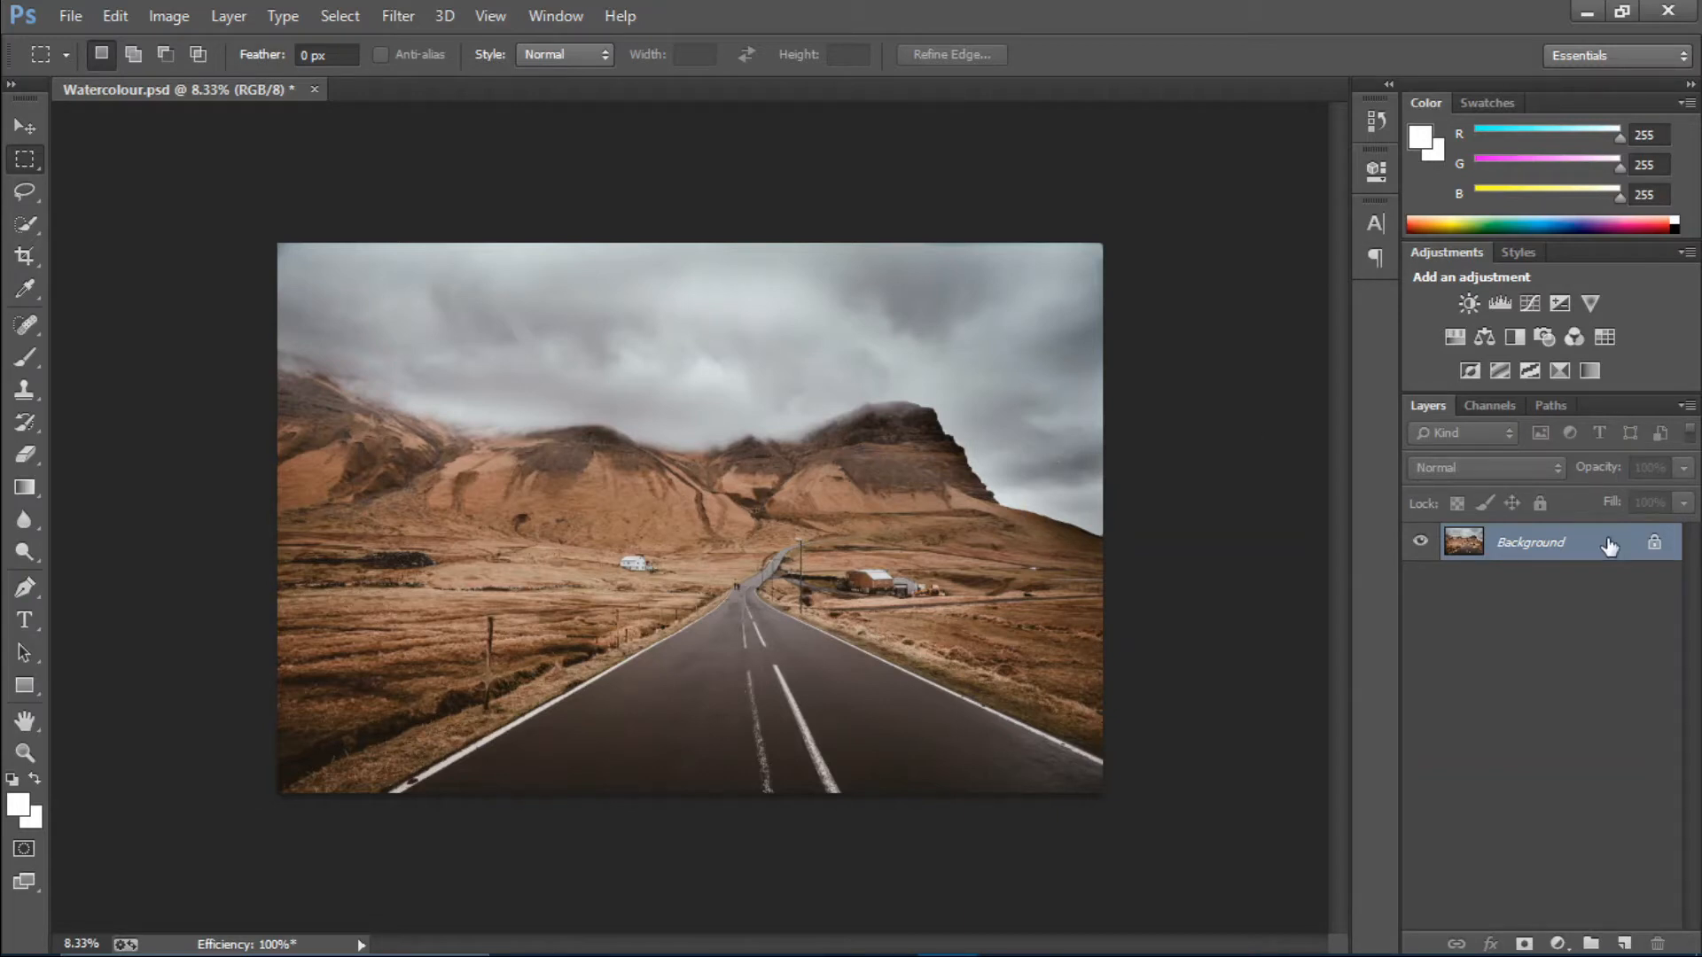
# Step: Duplicate the road-and-mountains photo layer as Layer 1 above the Background (Ctrl+J)
pyautogui.press('ctrl+j')
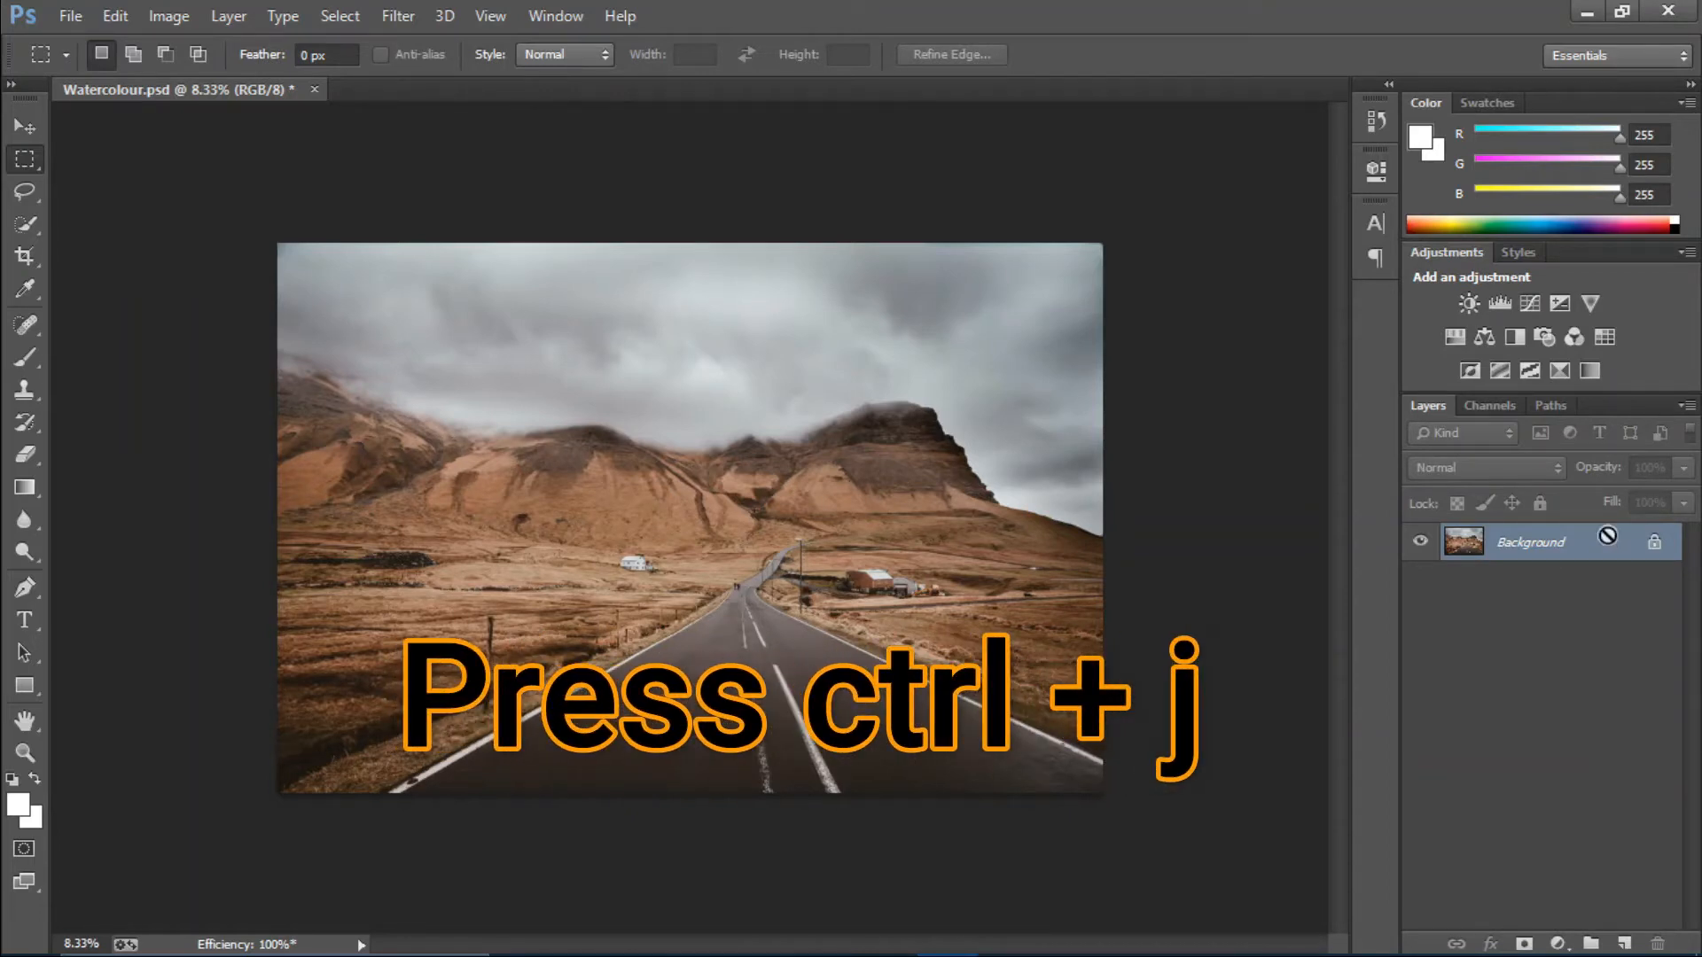
pyautogui.press('ctrl+j')
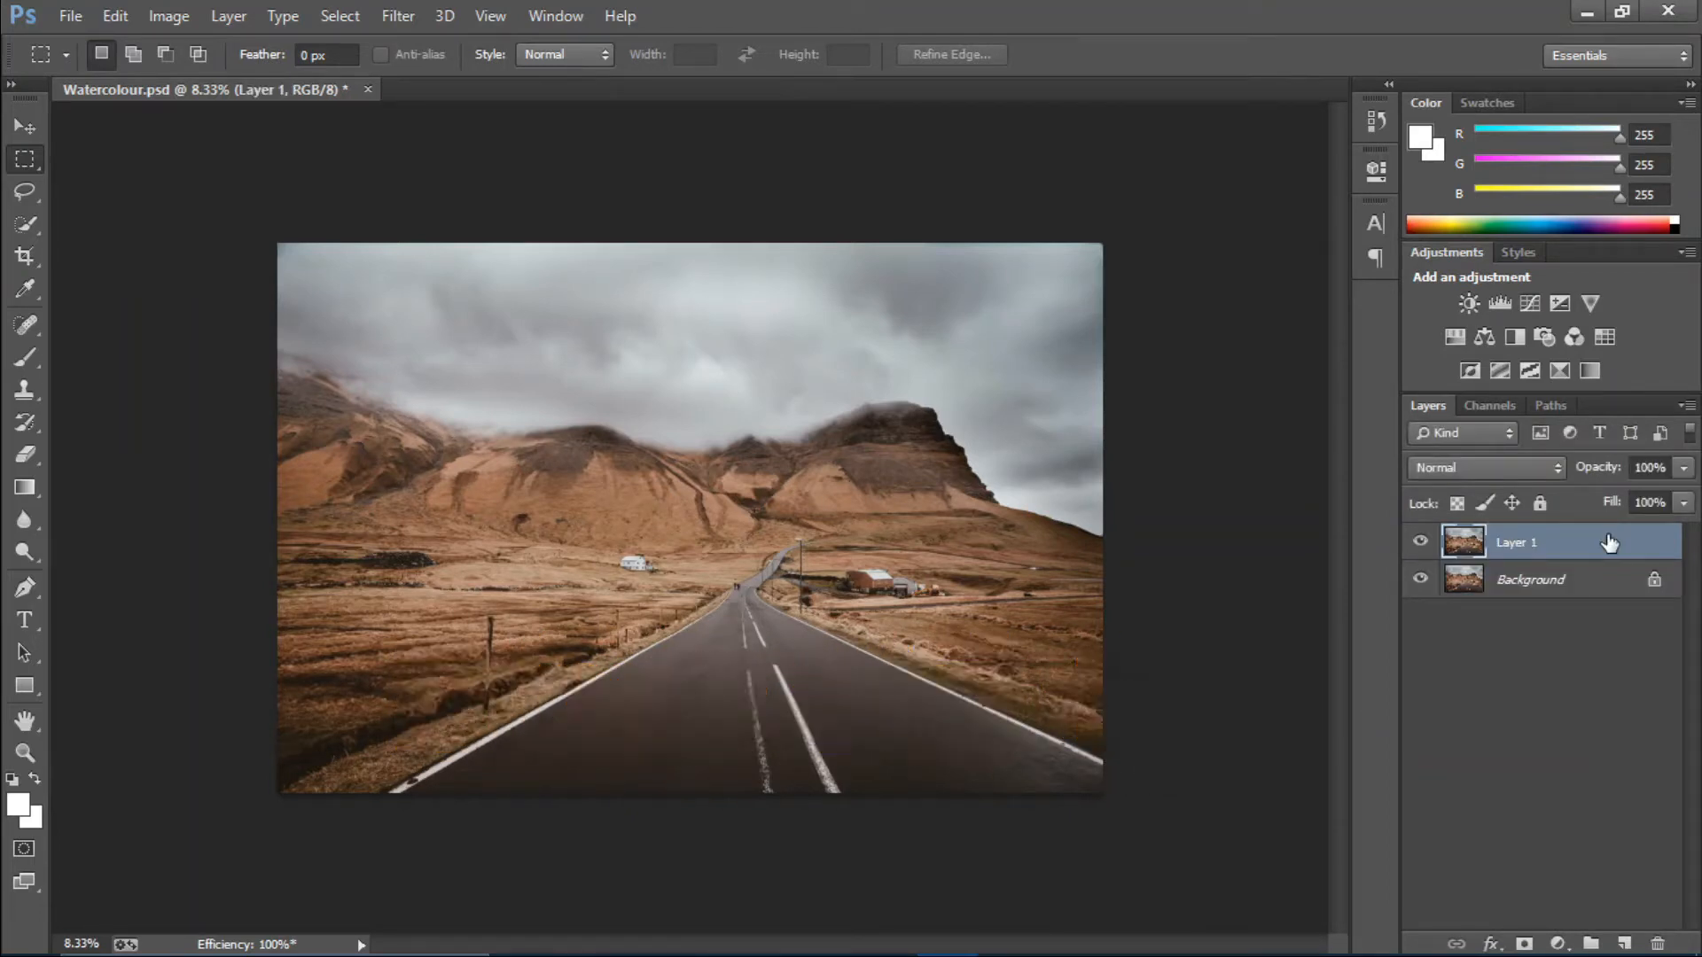
pyautogui.click(397, 16)
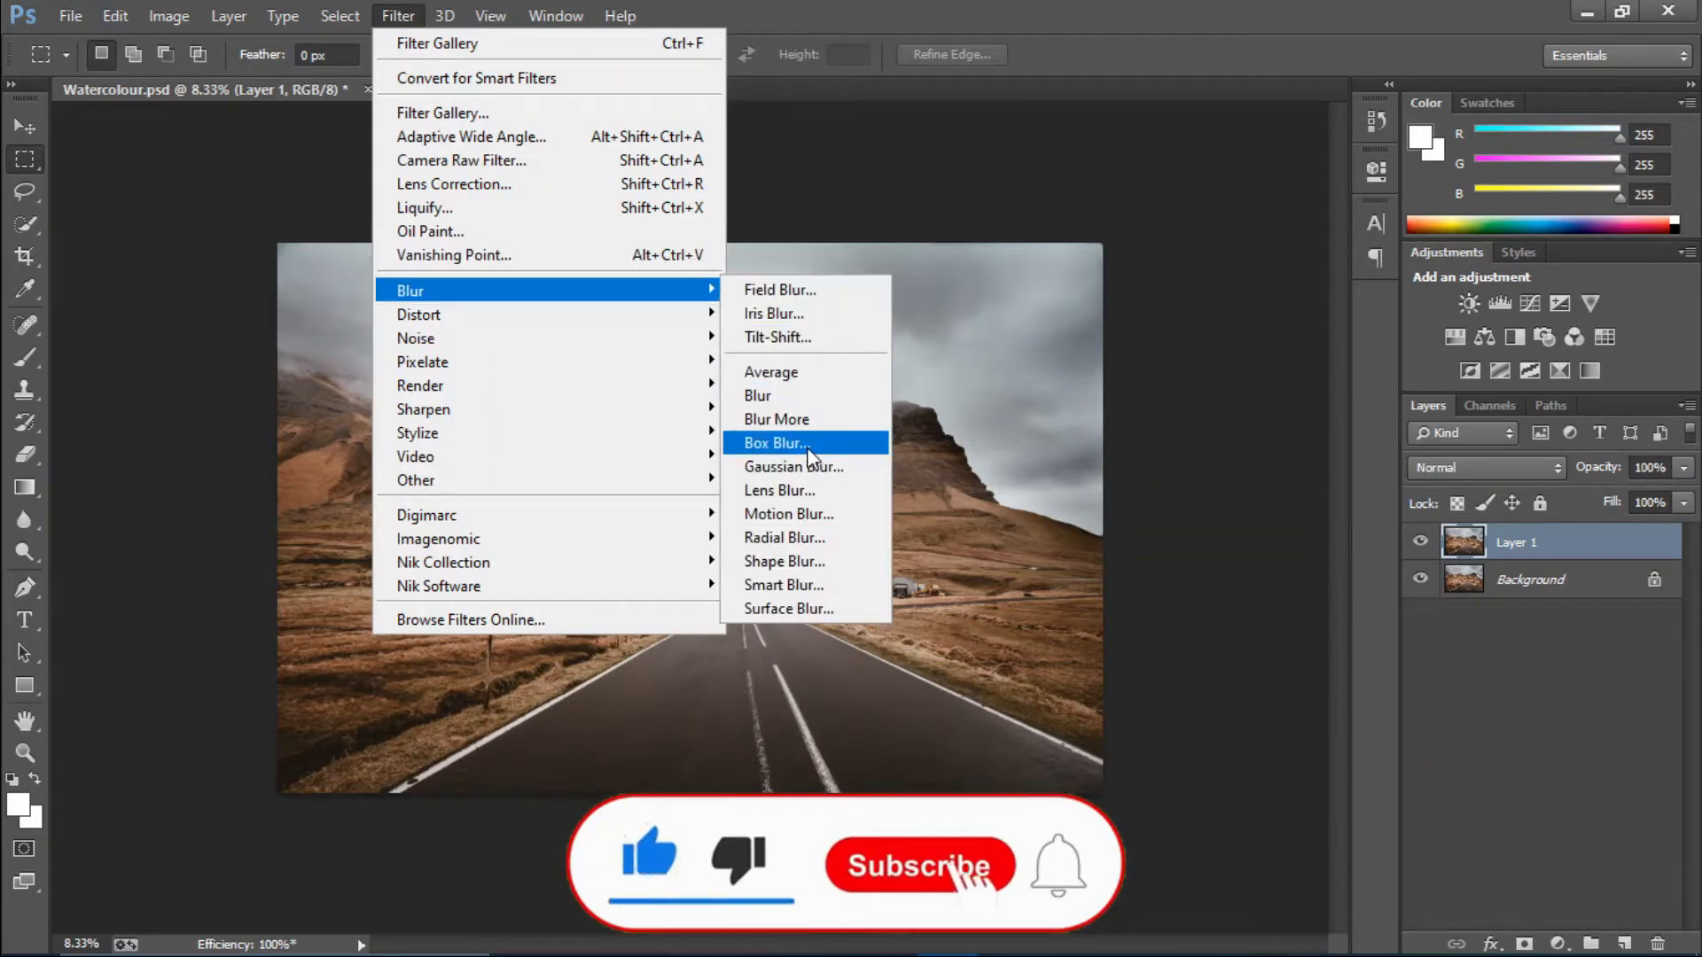
# Step: Apply a Box Blur with a 35-pixel radius to Layer 1
pyautogui.click(776, 443)
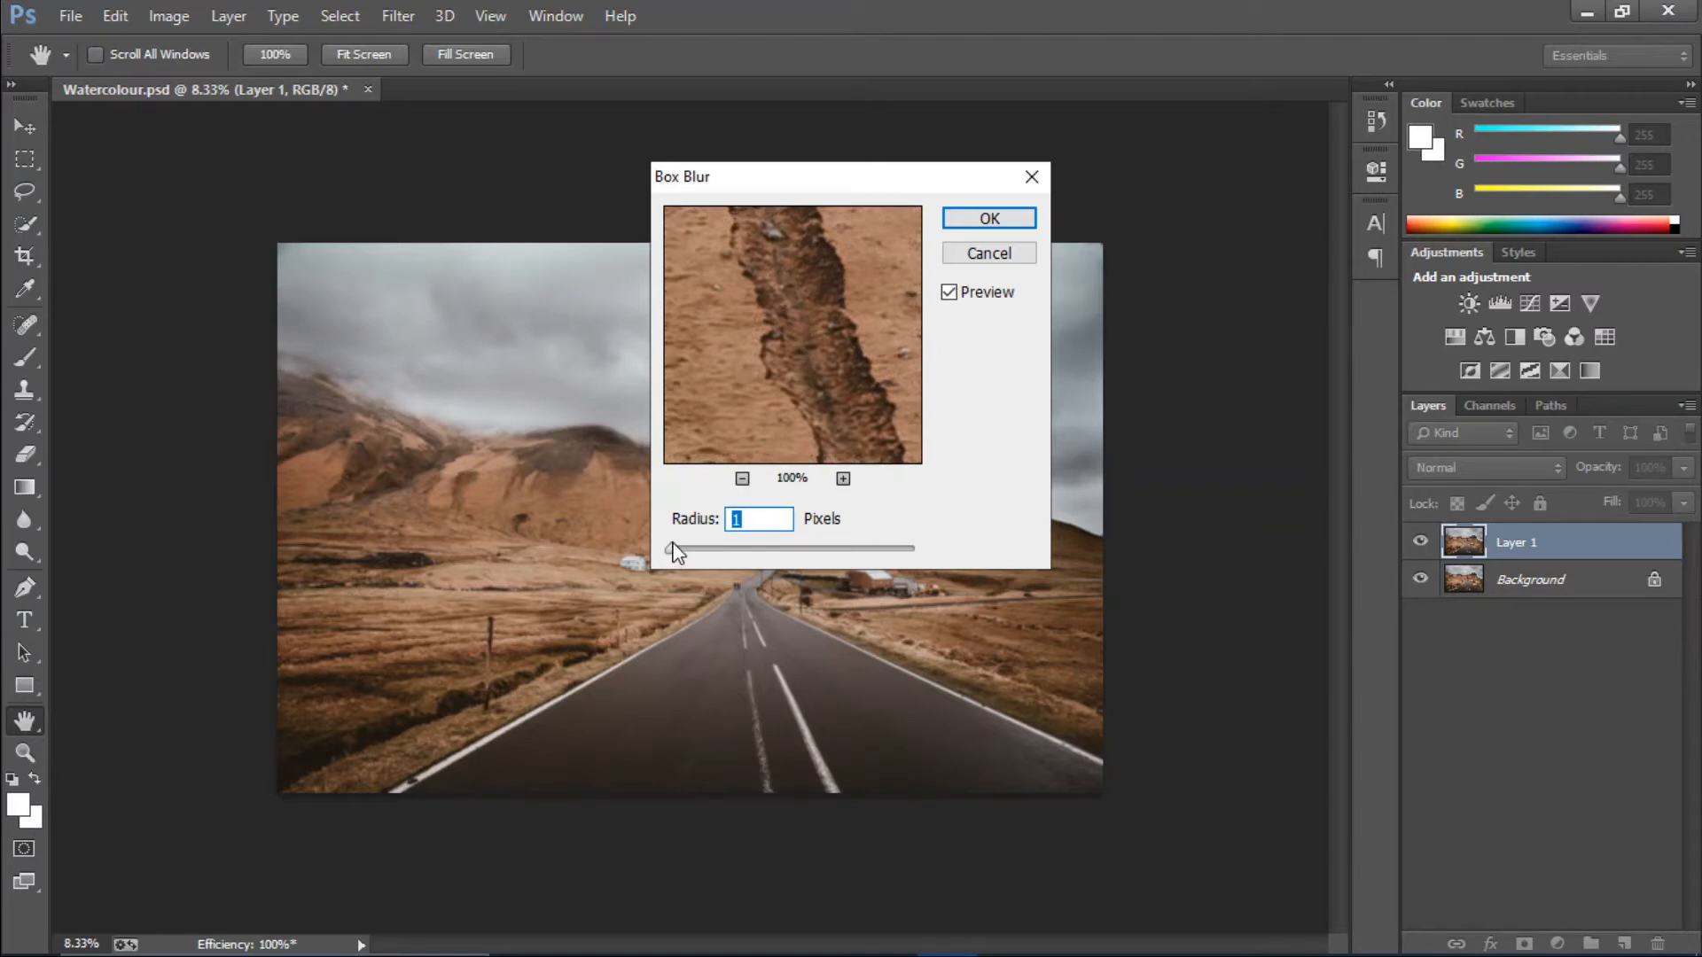
pyautogui.moveTo(674, 551); pyautogui.dragTo(703, 552)
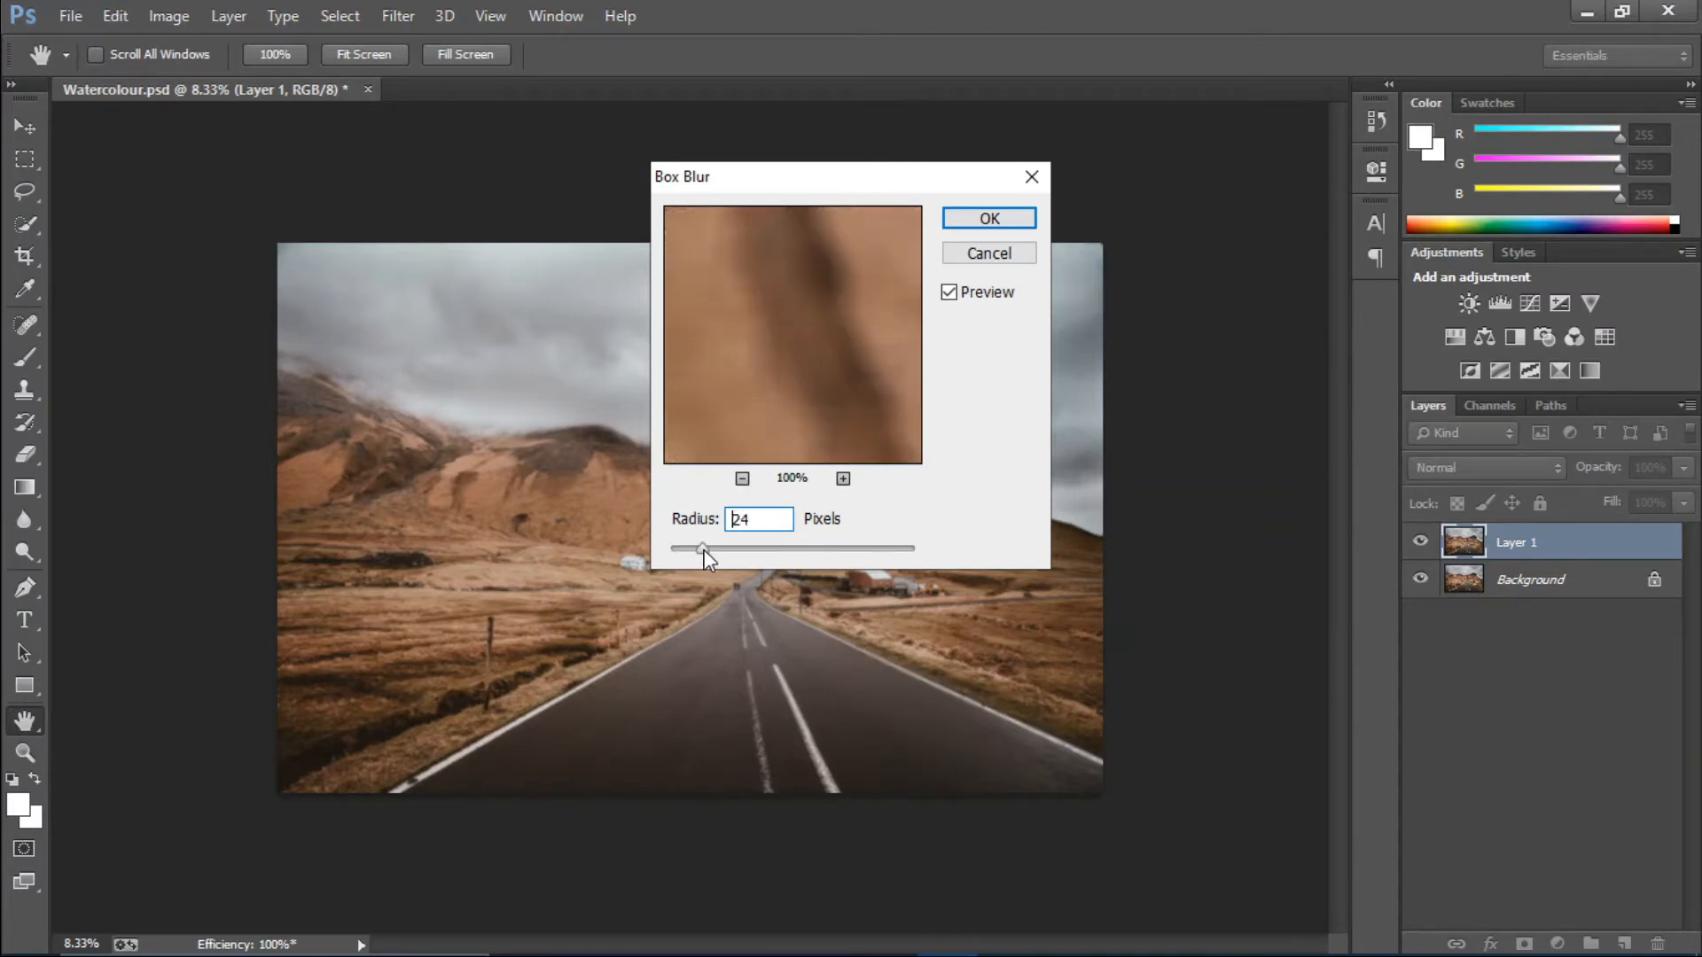
pyautogui.moveTo(704, 547); pyautogui.dragTo(716, 548)
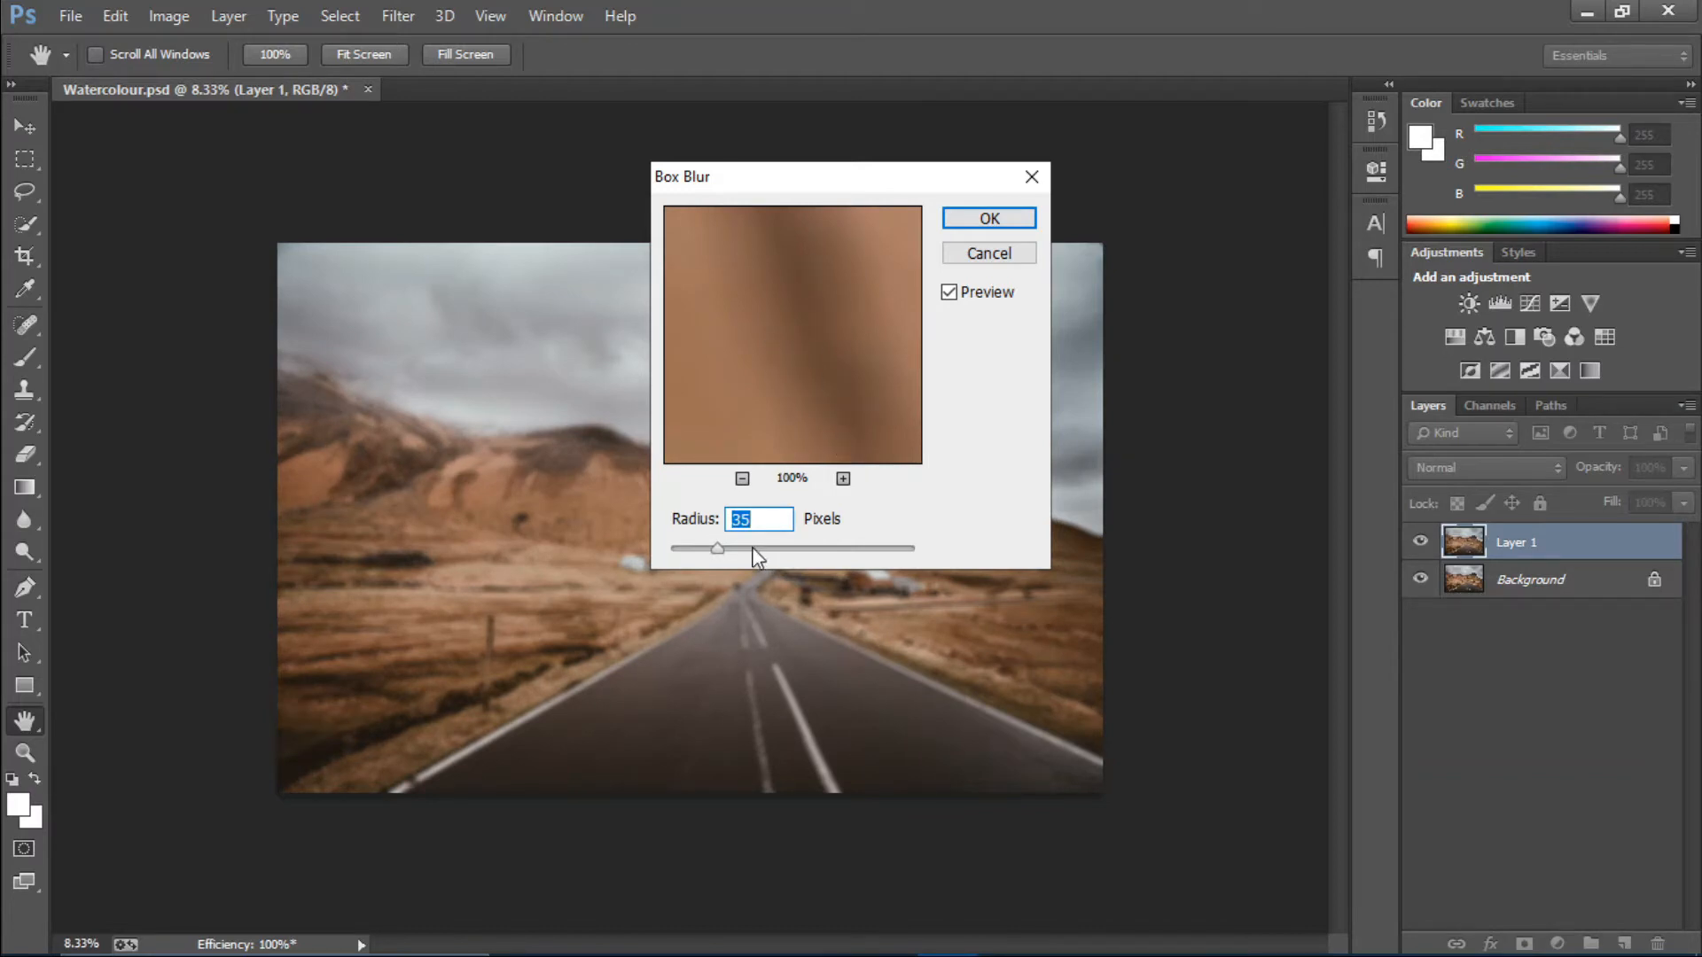
pyautogui.moveTo(801, 496)
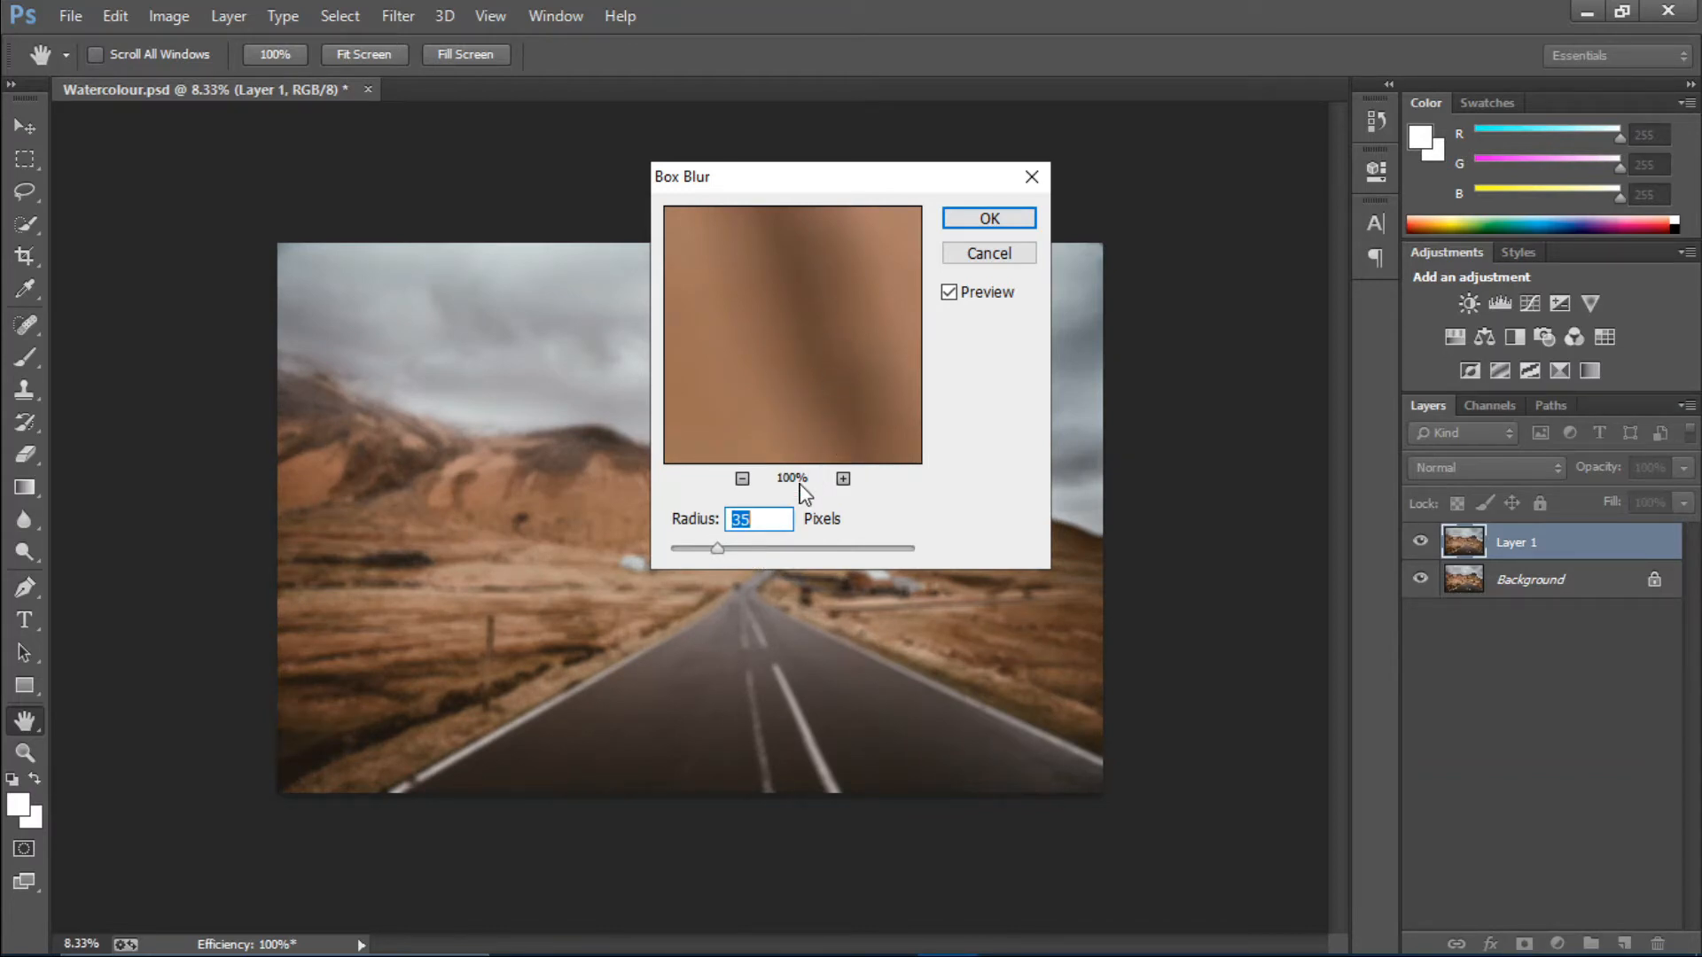
pyautogui.moveTo(726, 556)
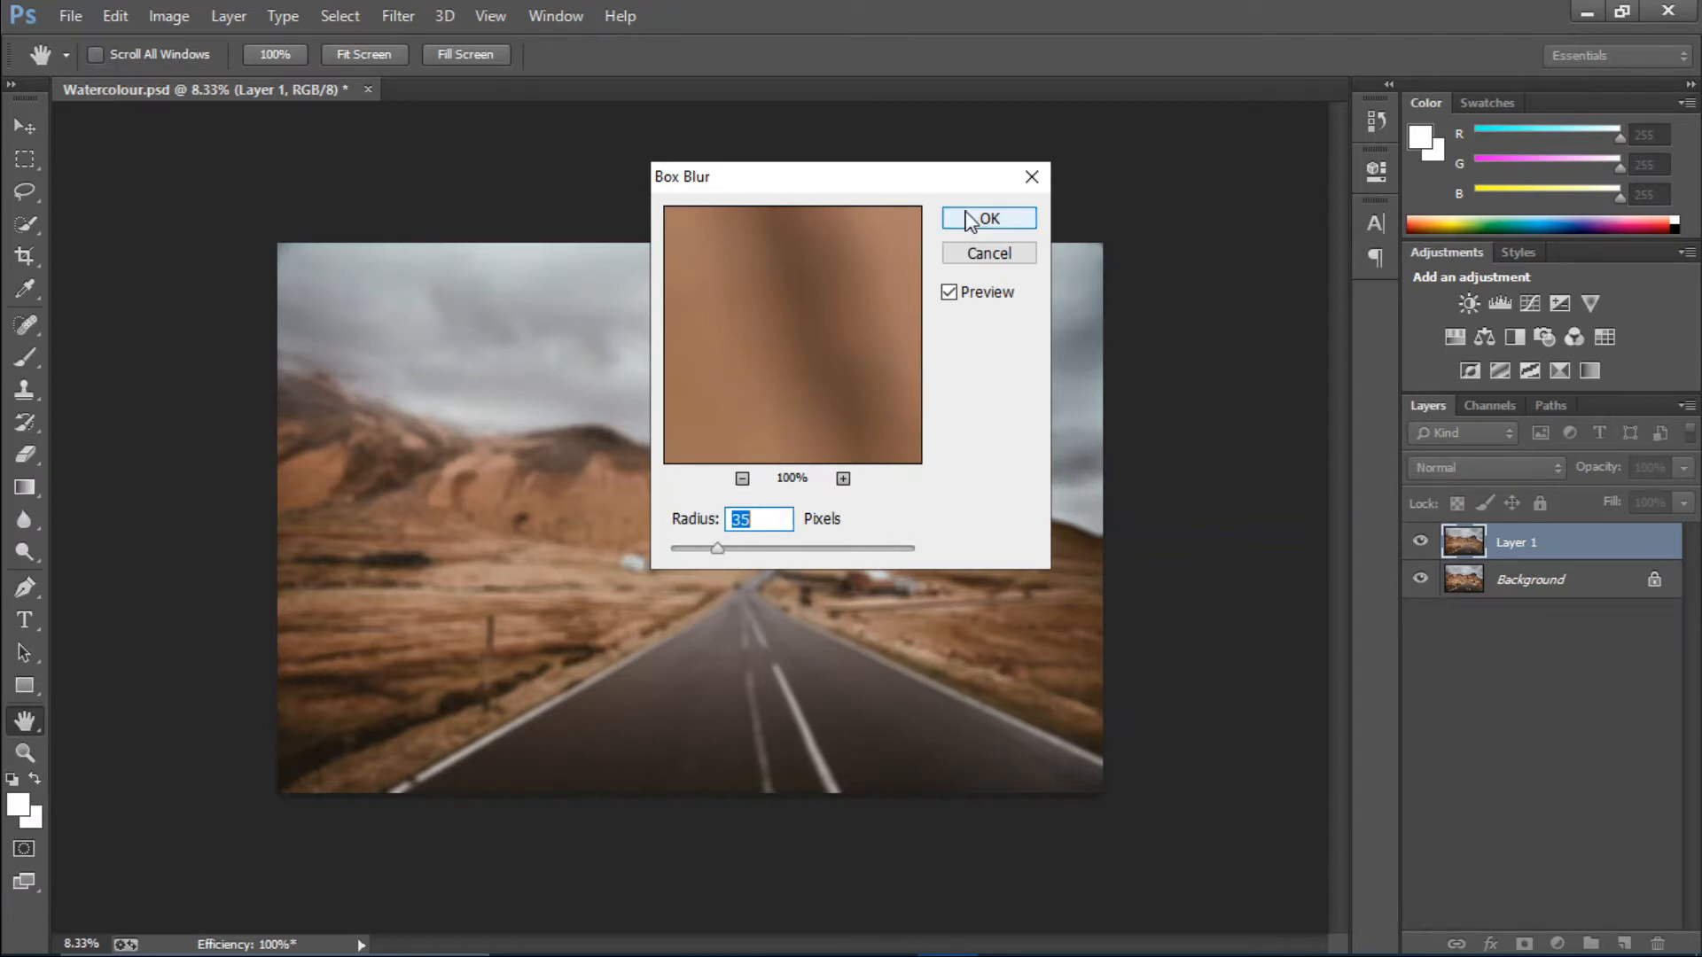
pyautogui.click(989, 218)
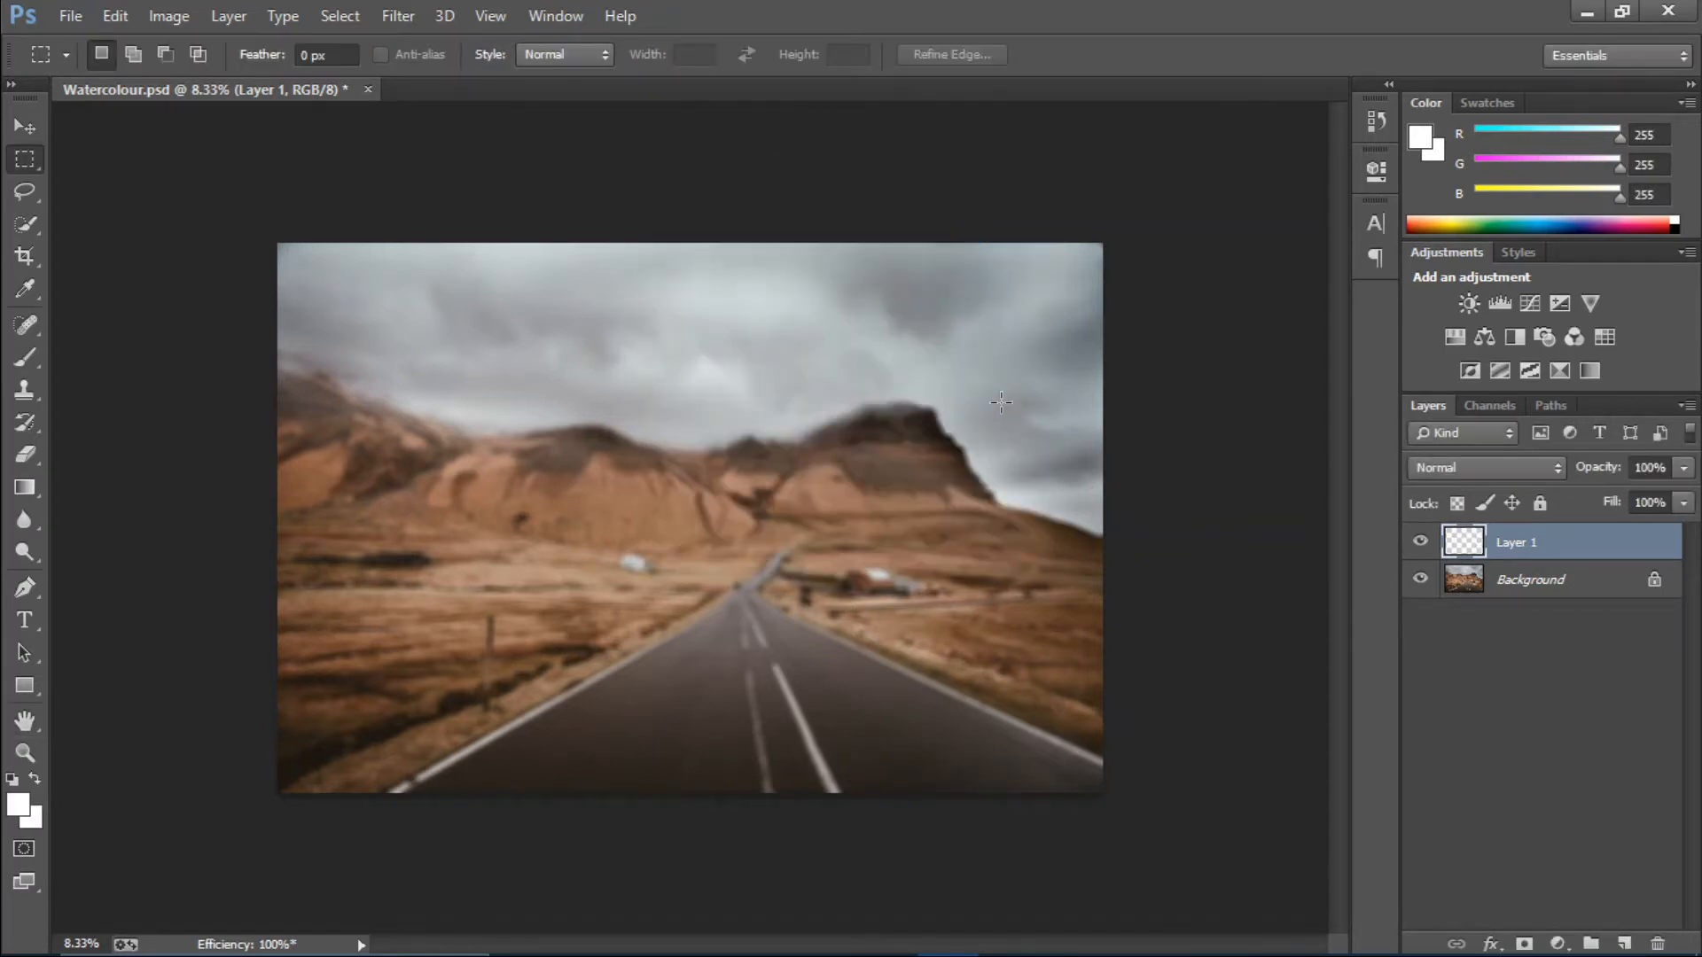
# Step: Set Layer 1 to Pin Light blending and add a clipped Curves adjustment above it
pyautogui.click(1486, 468)
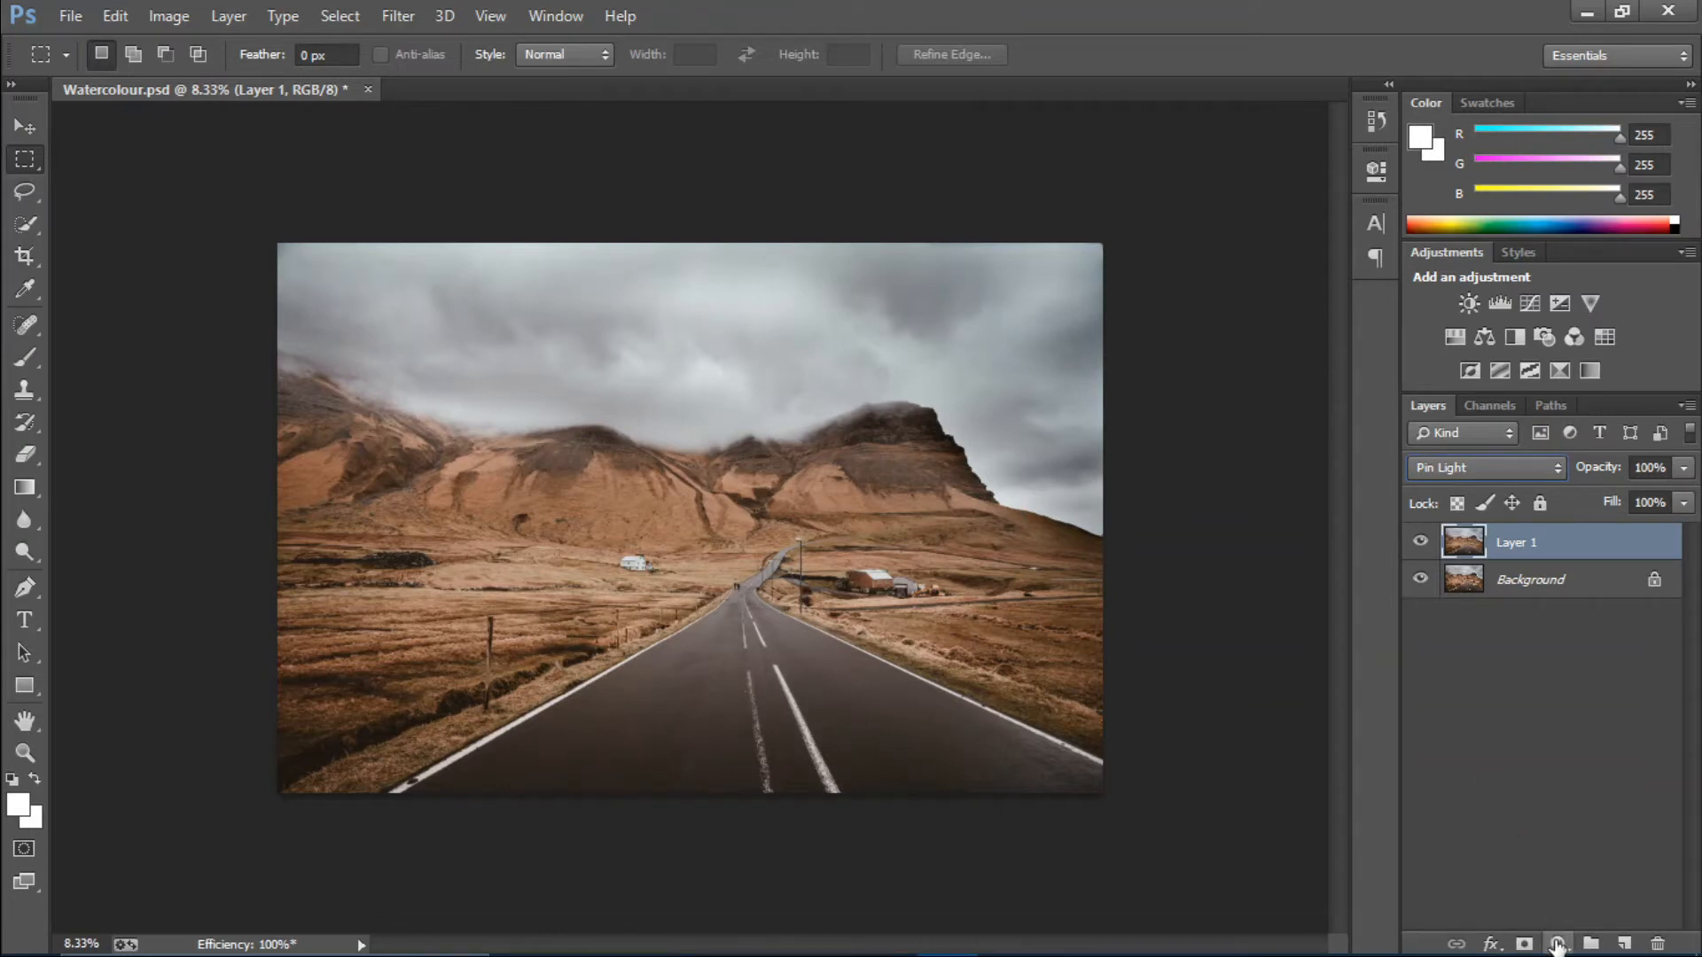
pyautogui.click(1560, 941)
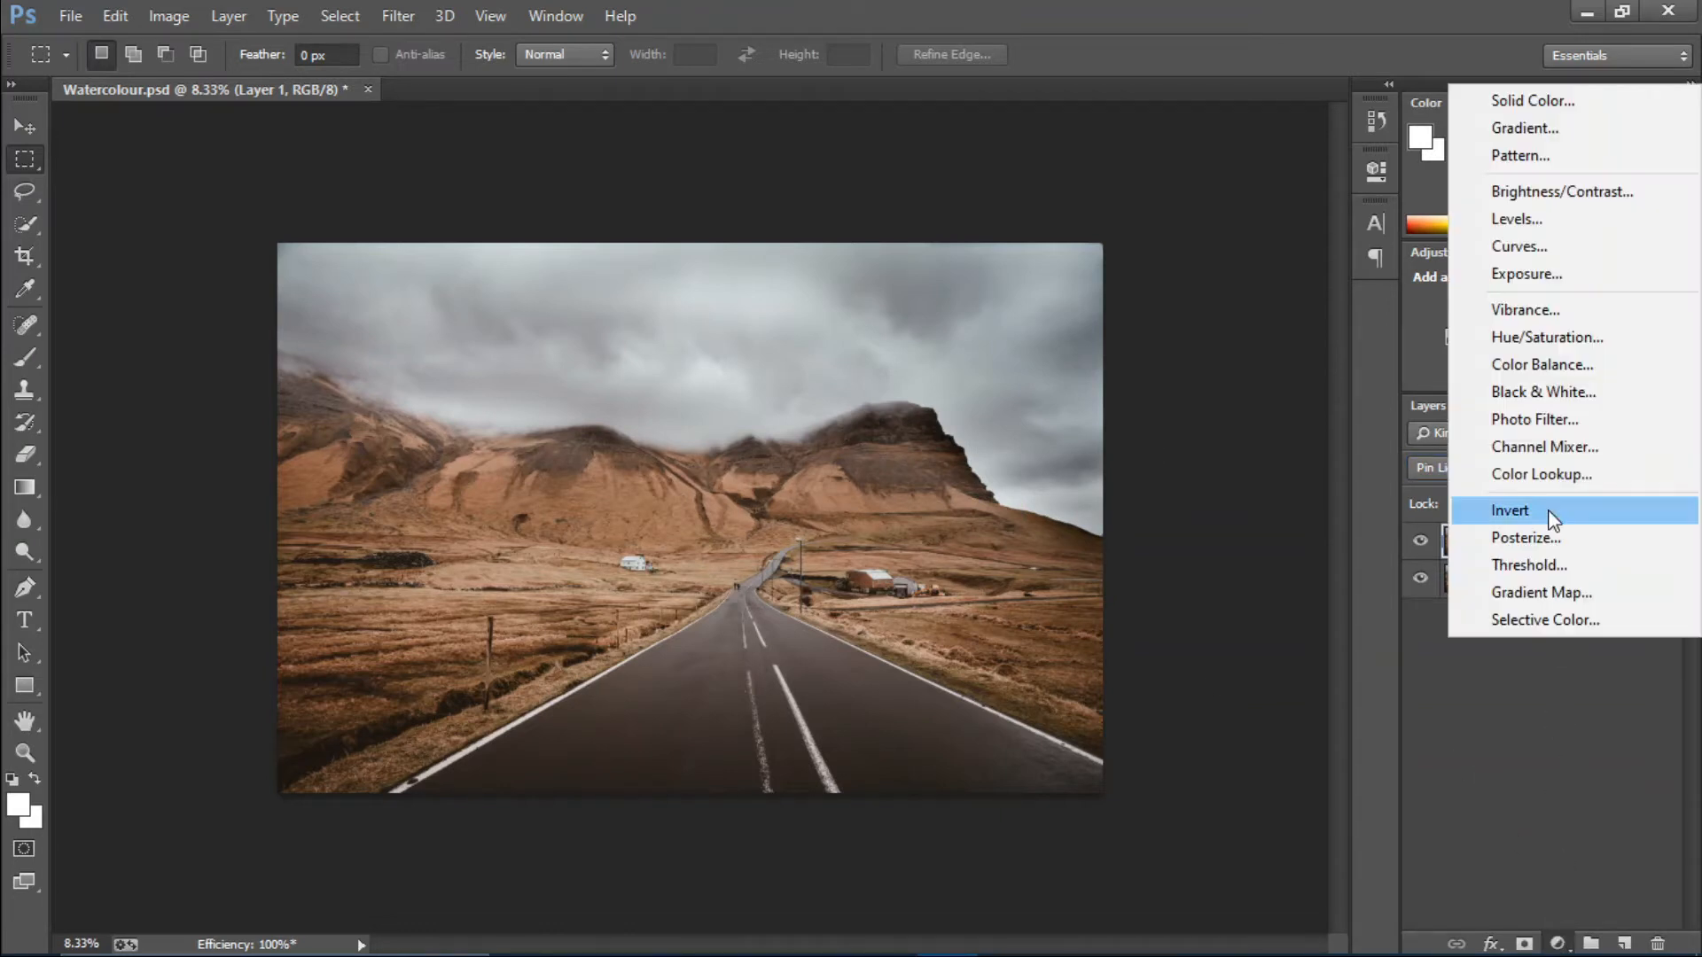
pyautogui.click(1511, 511)
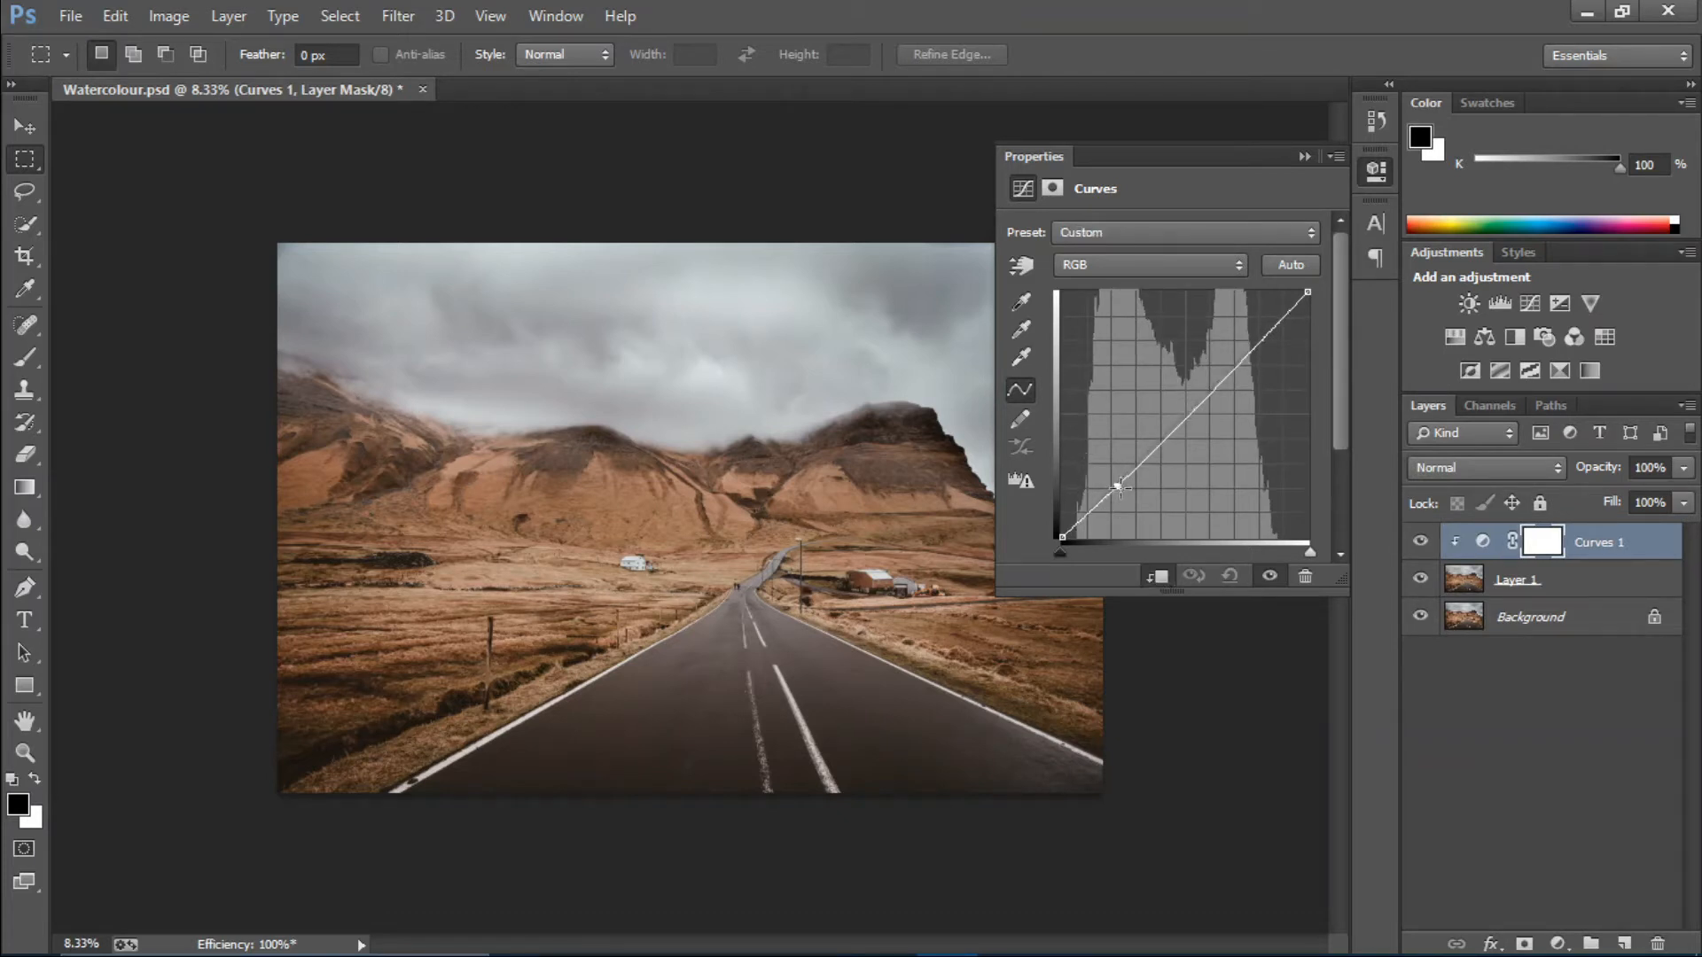
# Step: Pull the shadow point down and add a highlight point to form an S-curve for stronger contrast
pyautogui.moveTo(1118, 489); pyautogui.dragTo(1134, 509)
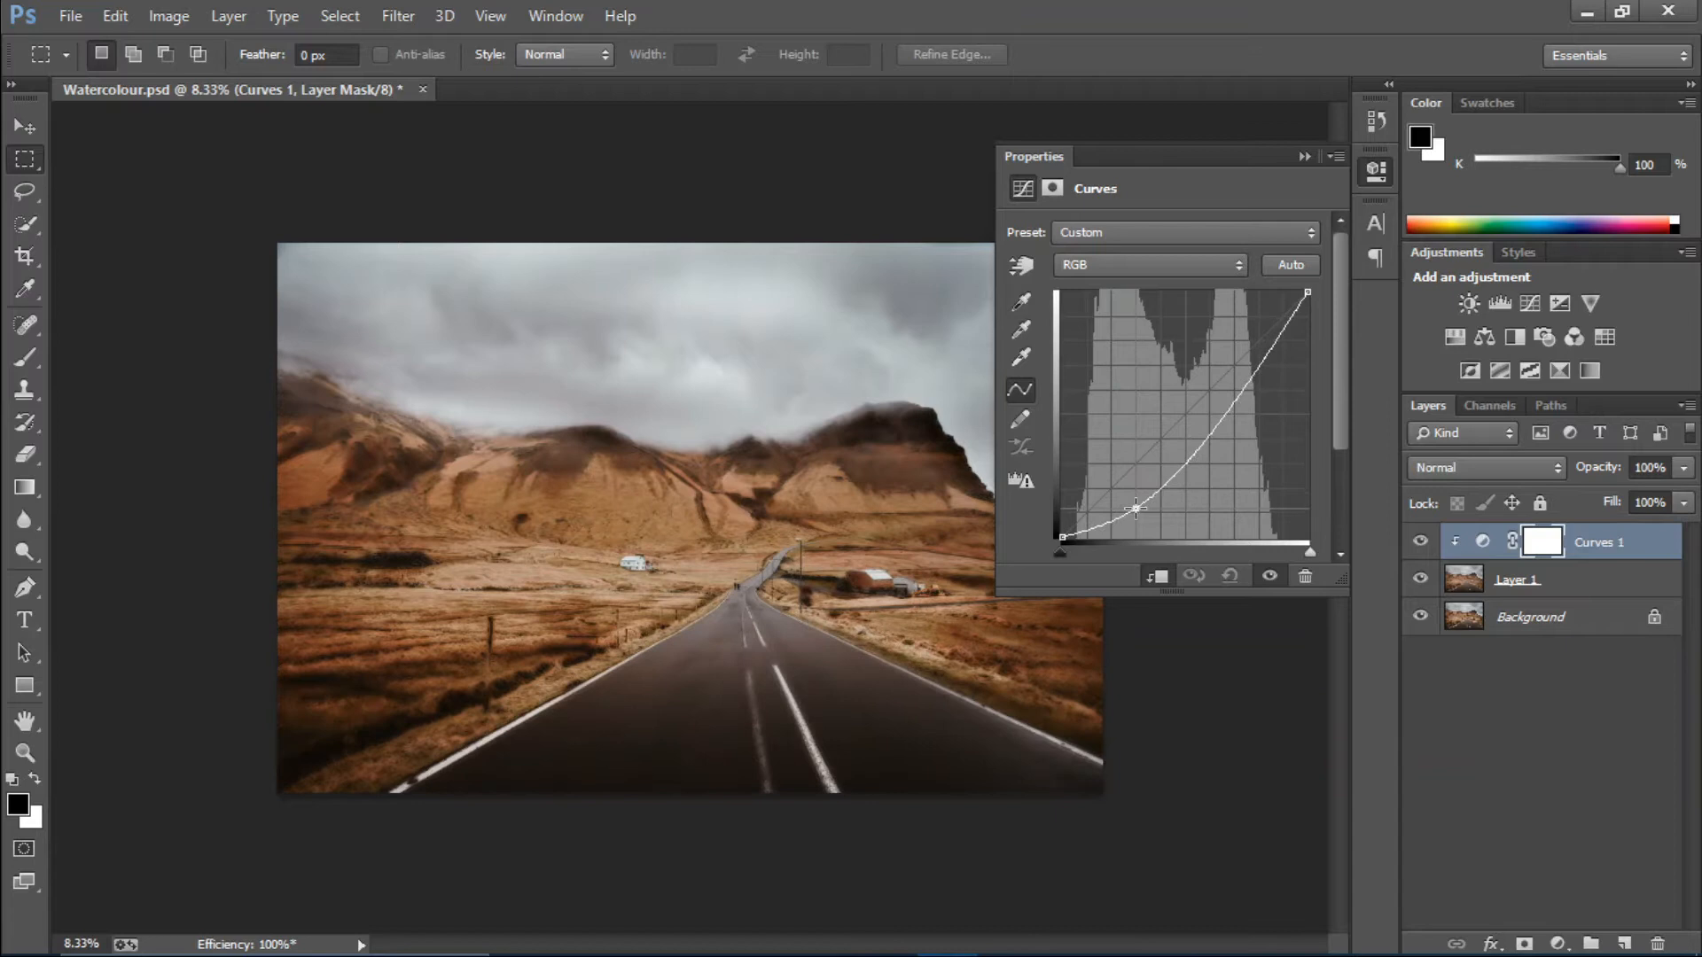
pyautogui.moveTo(1138, 508); pyautogui.dragTo(1140, 517)
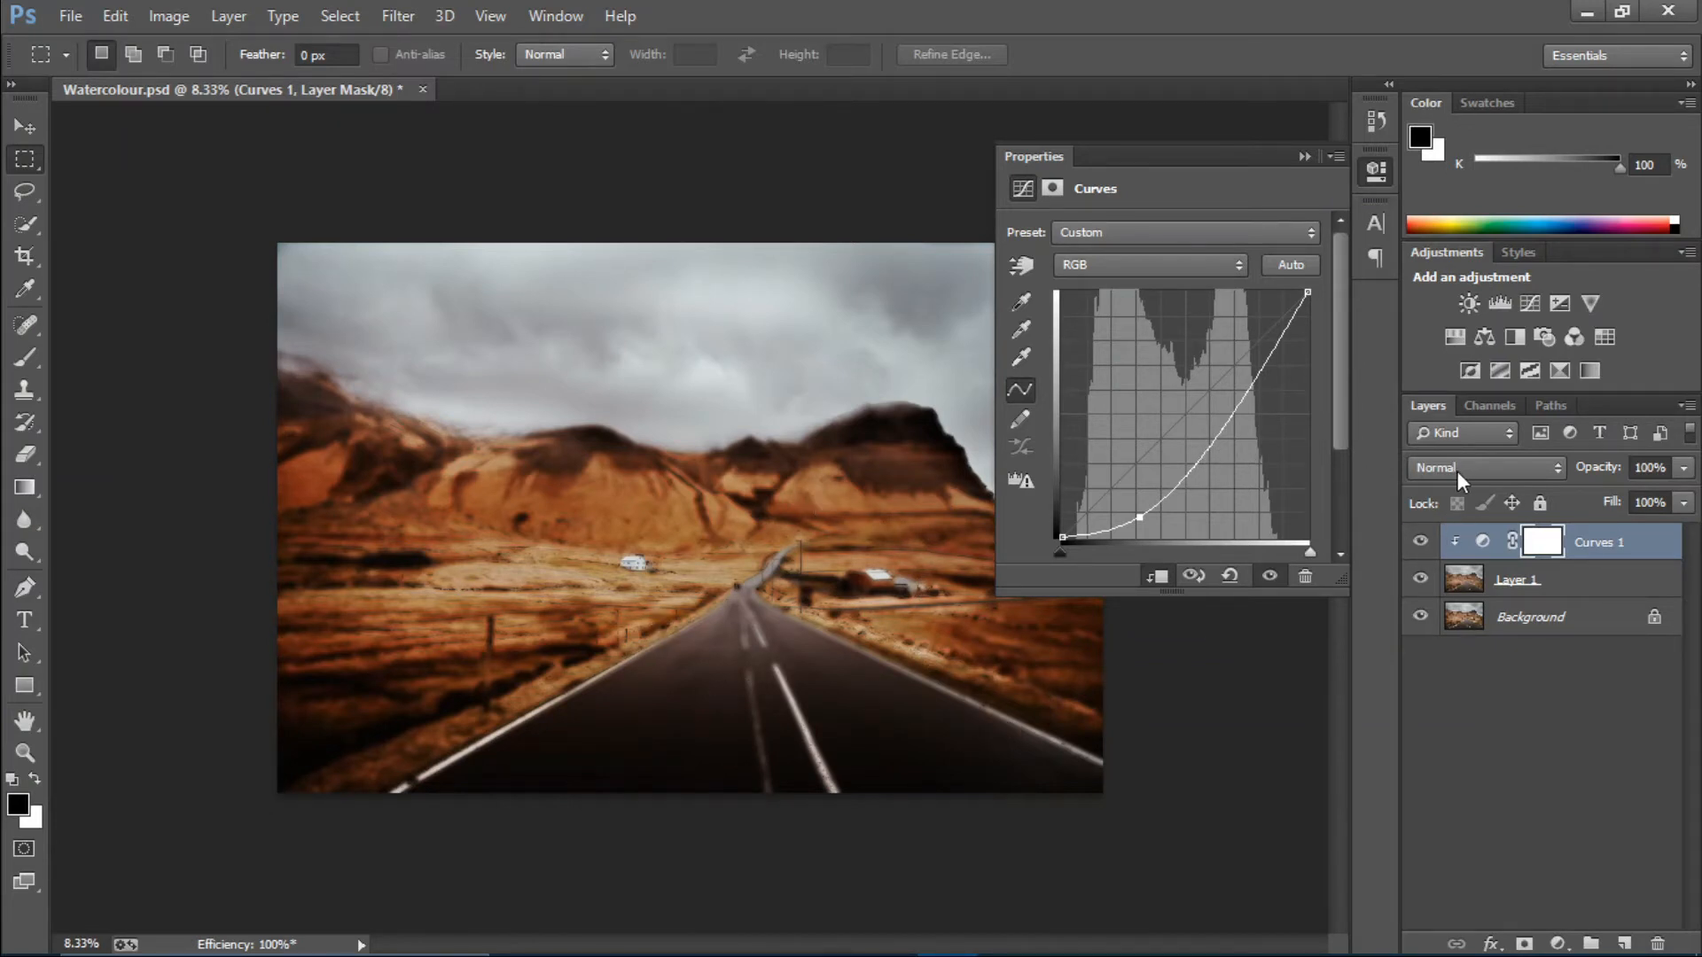
pyautogui.click(1485, 467)
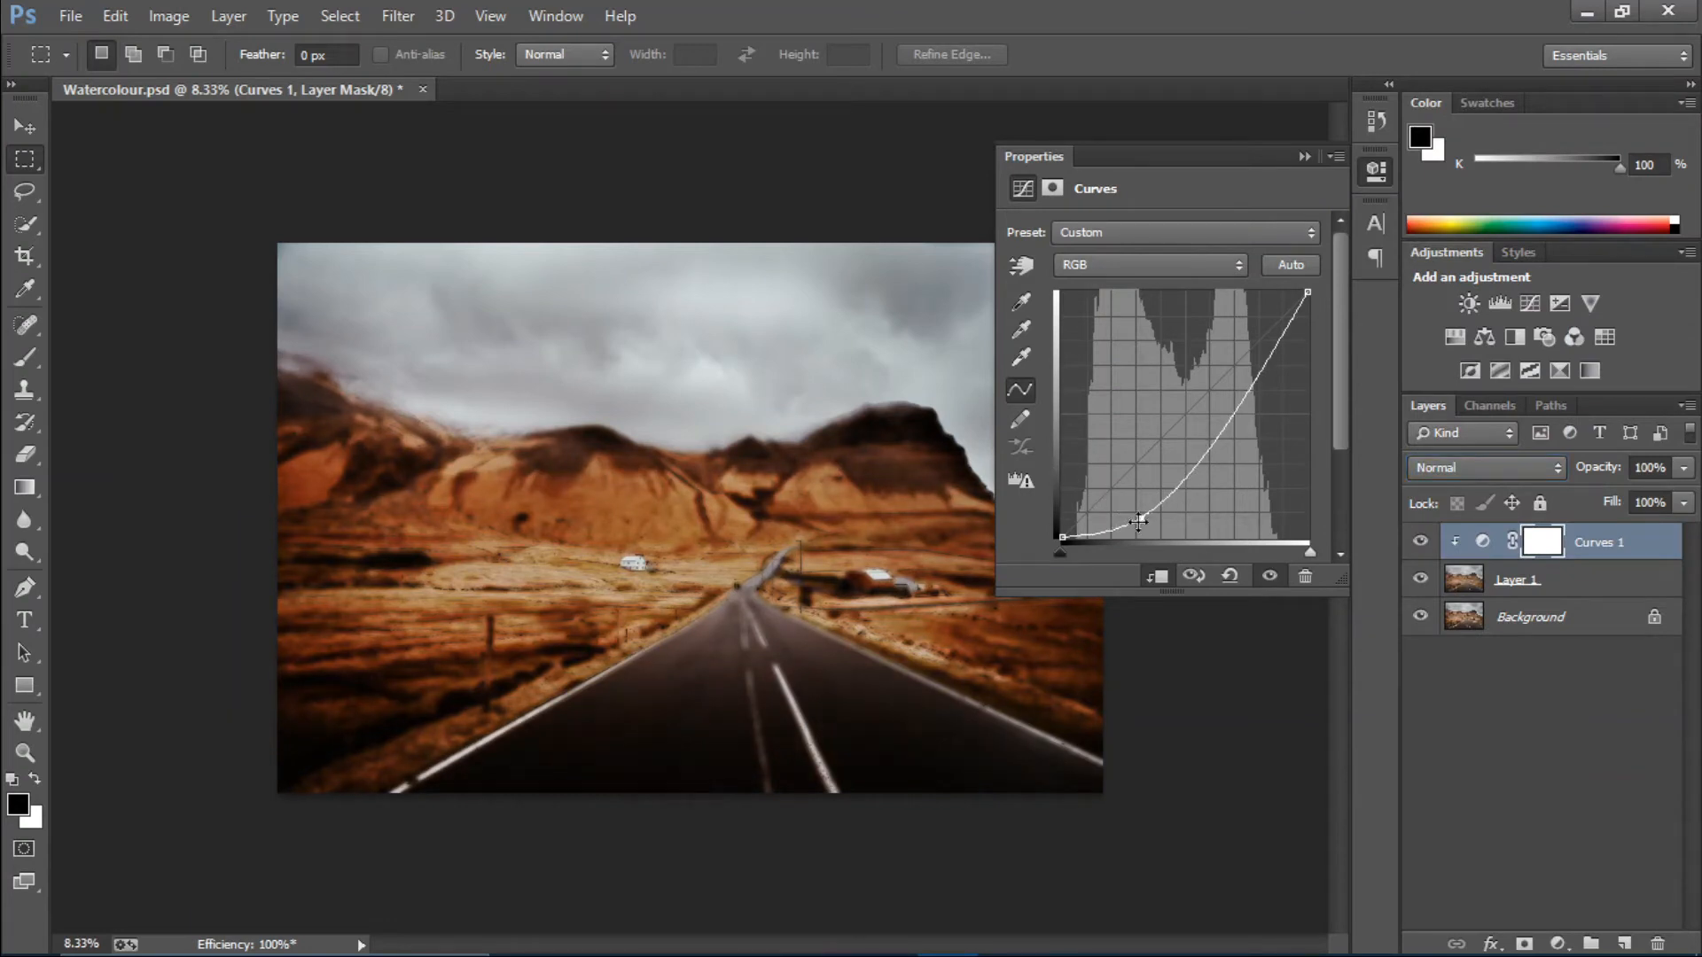
pyautogui.moveTo(1140, 521); pyautogui.dragTo(1207, 461)
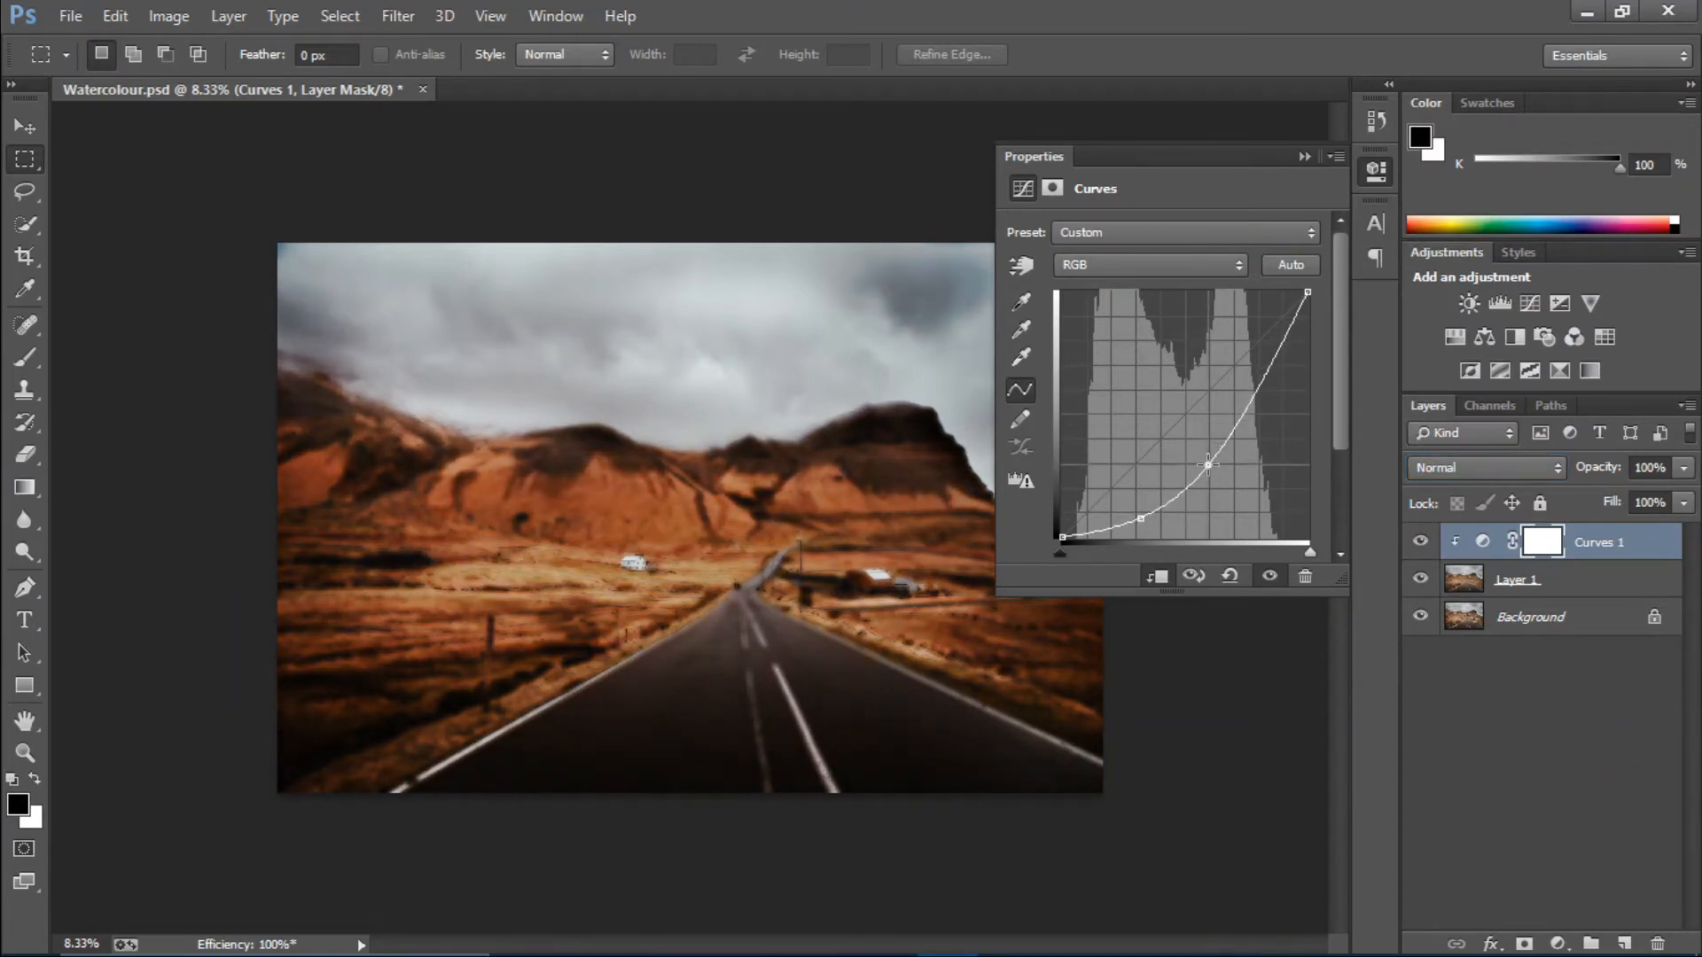
pyautogui.moveTo(1207, 463); pyautogui.dragTo(1207, 450)
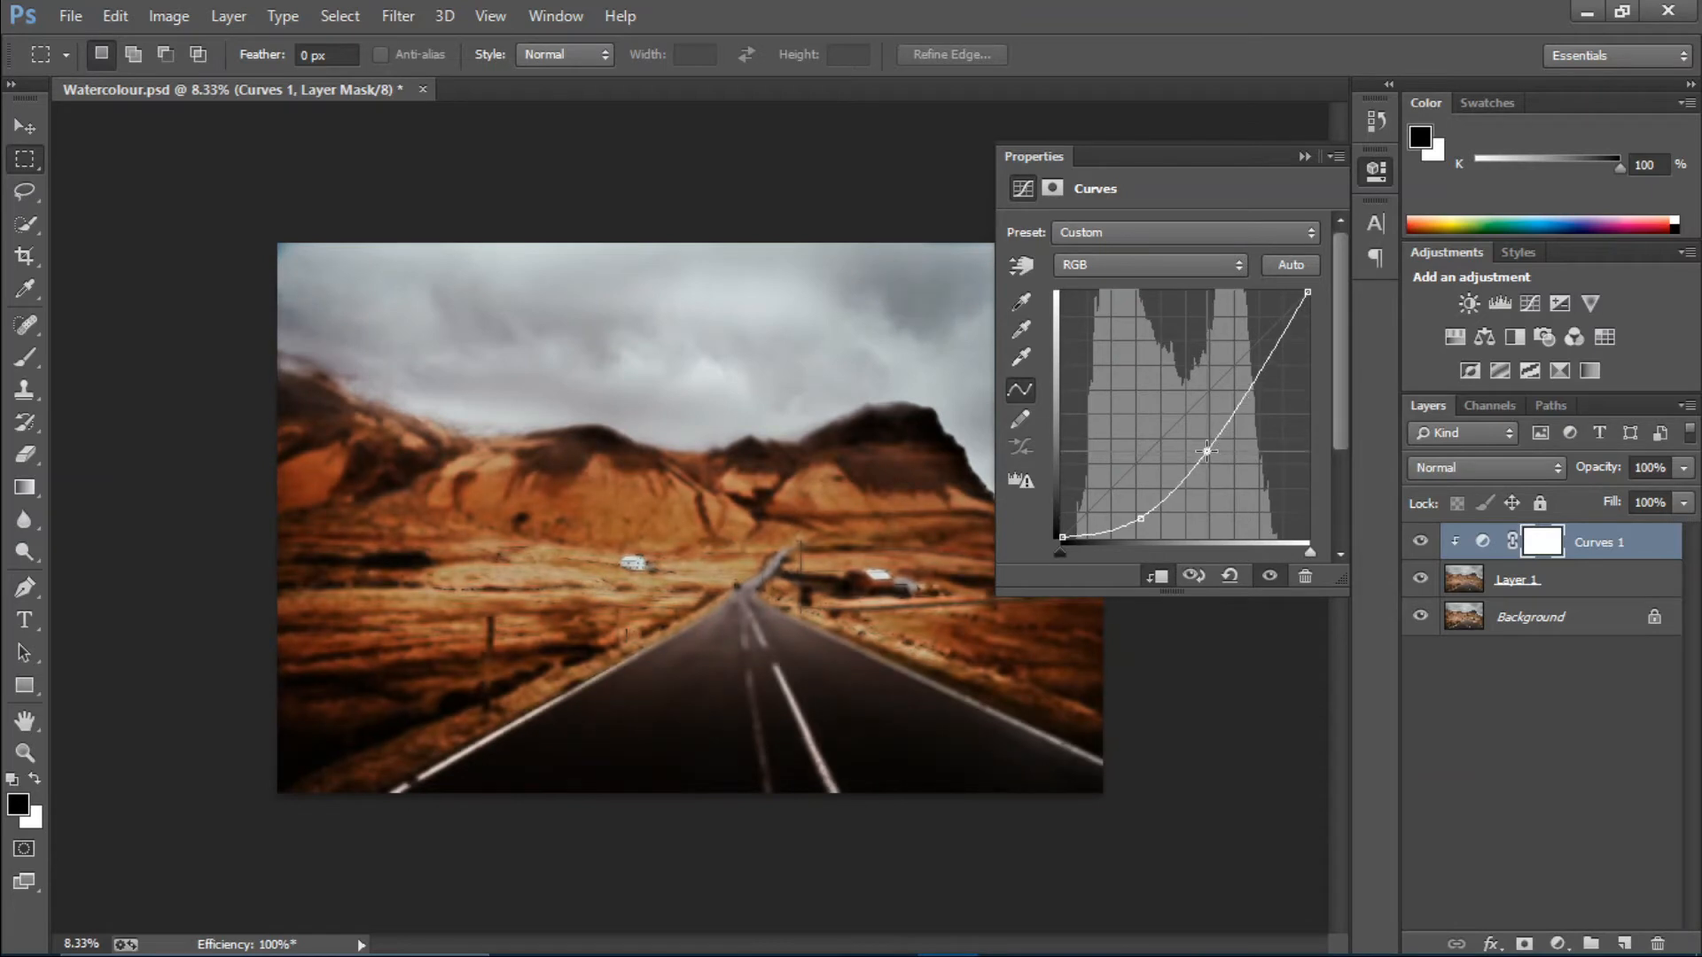
pyautogui.moveTo(1205, 449); pyautogui.dragTo(1205, 459)
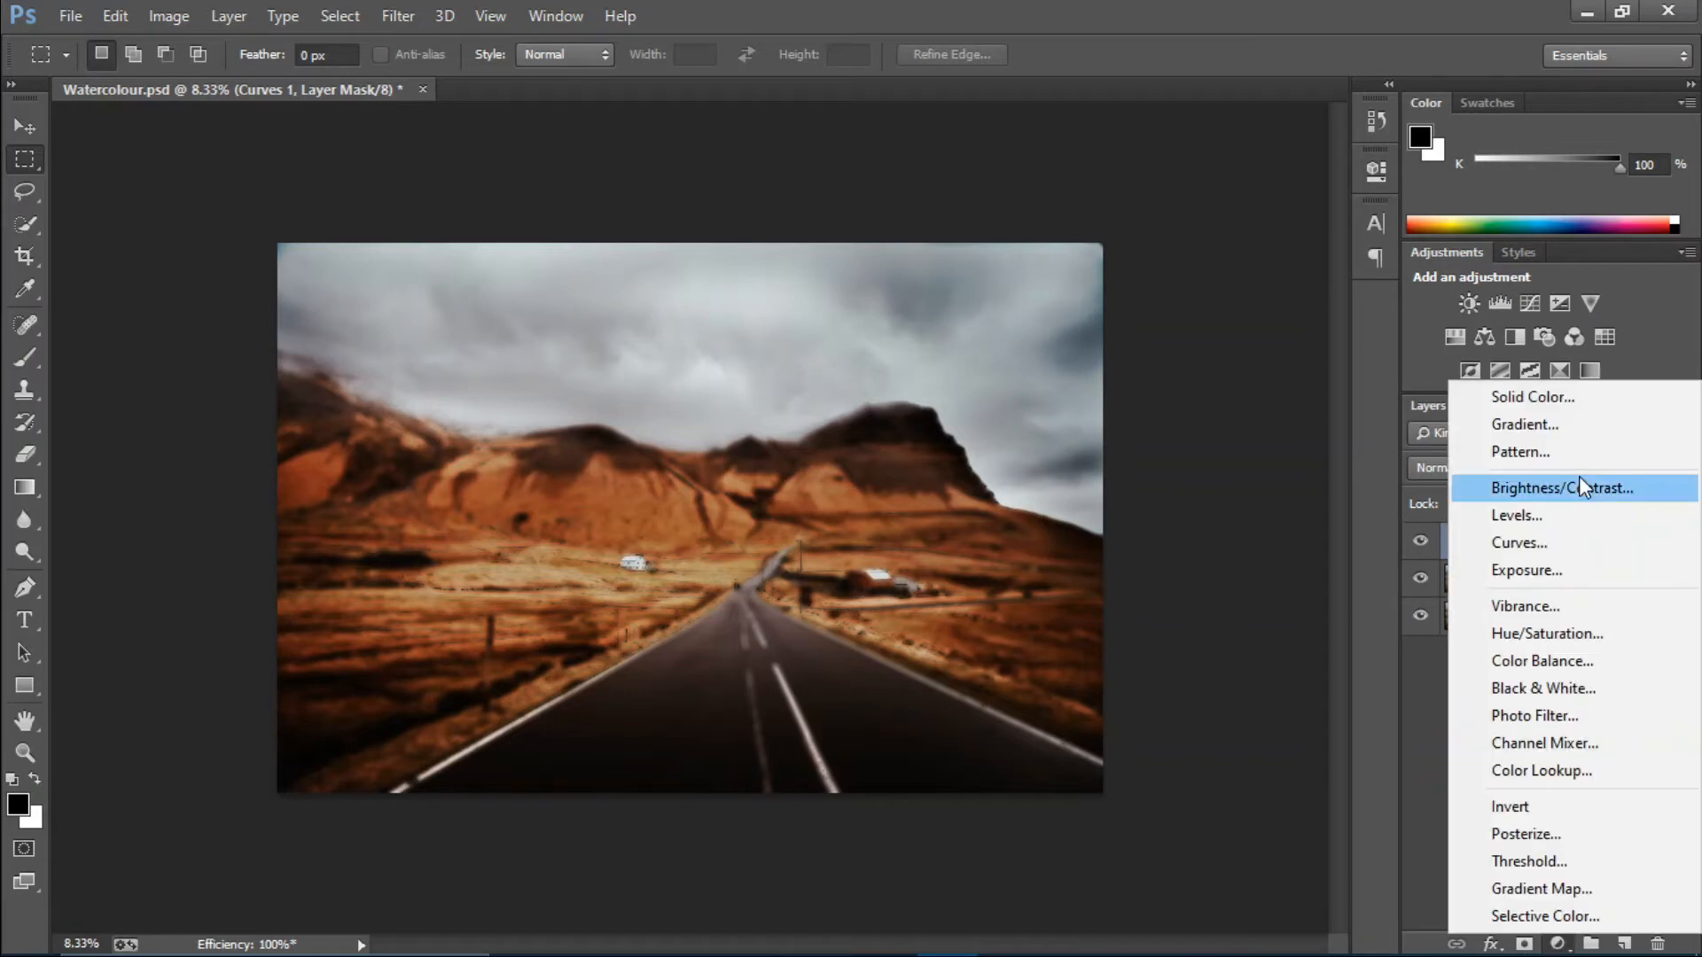
# Step: Add a Levels adjustment with midtone 0.89, input white 245, output black 5, output white 255
pyautogui.click(1517, 514)
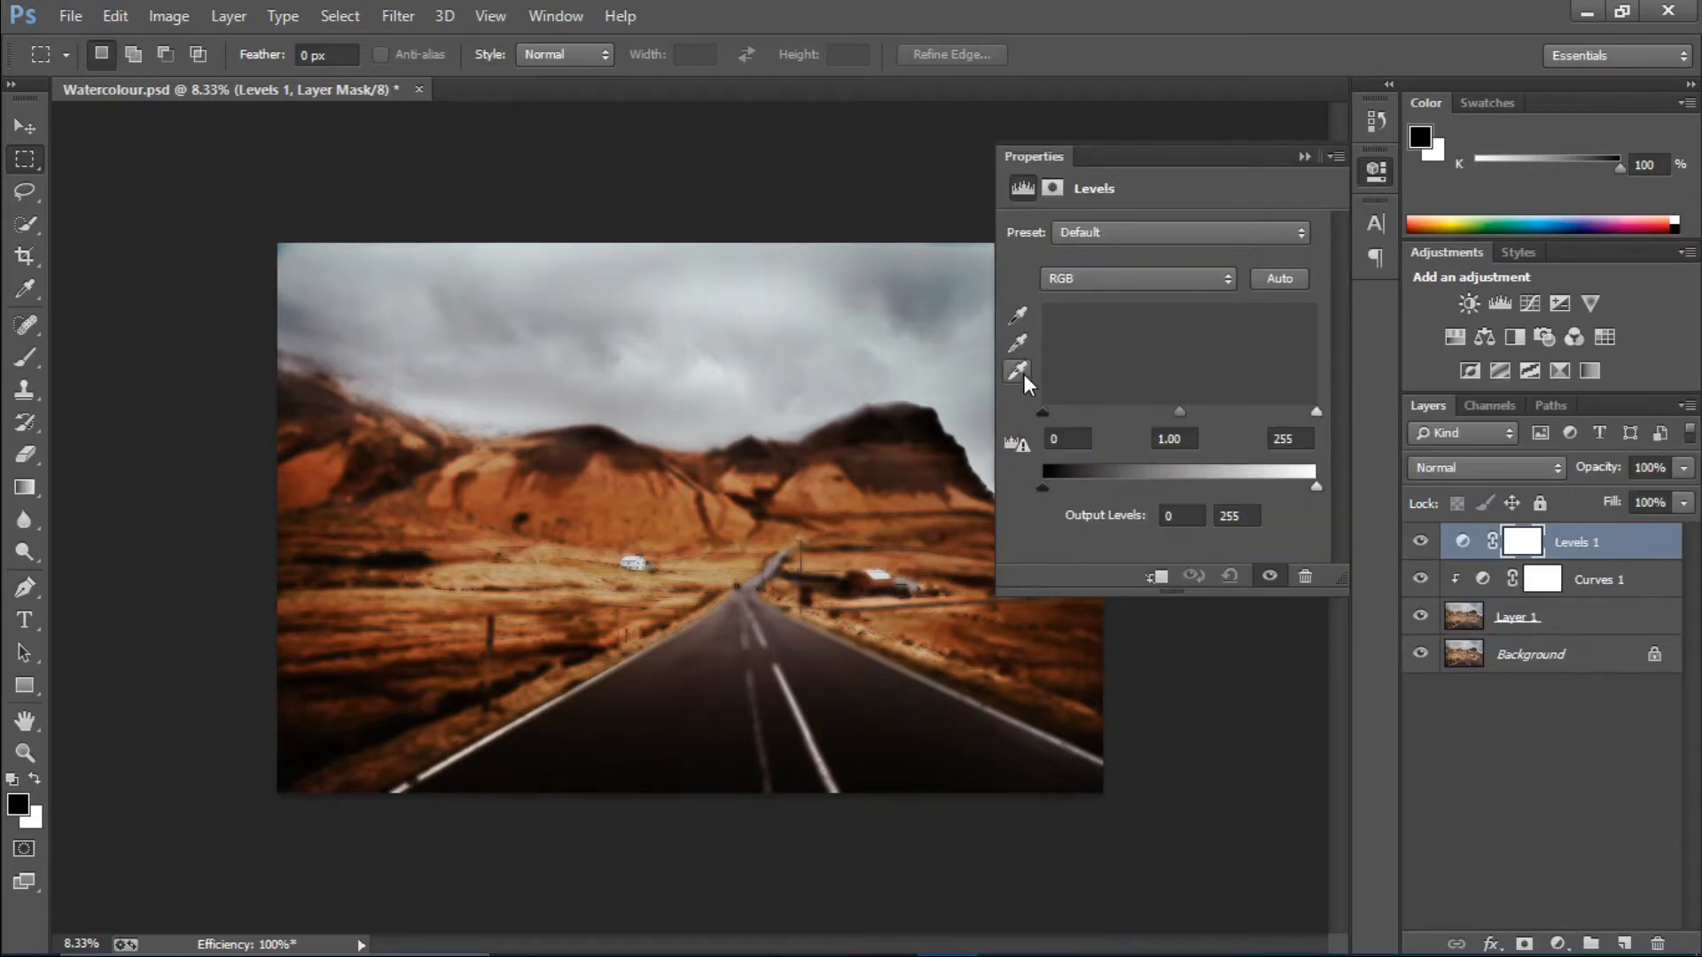
pyautogui.moveTo(1181, 413); pyautogui.dragTo(1186, 413)
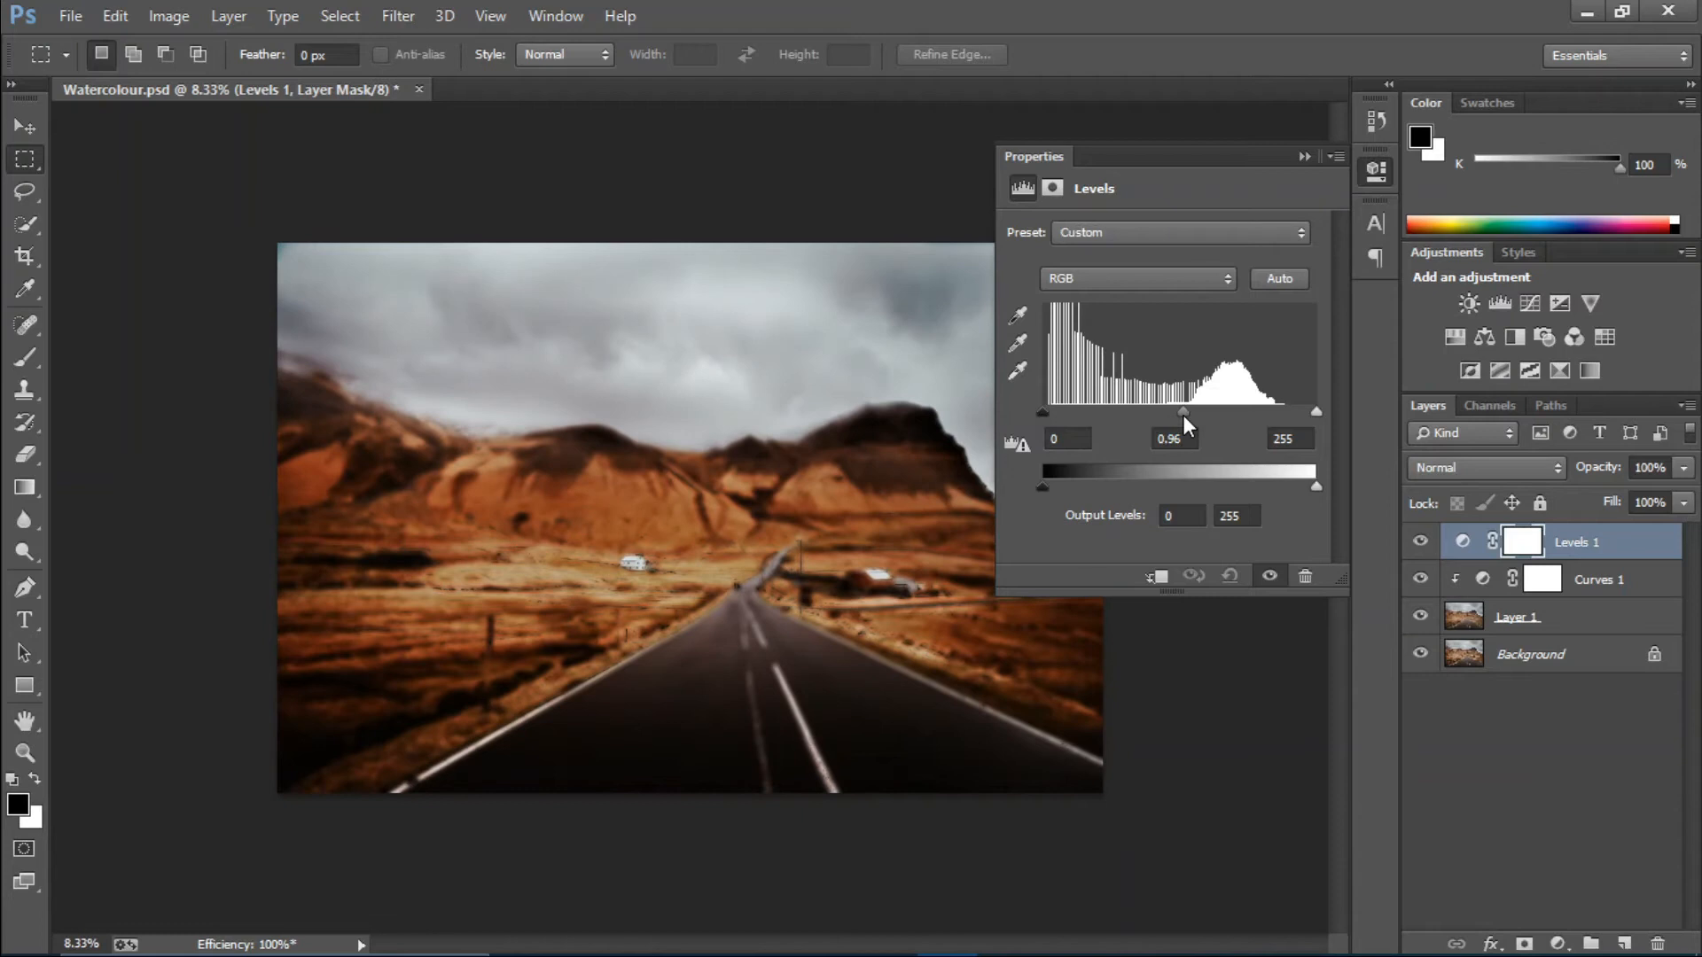
pyautogui.moveTo(1183, 411); pyautogui.dragTo(1193, 411)
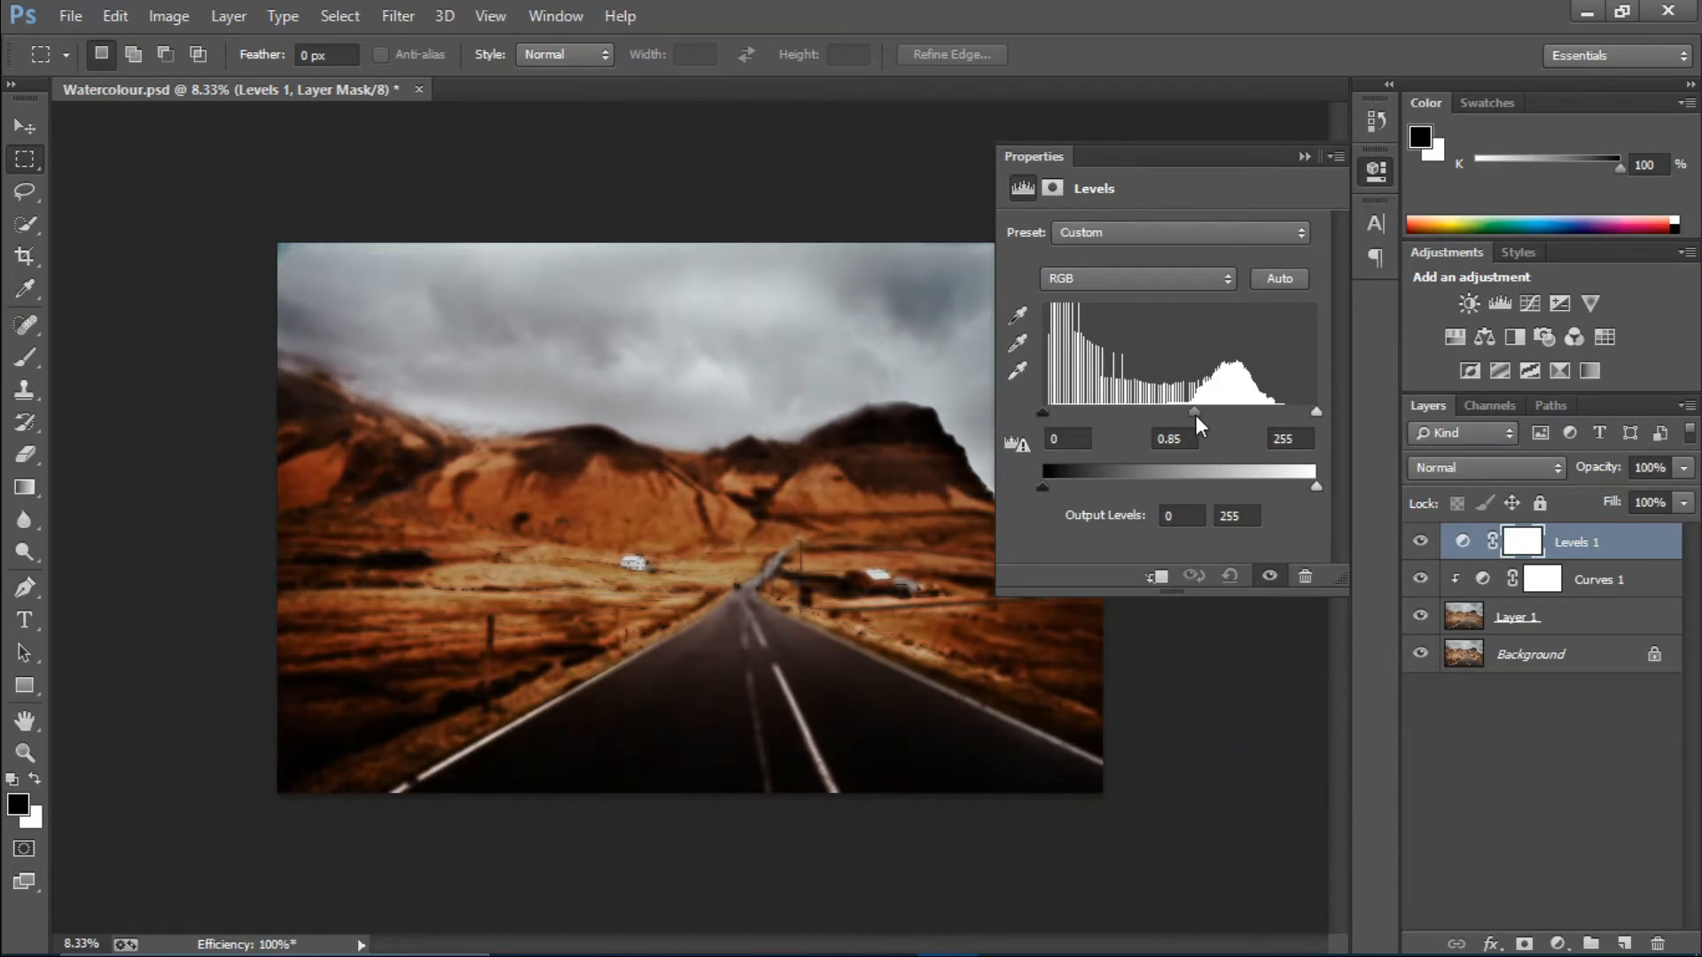
pyautogui.moveTo(1186, 413); pyautogui.dragTo(1191, 413)
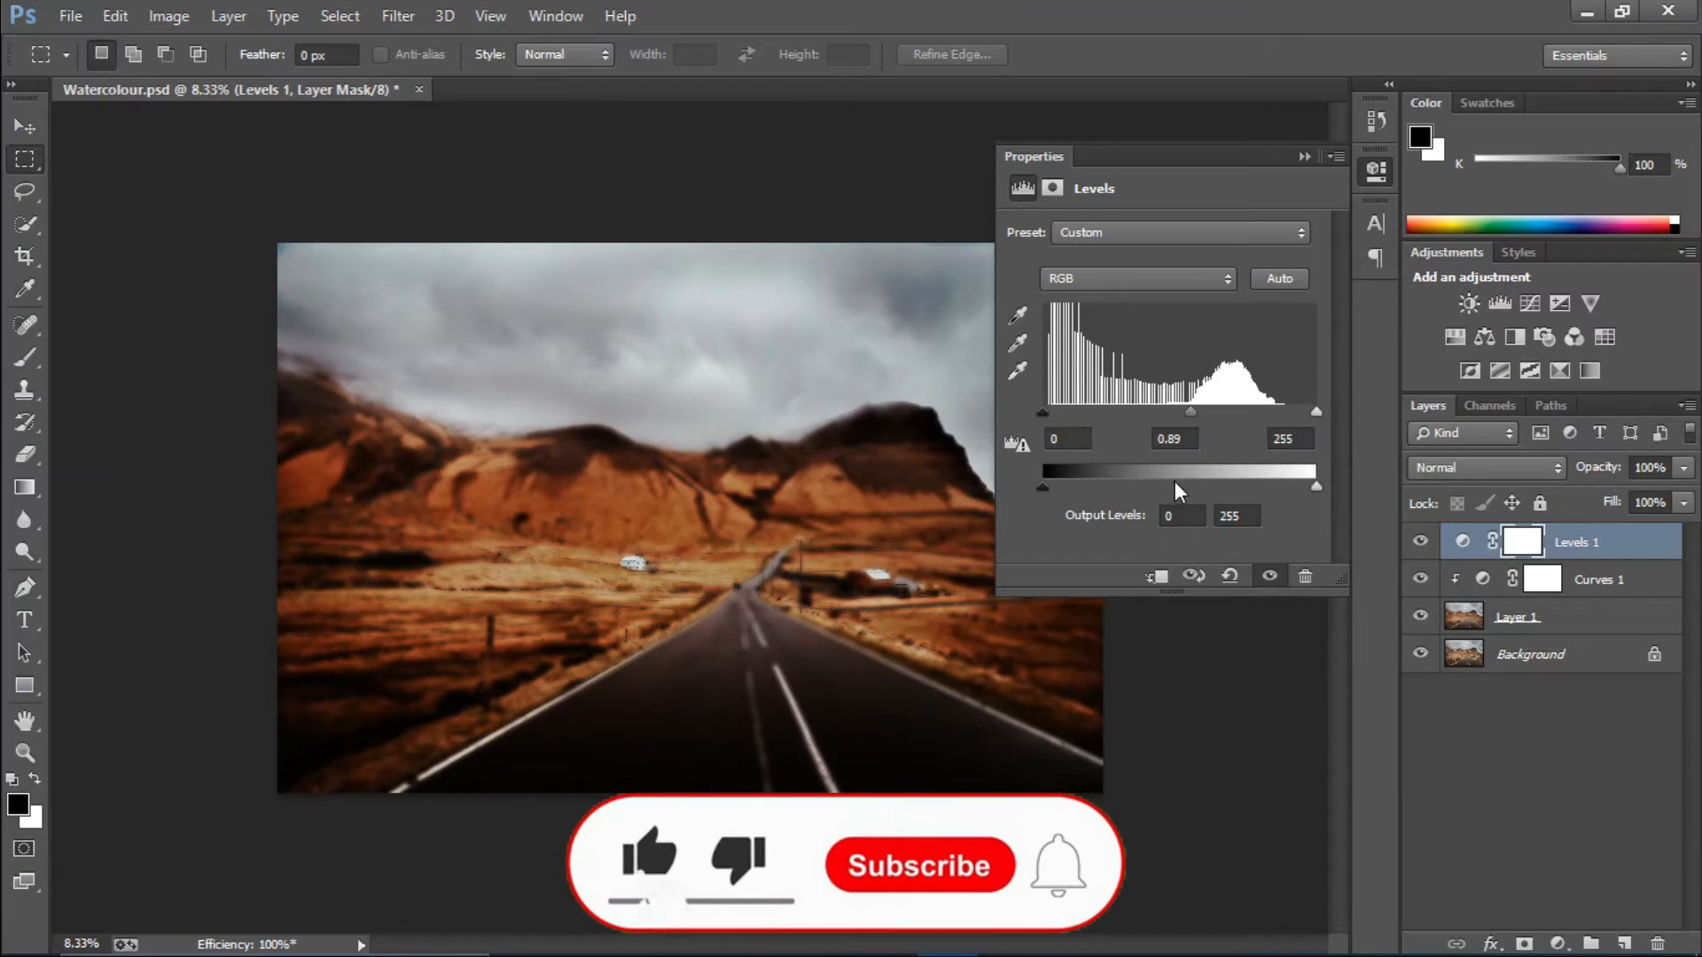
pyautogui.moveTo(1314, 485); pyautogui.dragTo(1287, 485)
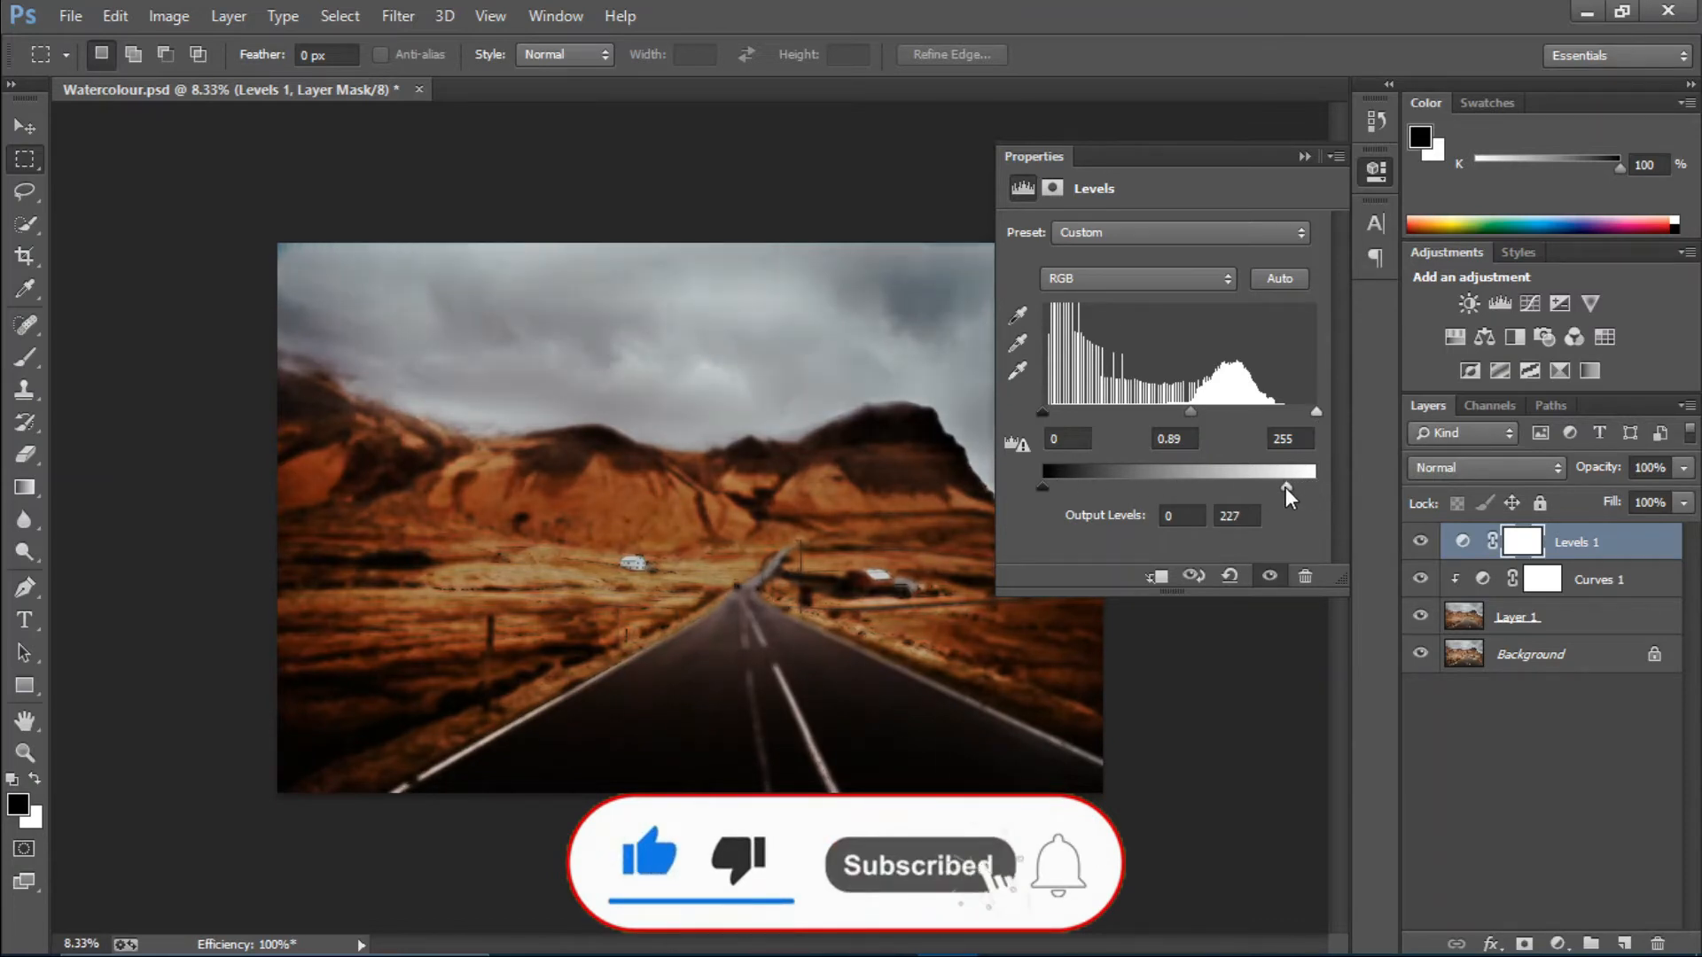
pyautogui.moveTo(1289, 489); pyautogui.dragTo(1317, 486)
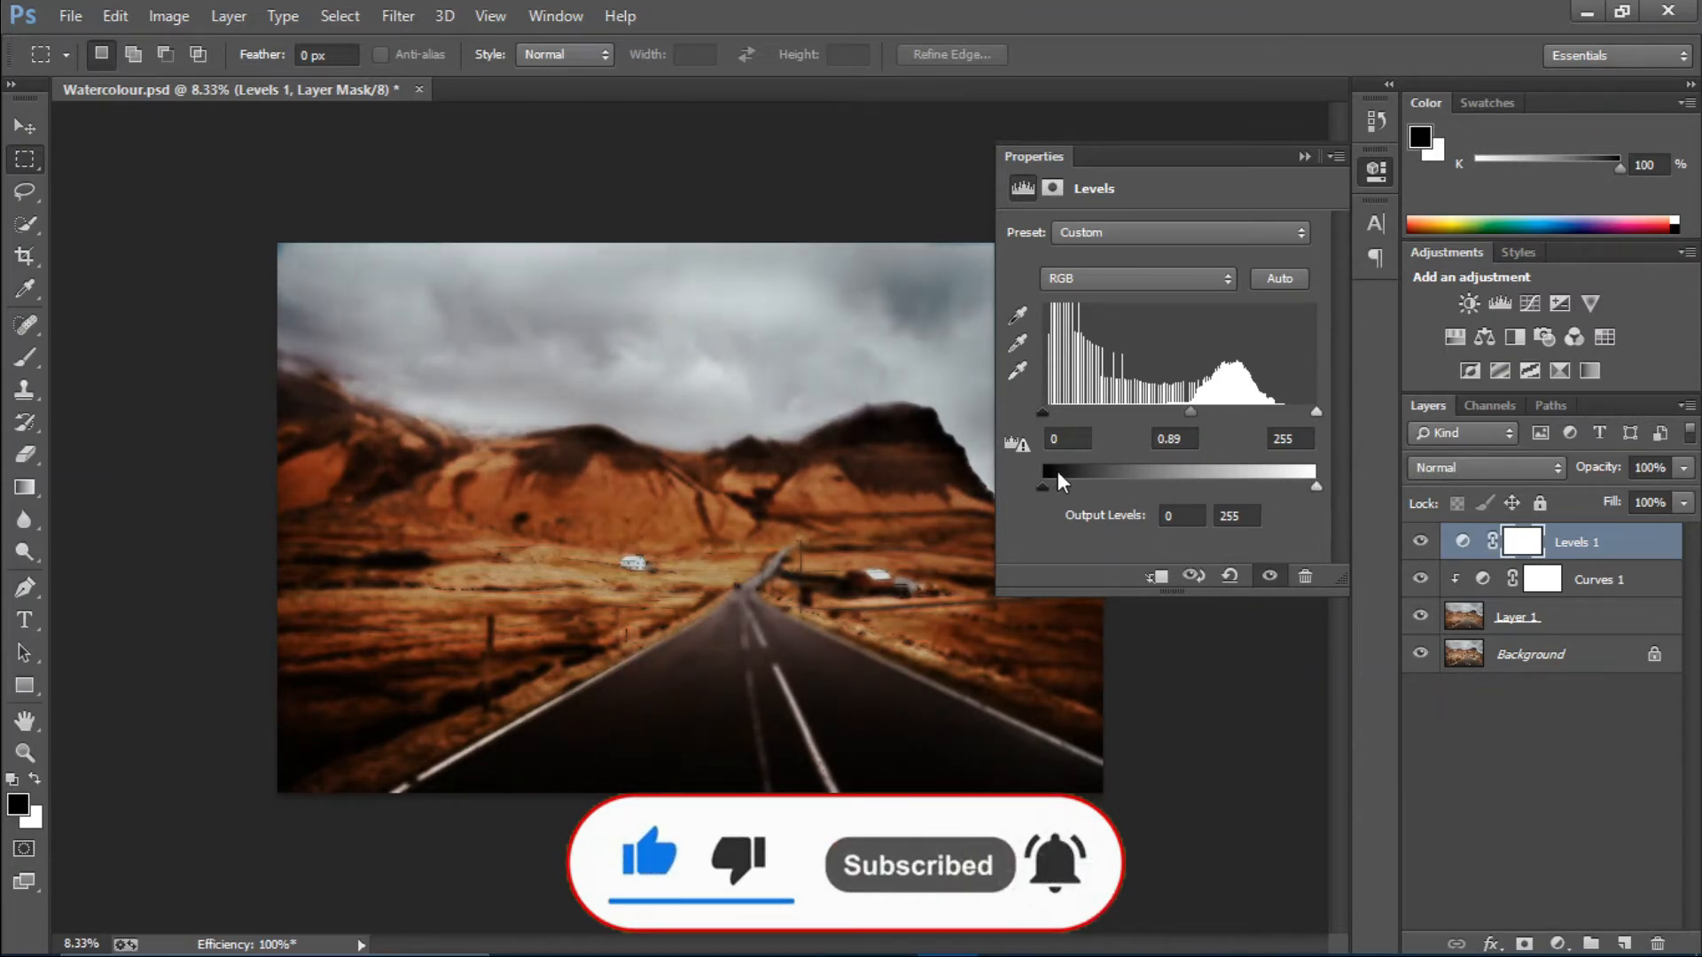
pyautogui.moveTo(1046, 486); pyautogui.dragTo(1058, 485)
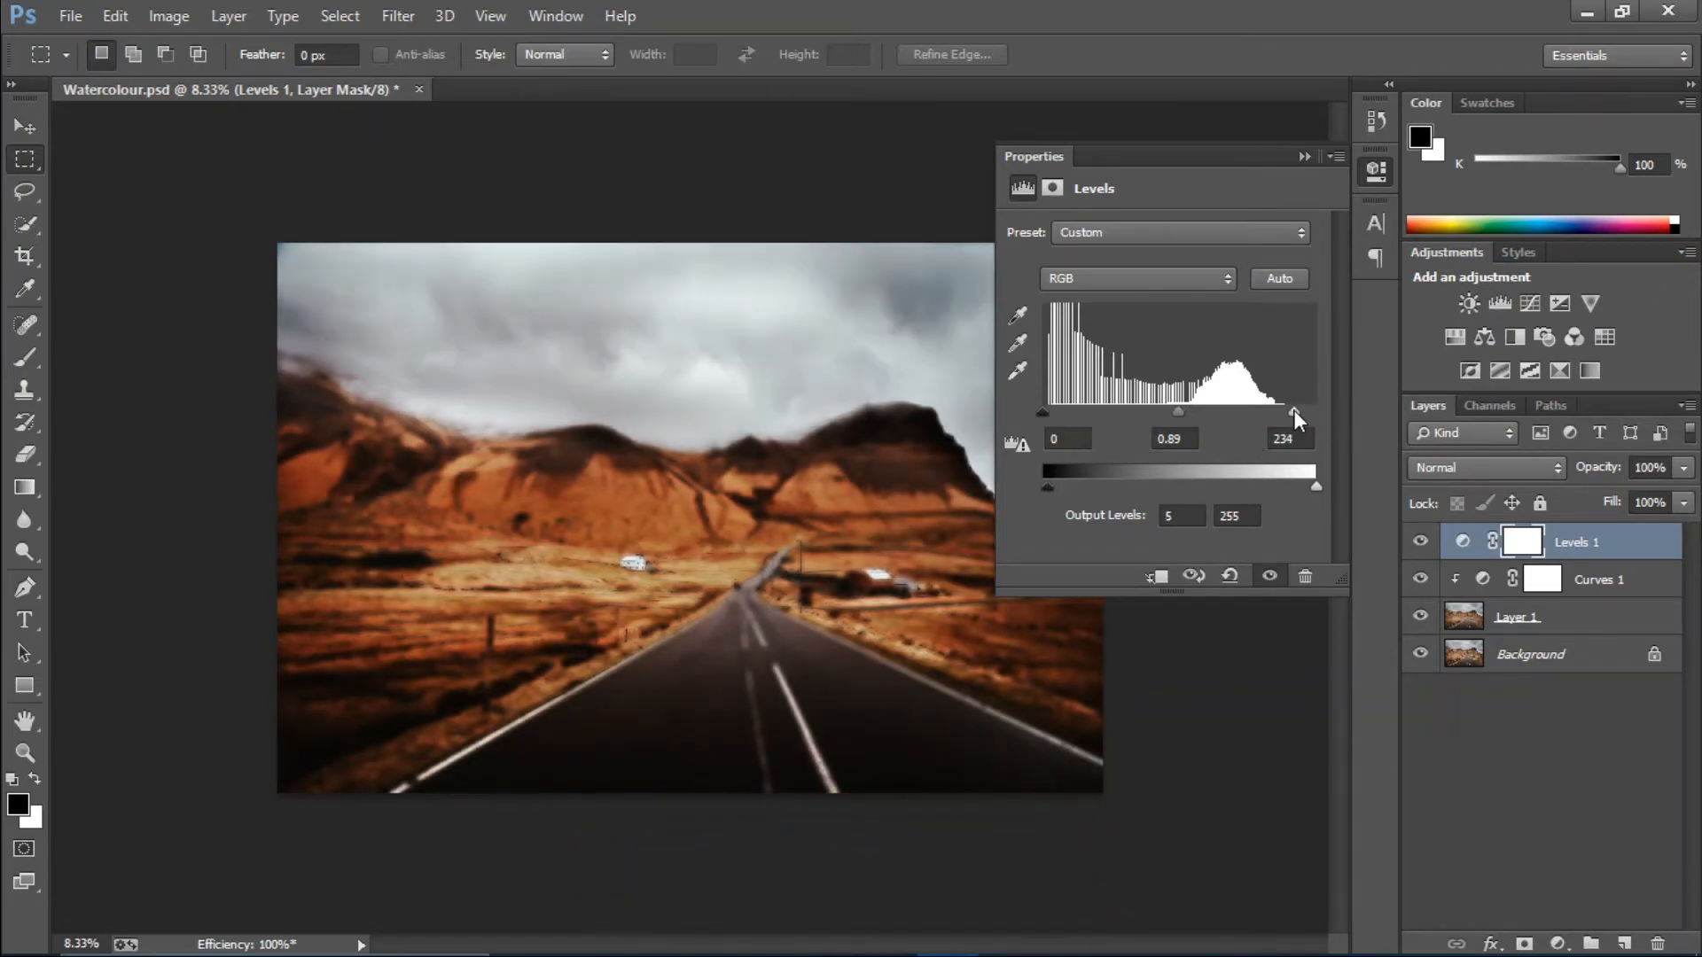
pyautogui.moveTo(1294, 415); pyautogui.dragTo(1308, 415)
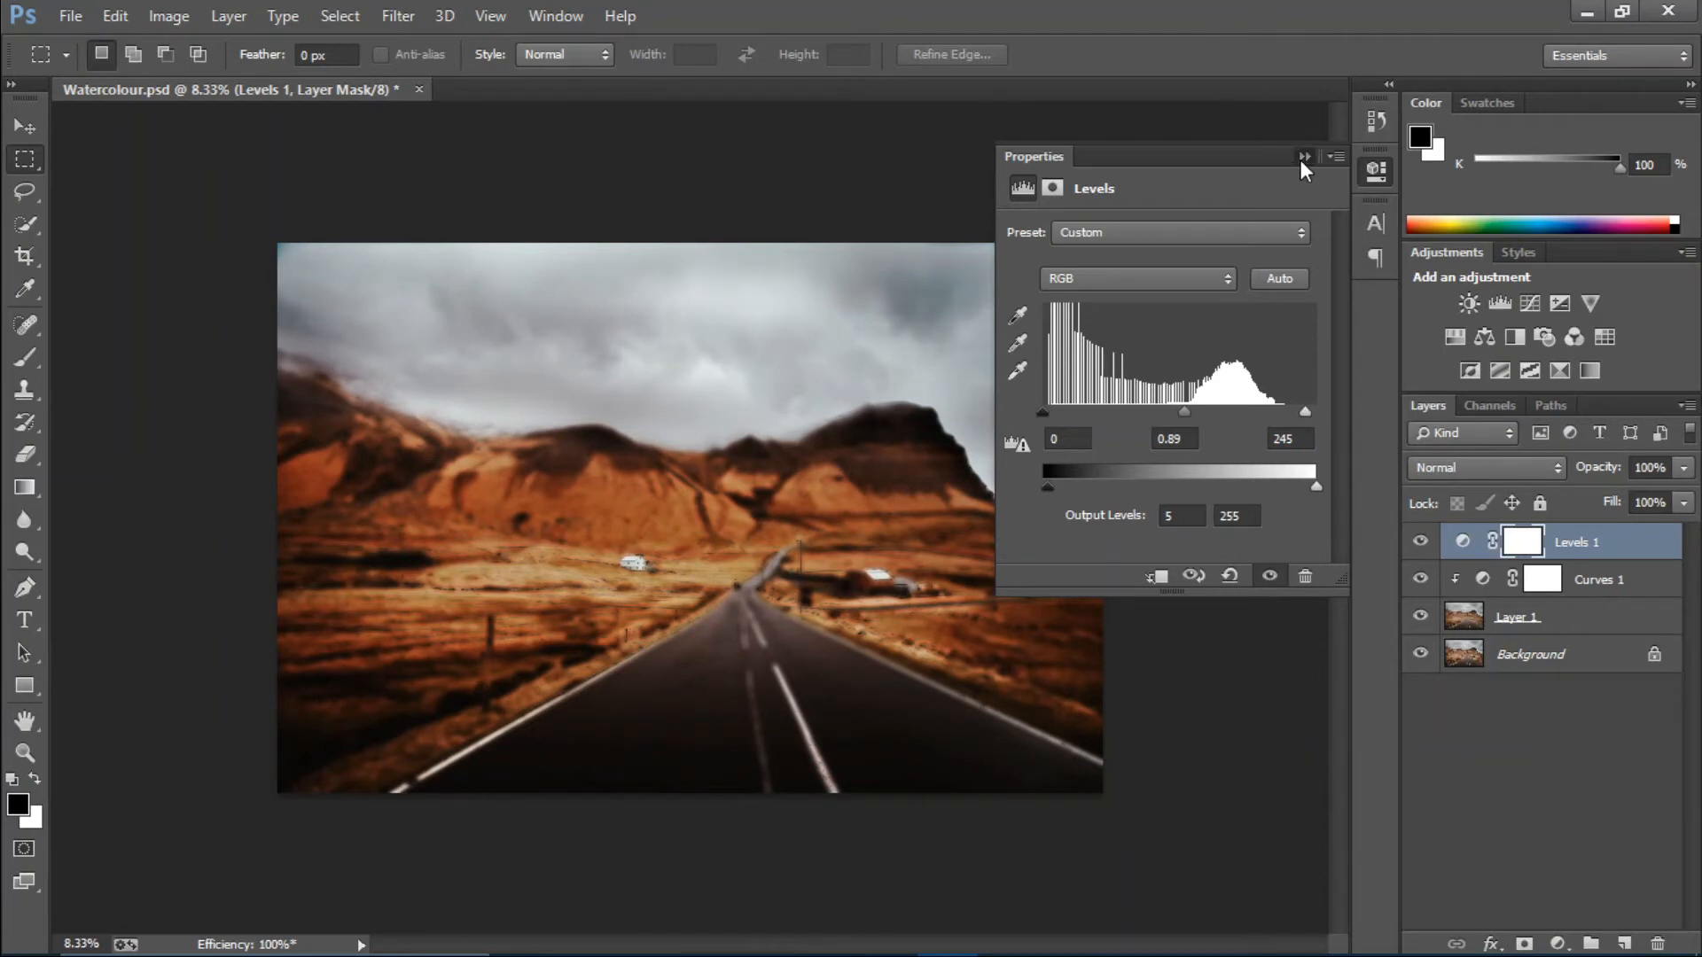
pyautogui.click(1301, 156)
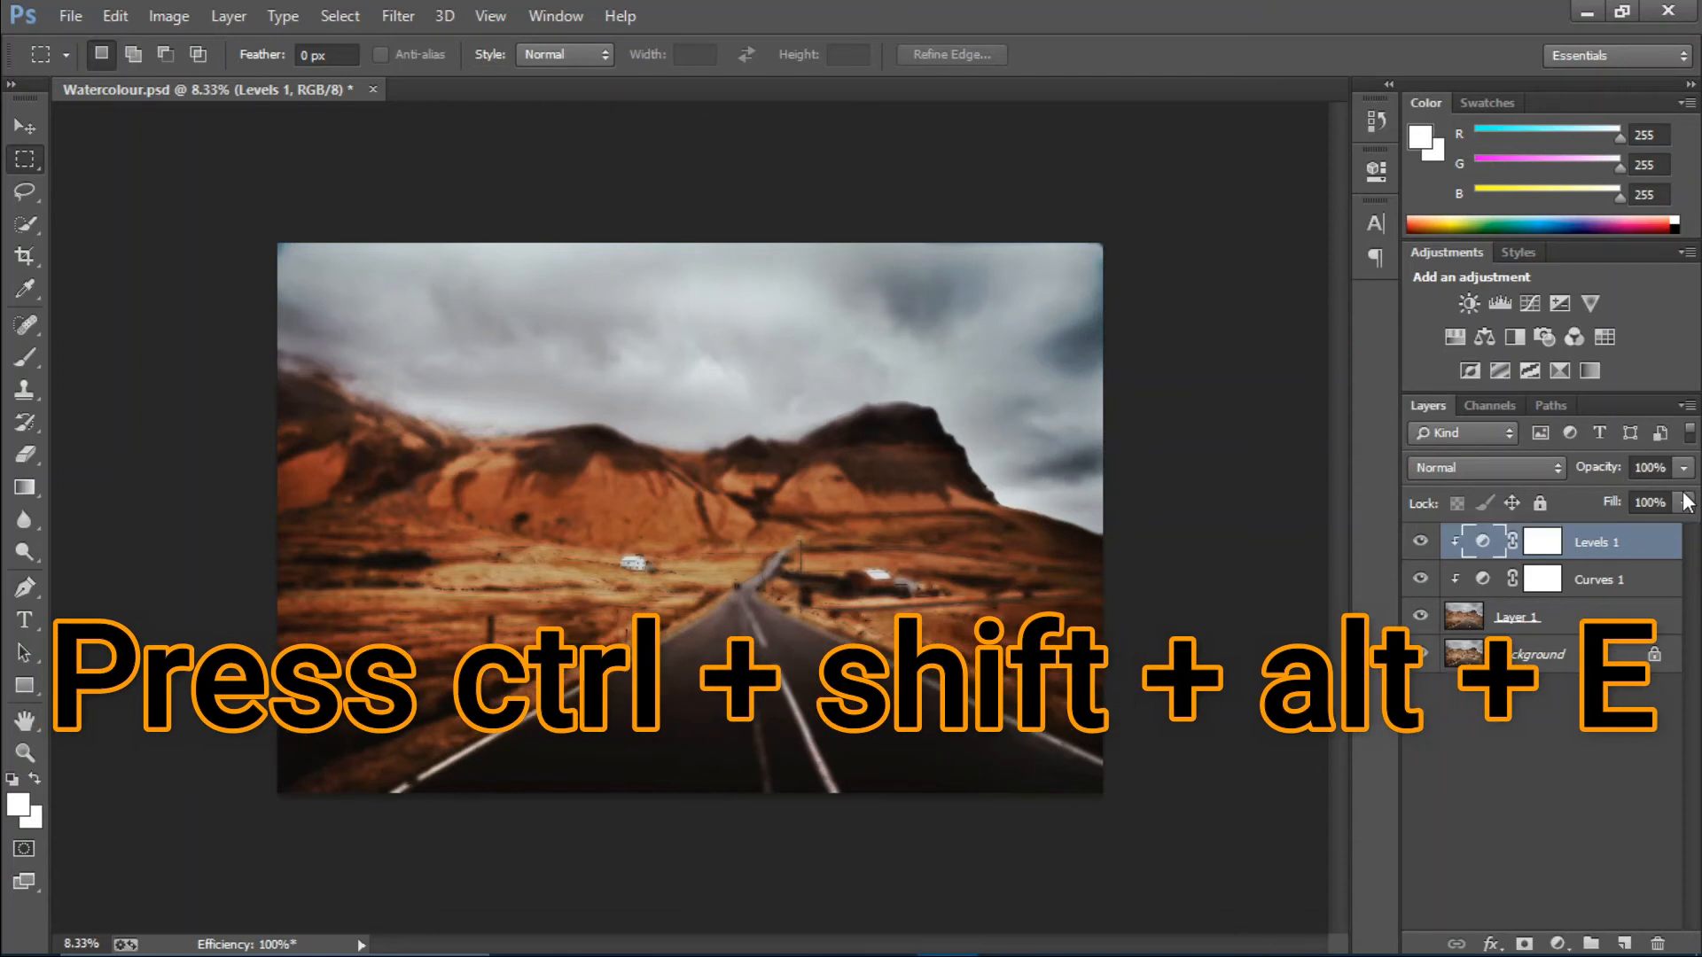
# Step: Stamp all visible layers into a new merged Layer 2 at the top (Ctrl+Shift+Alt+E)
pyautogui.press('ctrl+shift+alt+e')
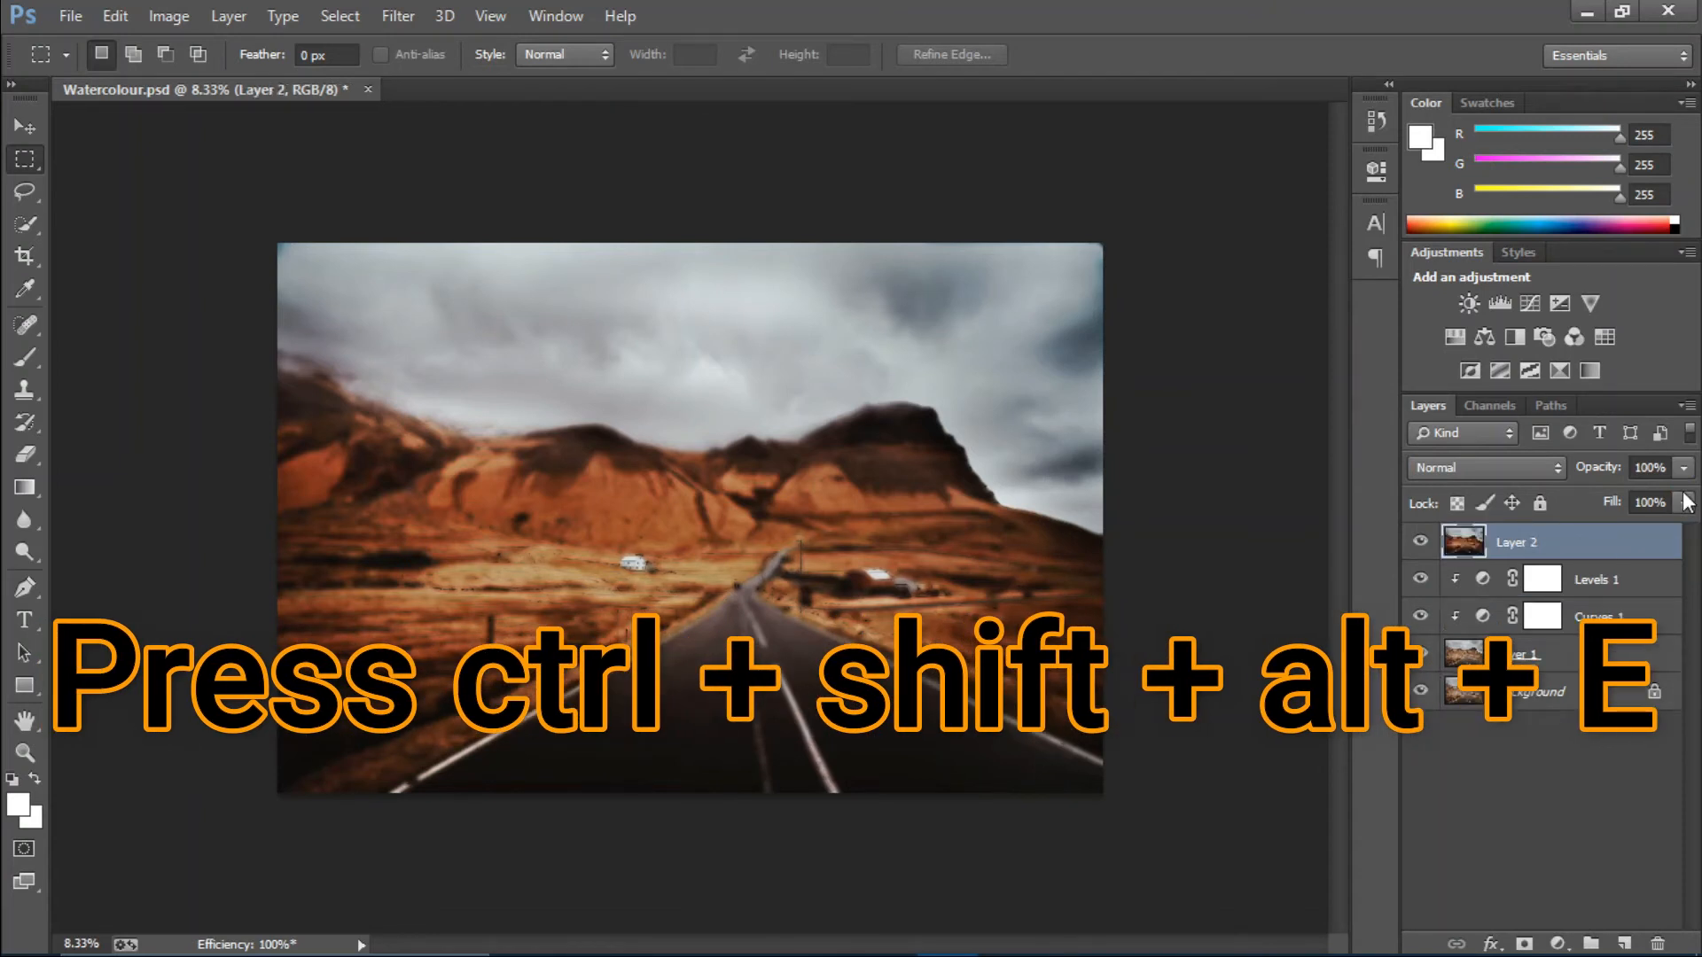
pyautogui.press('ctrl+shift+alt+e')
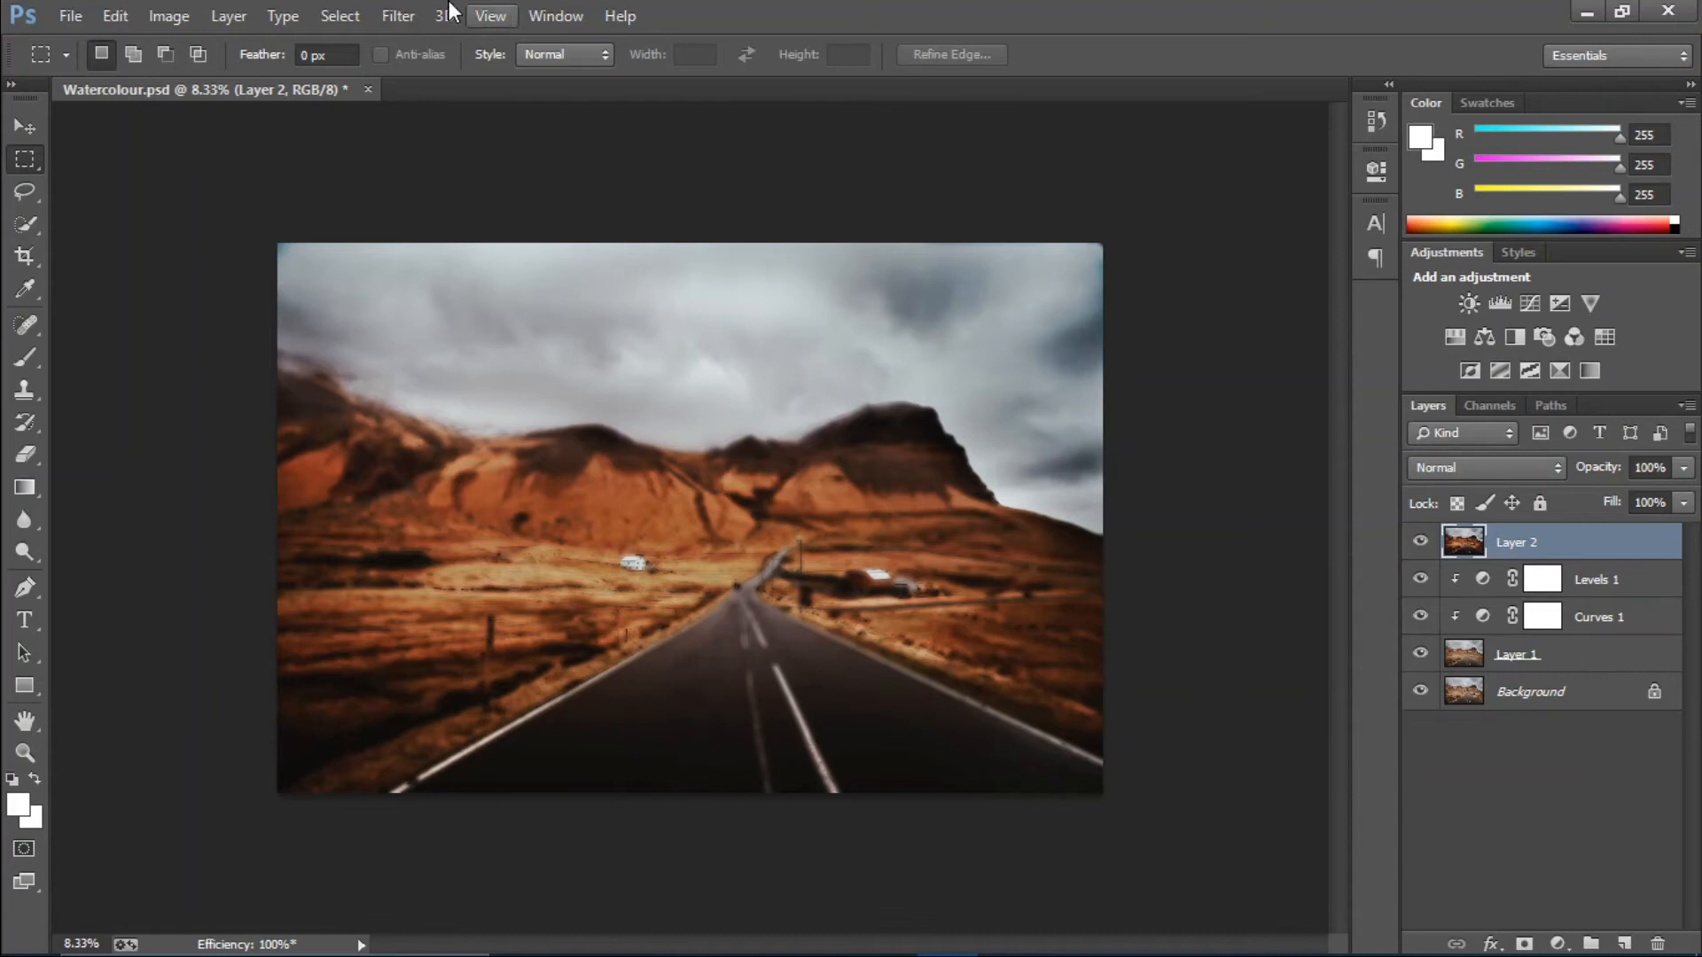
# Step: Apply the Artistic Watercolor filter to Layer 2 with Brush Detail 9, Shadow Intensity 1, Texture 1
pyautogui.click(397, 16)
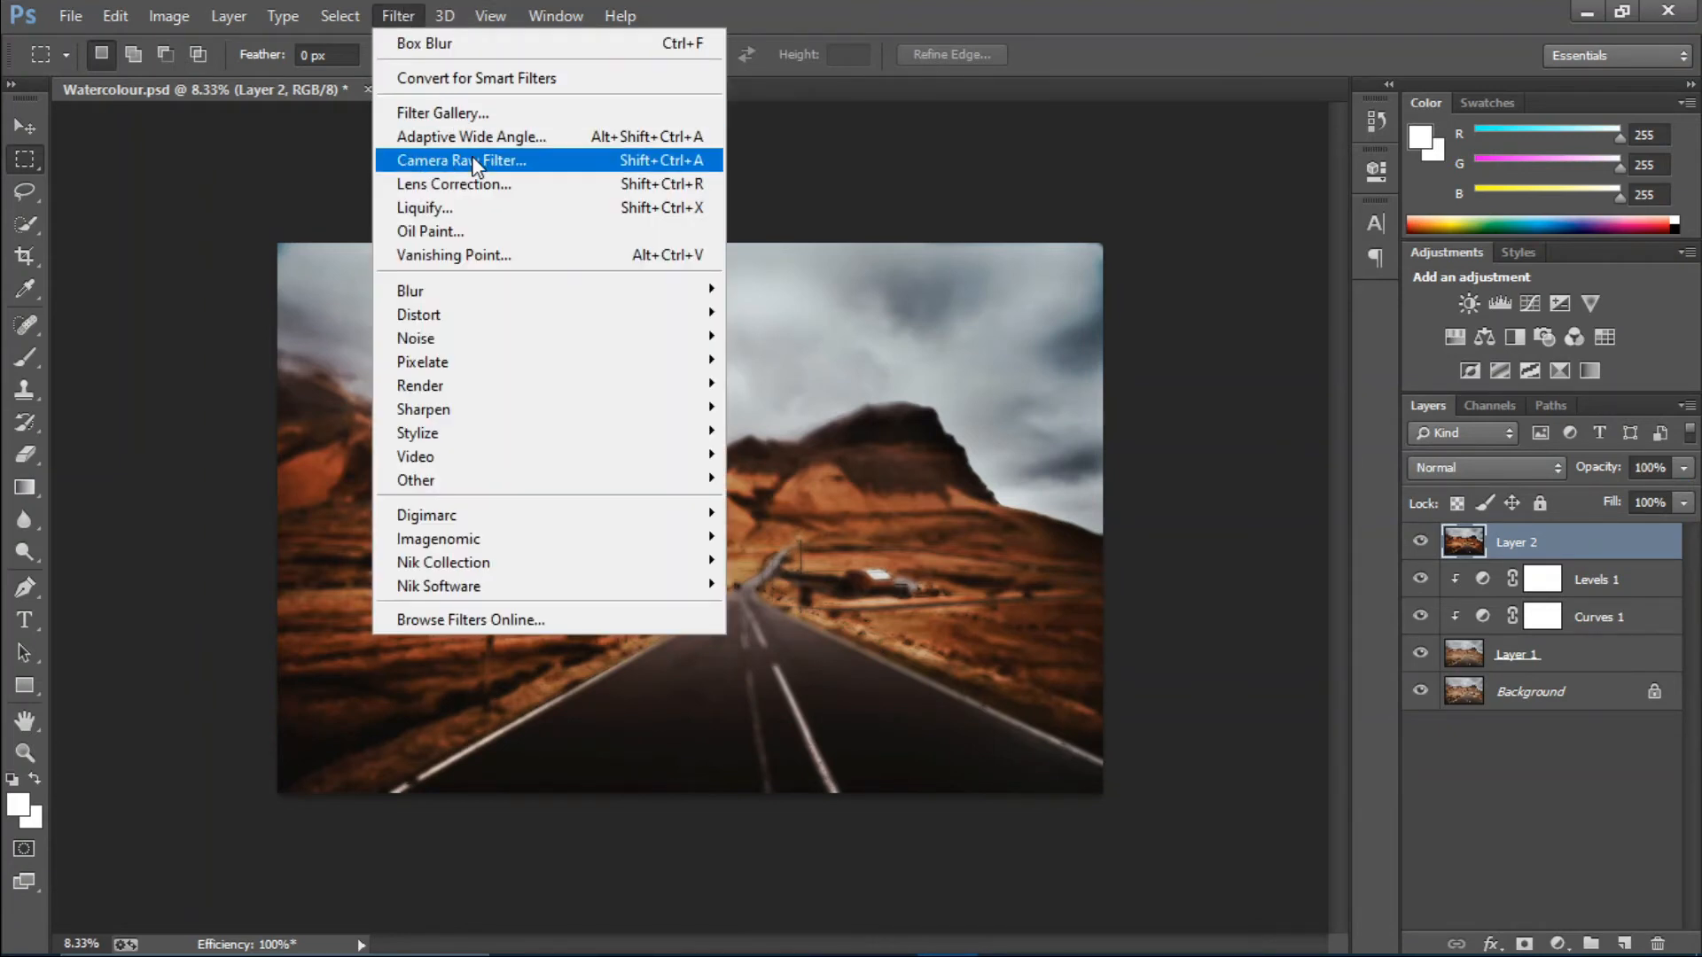
pyautogui.moveTo(477, 140)
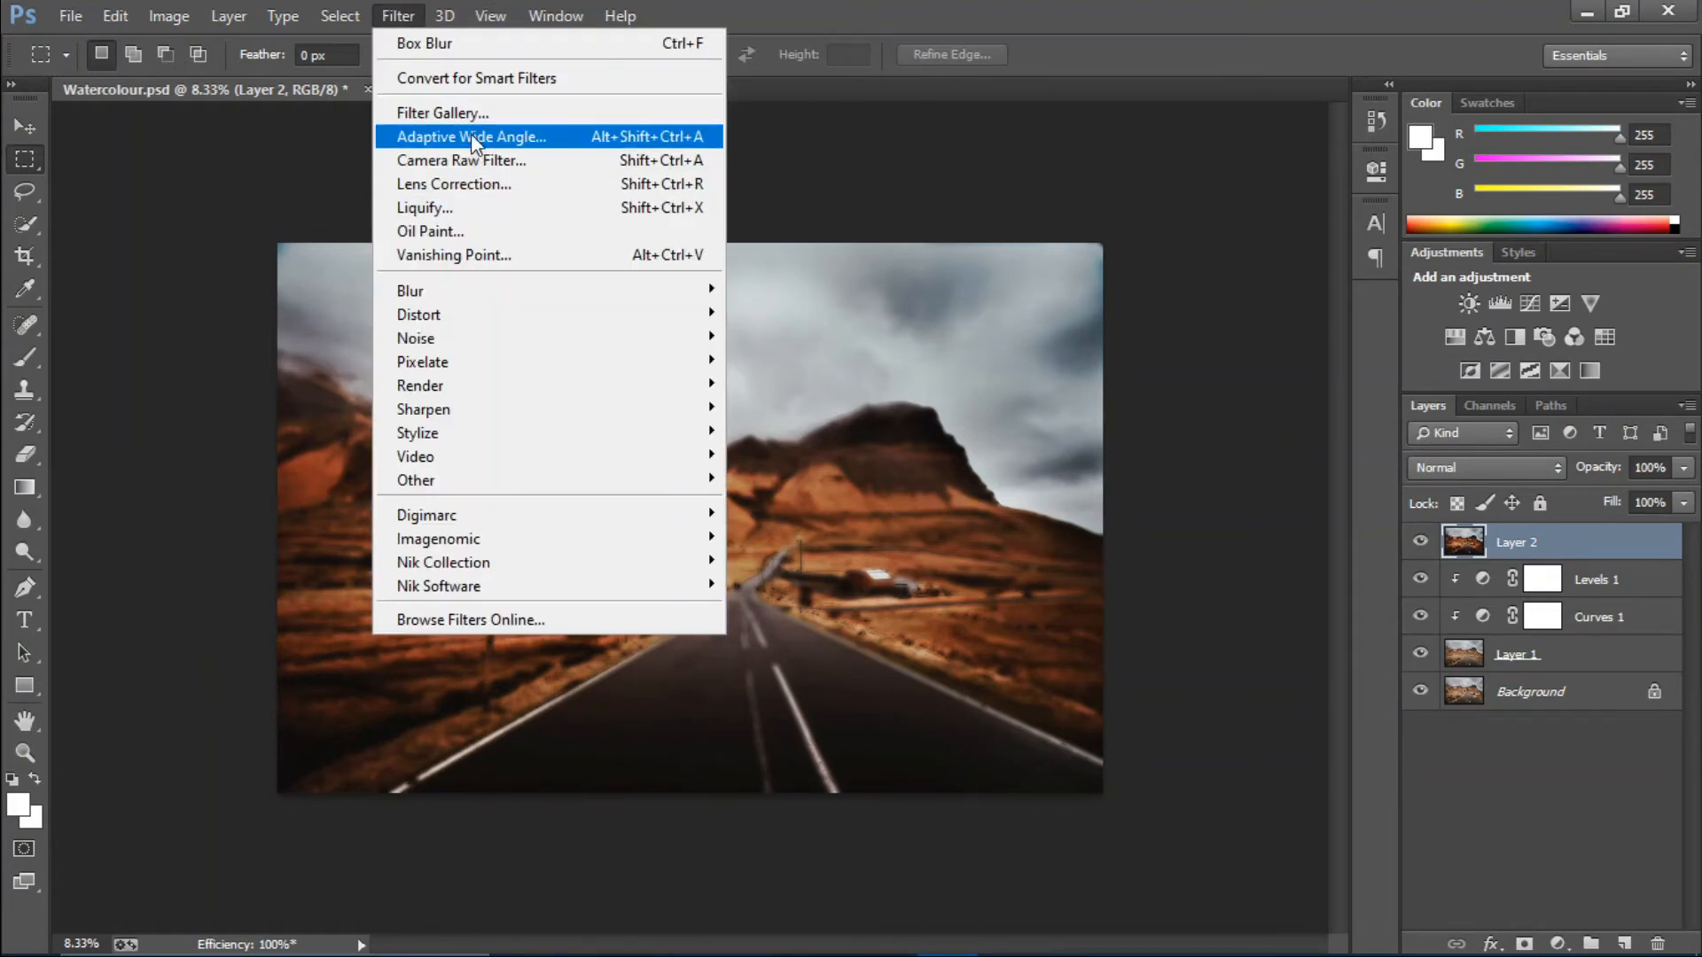
pyautogui.click(443, 113)
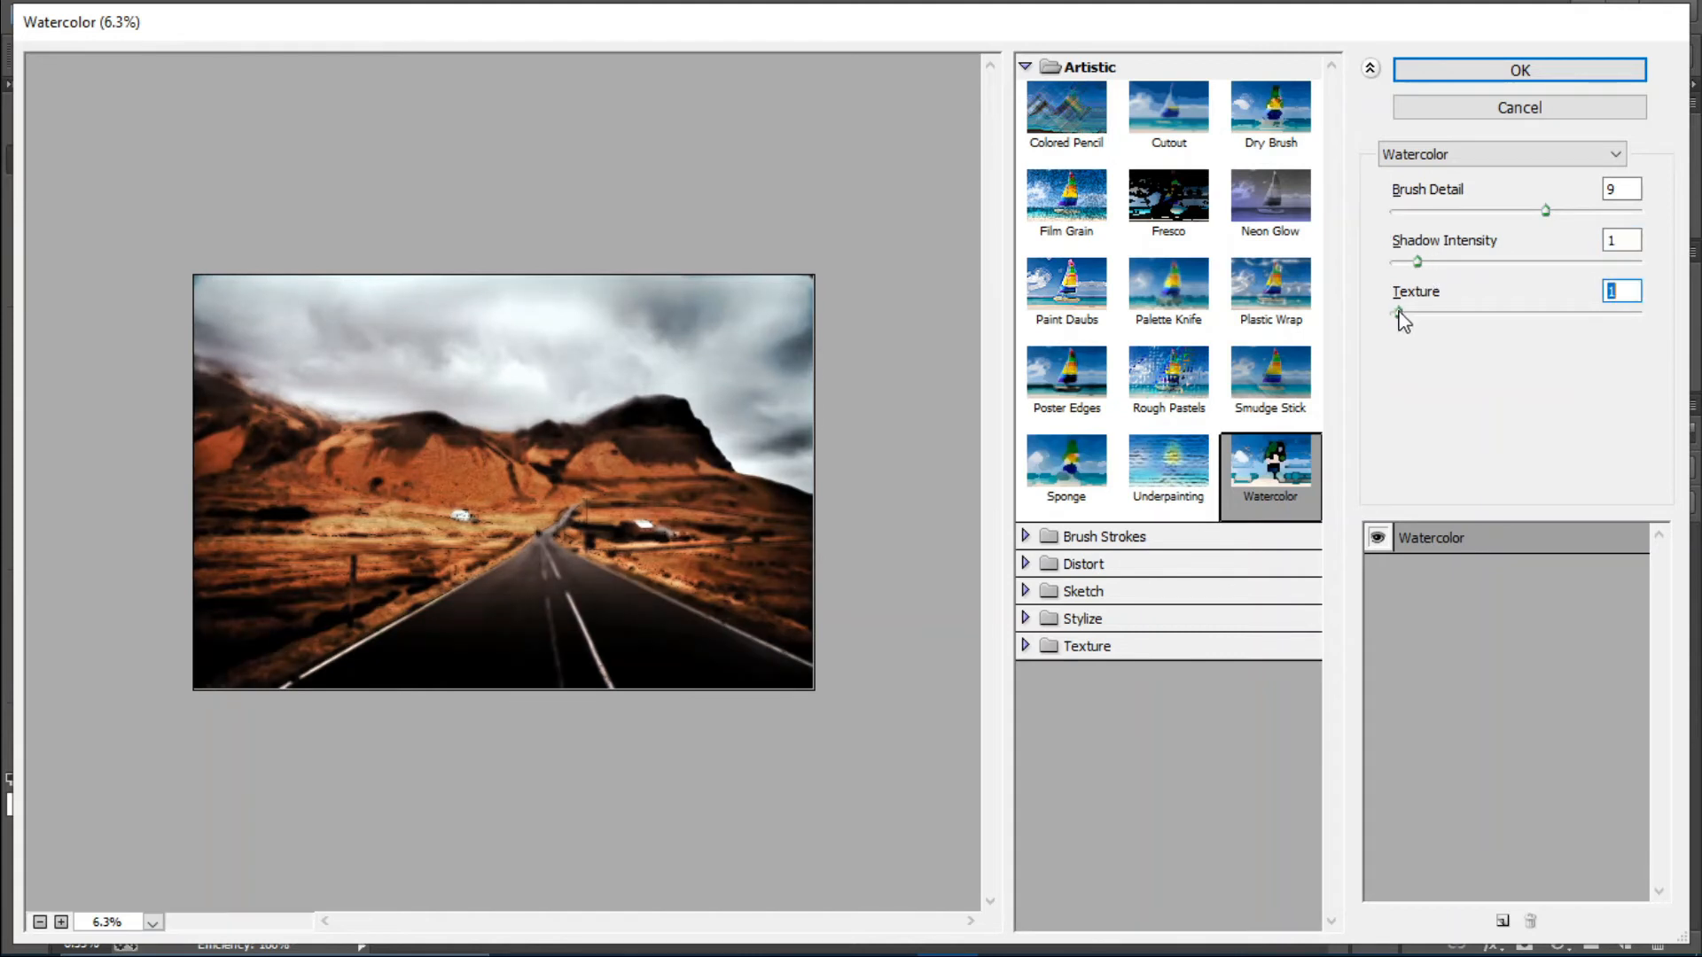
pyautogui.moveTo(1420, 319)
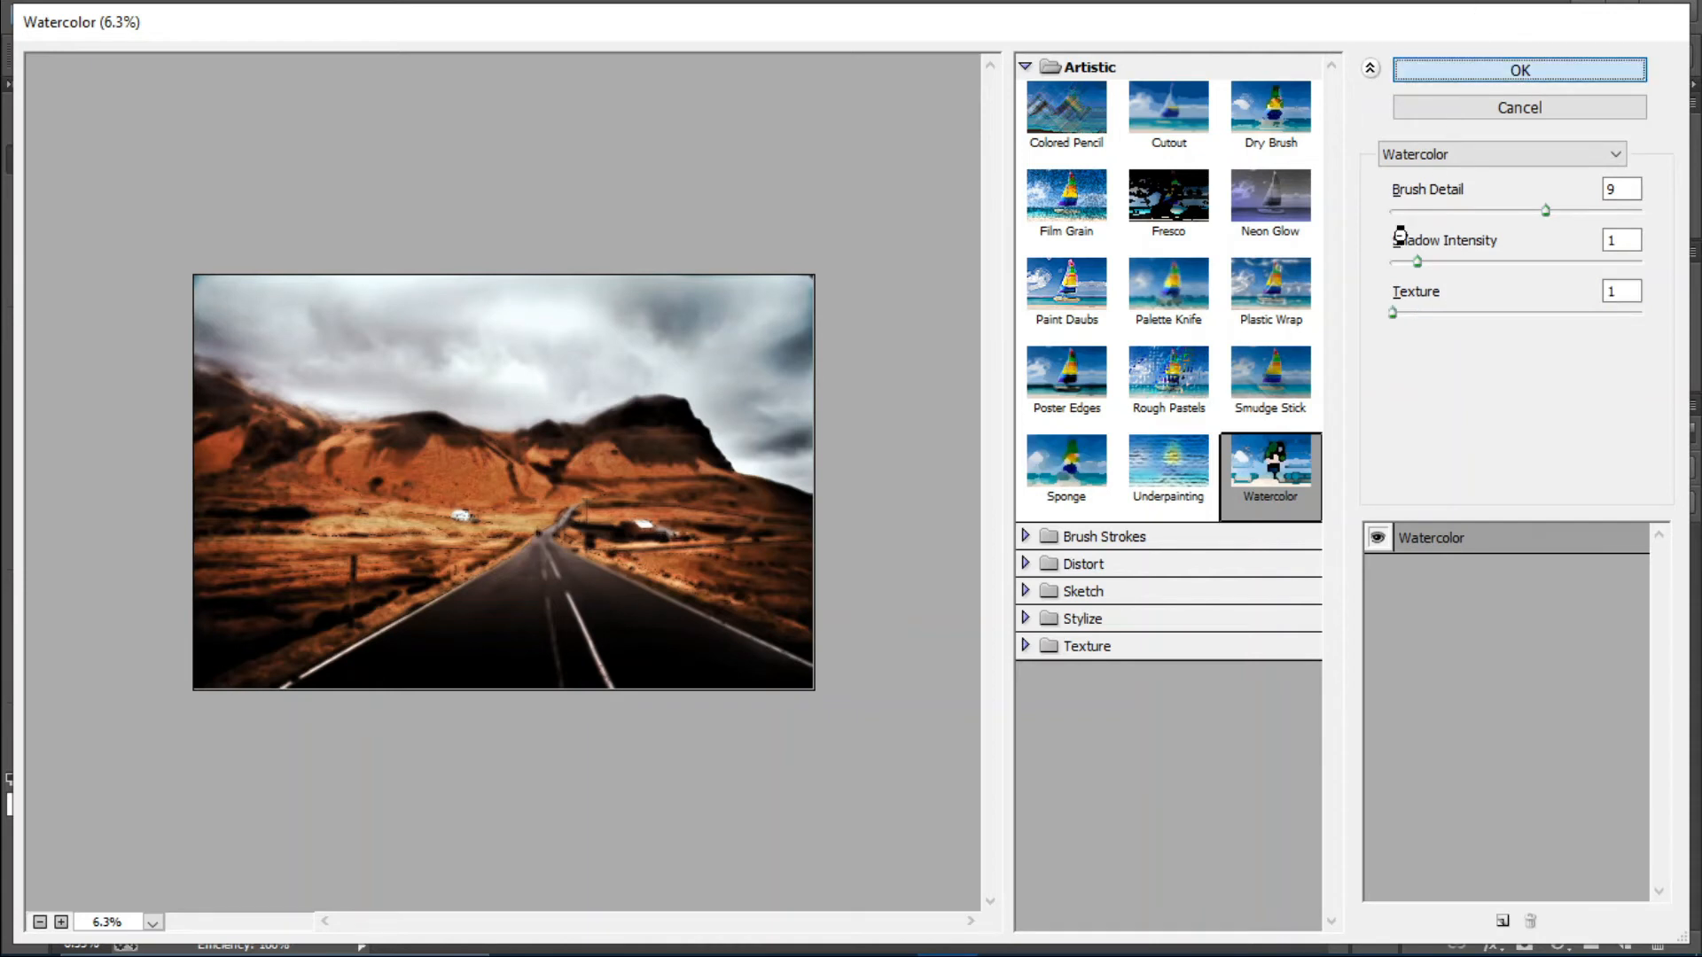
pyautogui.click(1519, 71)
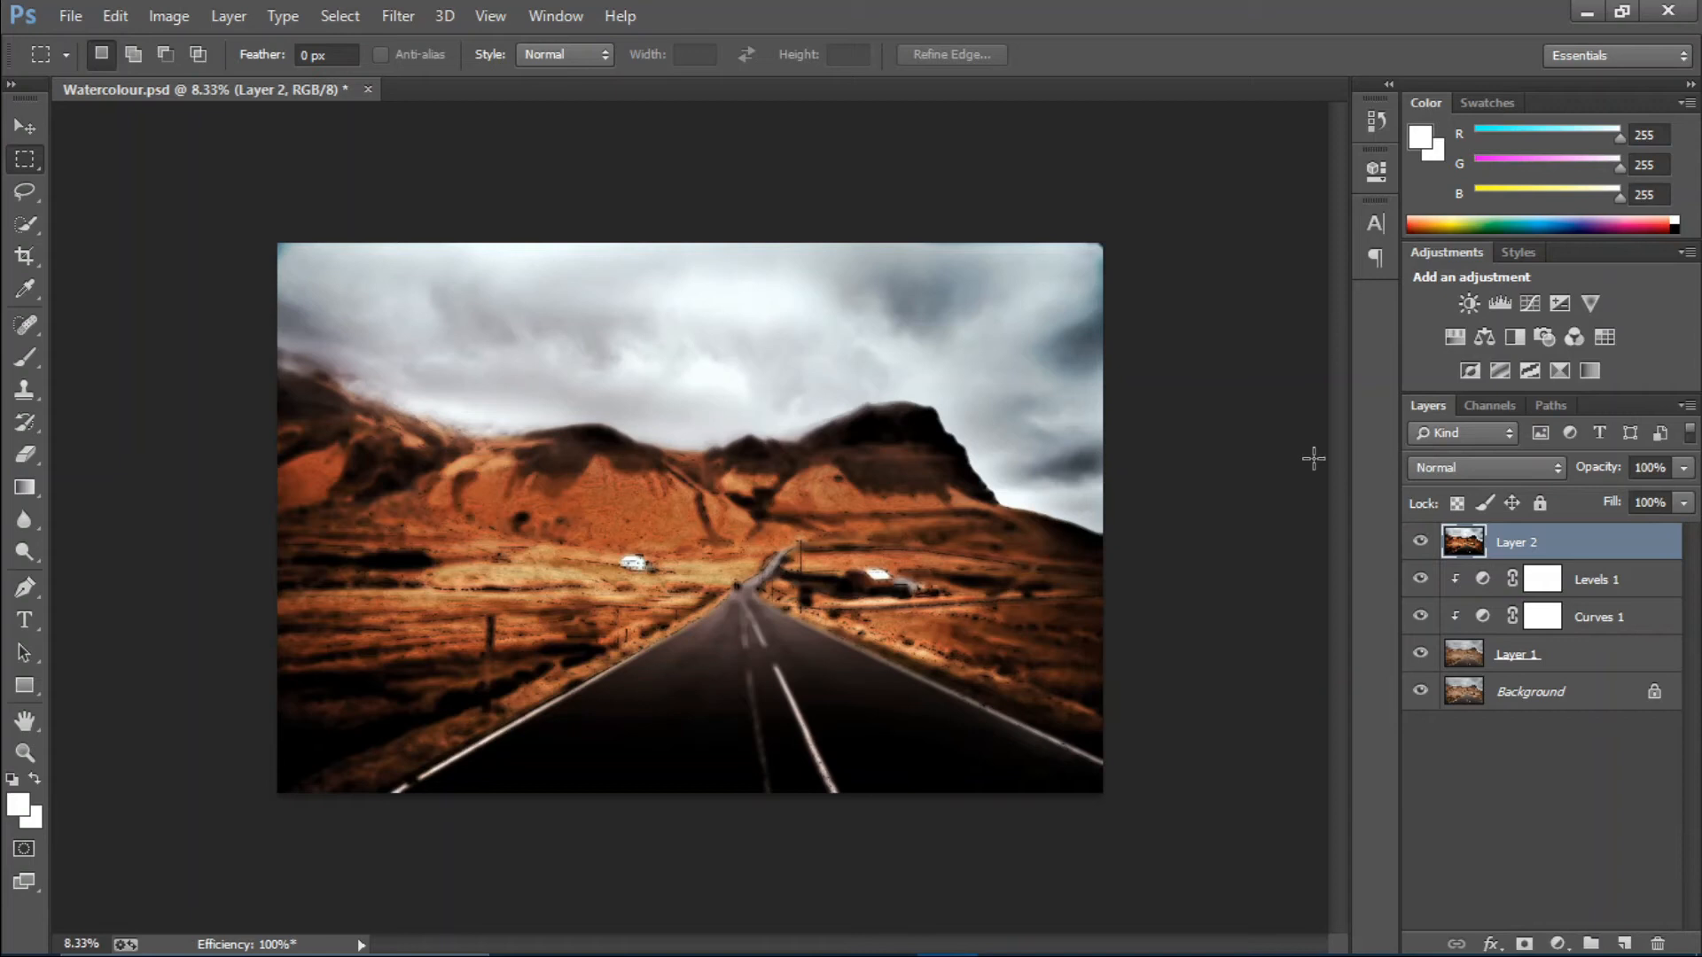
pyautogui.moveTo(1608, 525)
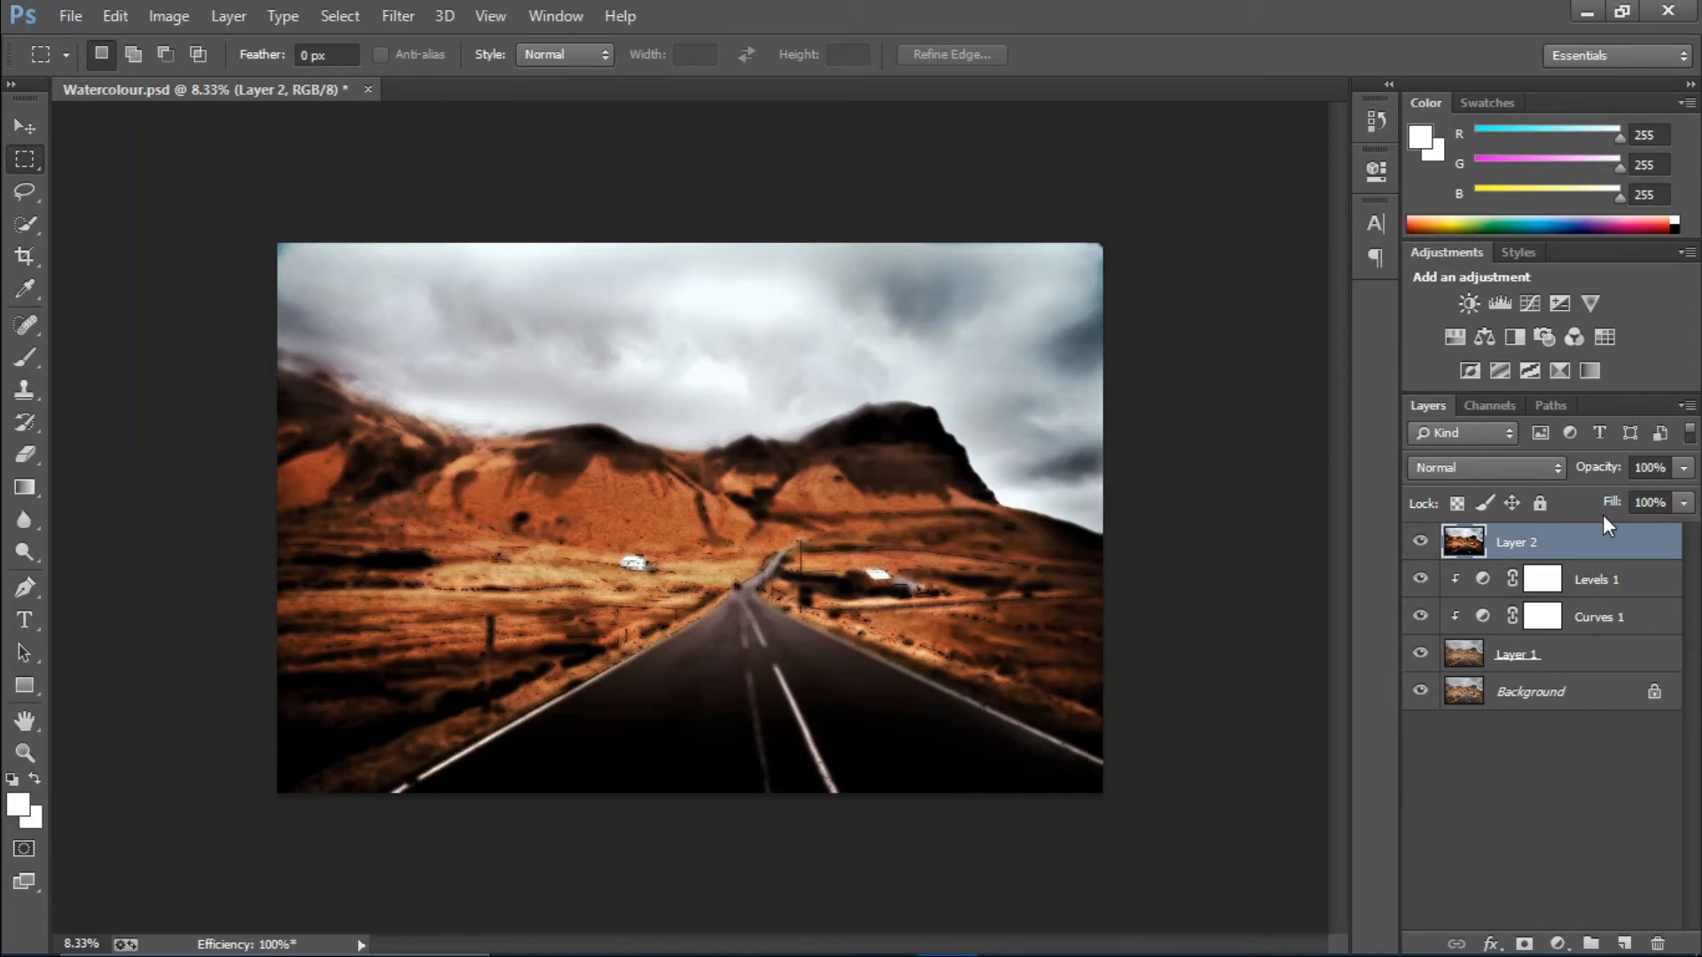
pyautogui.moveTo(1639, 546)
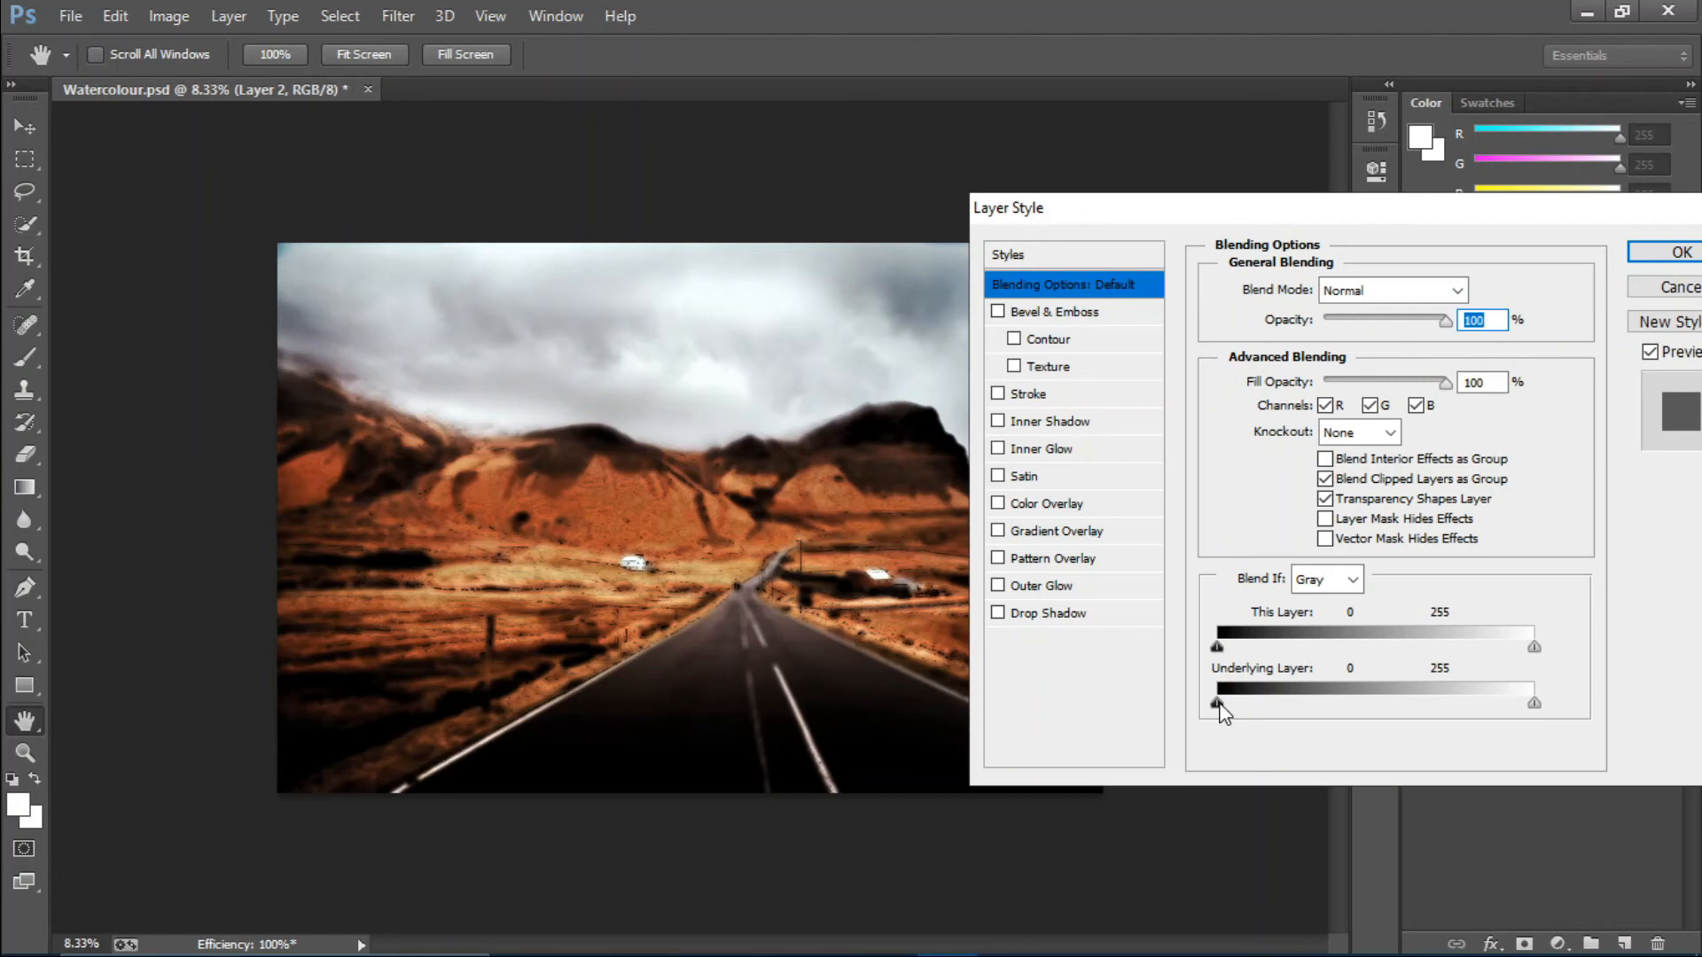
# Step: Split the Underlying Layer shadow slider so underlying tones fade in over 22–42
pyautogui.moveTo(1216, 704); pyautogui.dragTo(1287, 703)
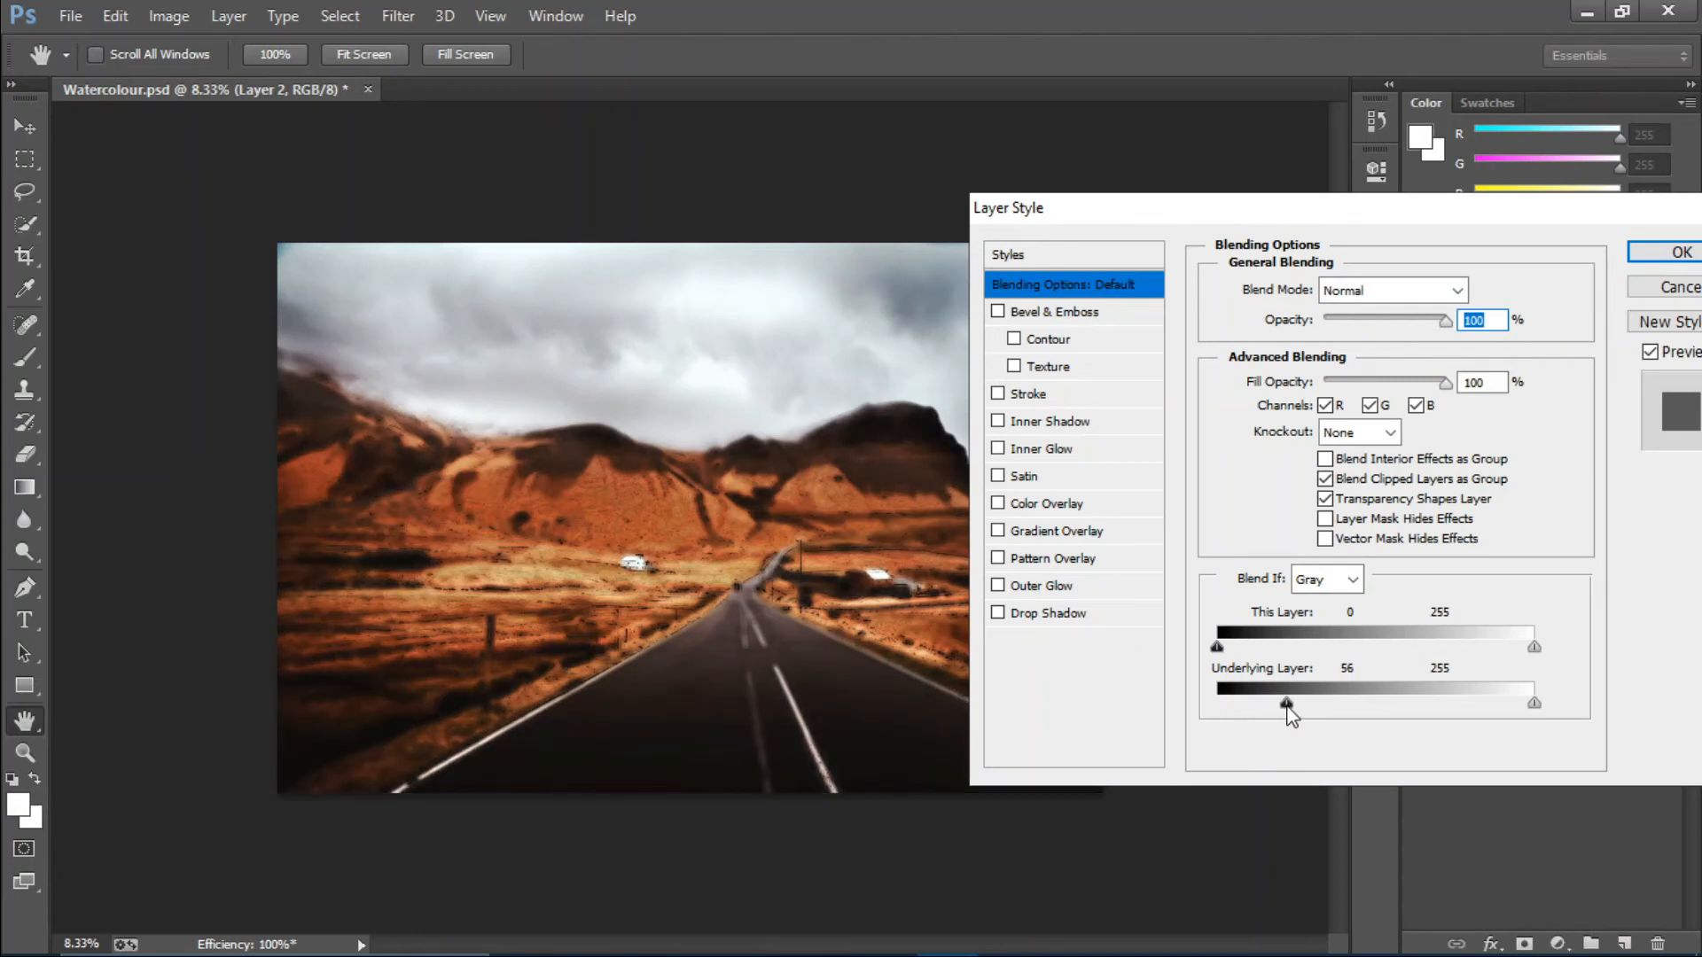
pyautogui.moveTo(1289, 704); pyautogui.dragTo(1259, 704)
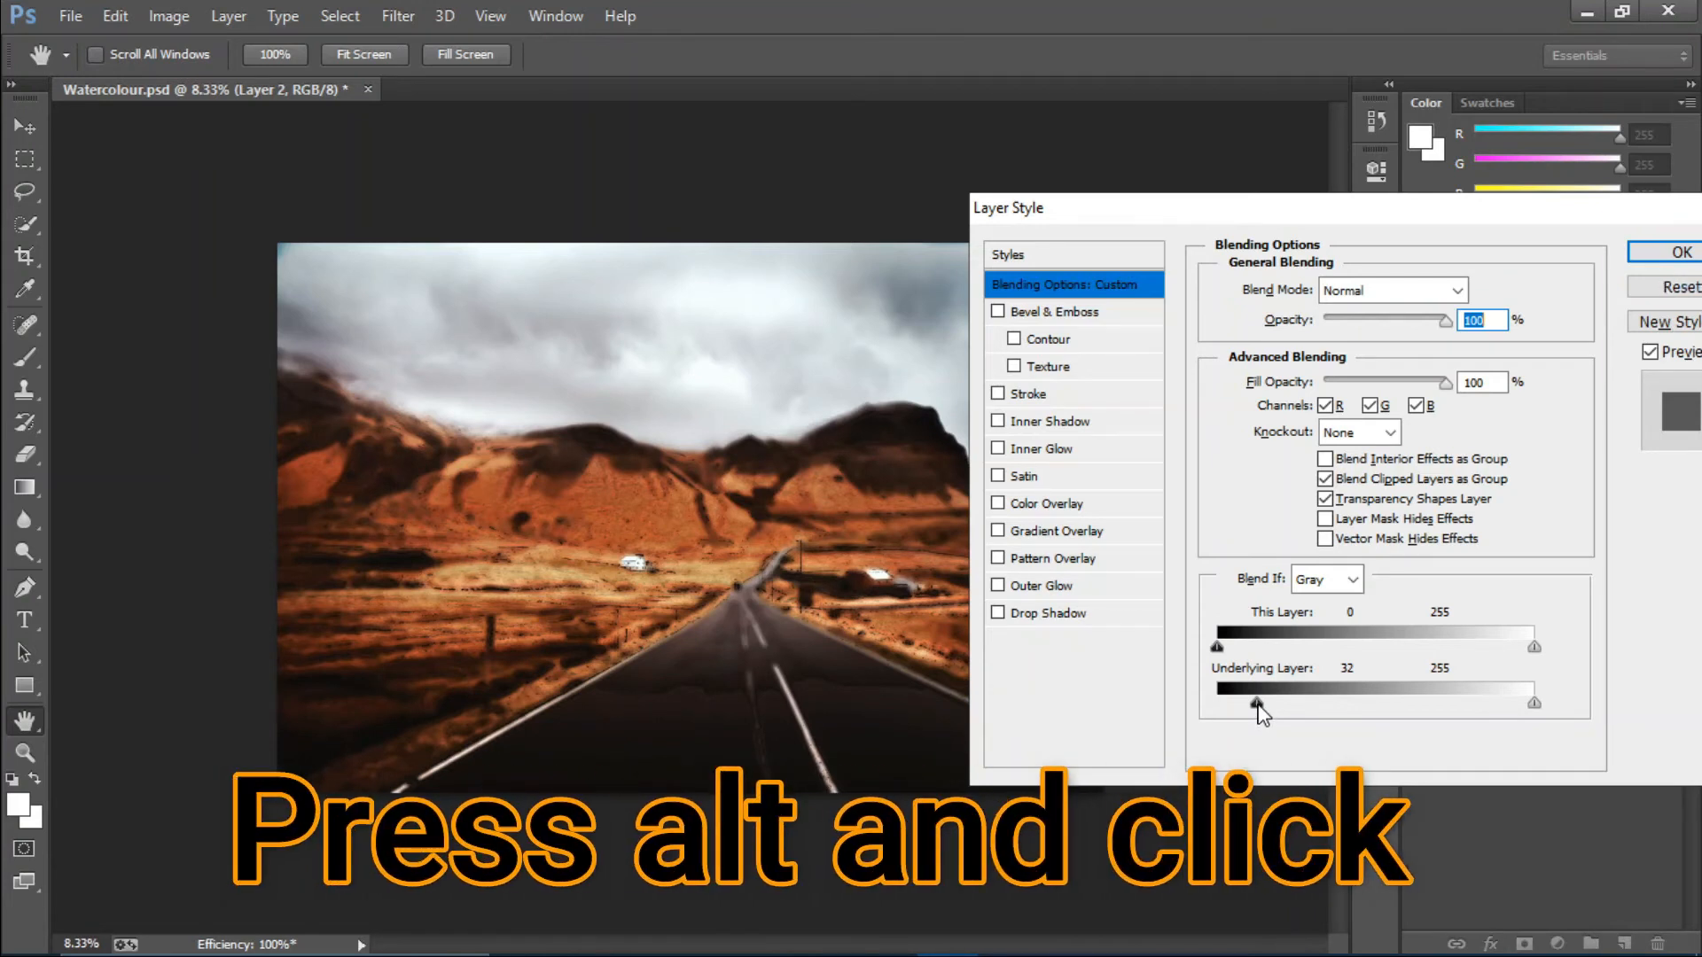
pyautogui.moveTo(1216, 704); pyautogui.dragTo(1232, 704)
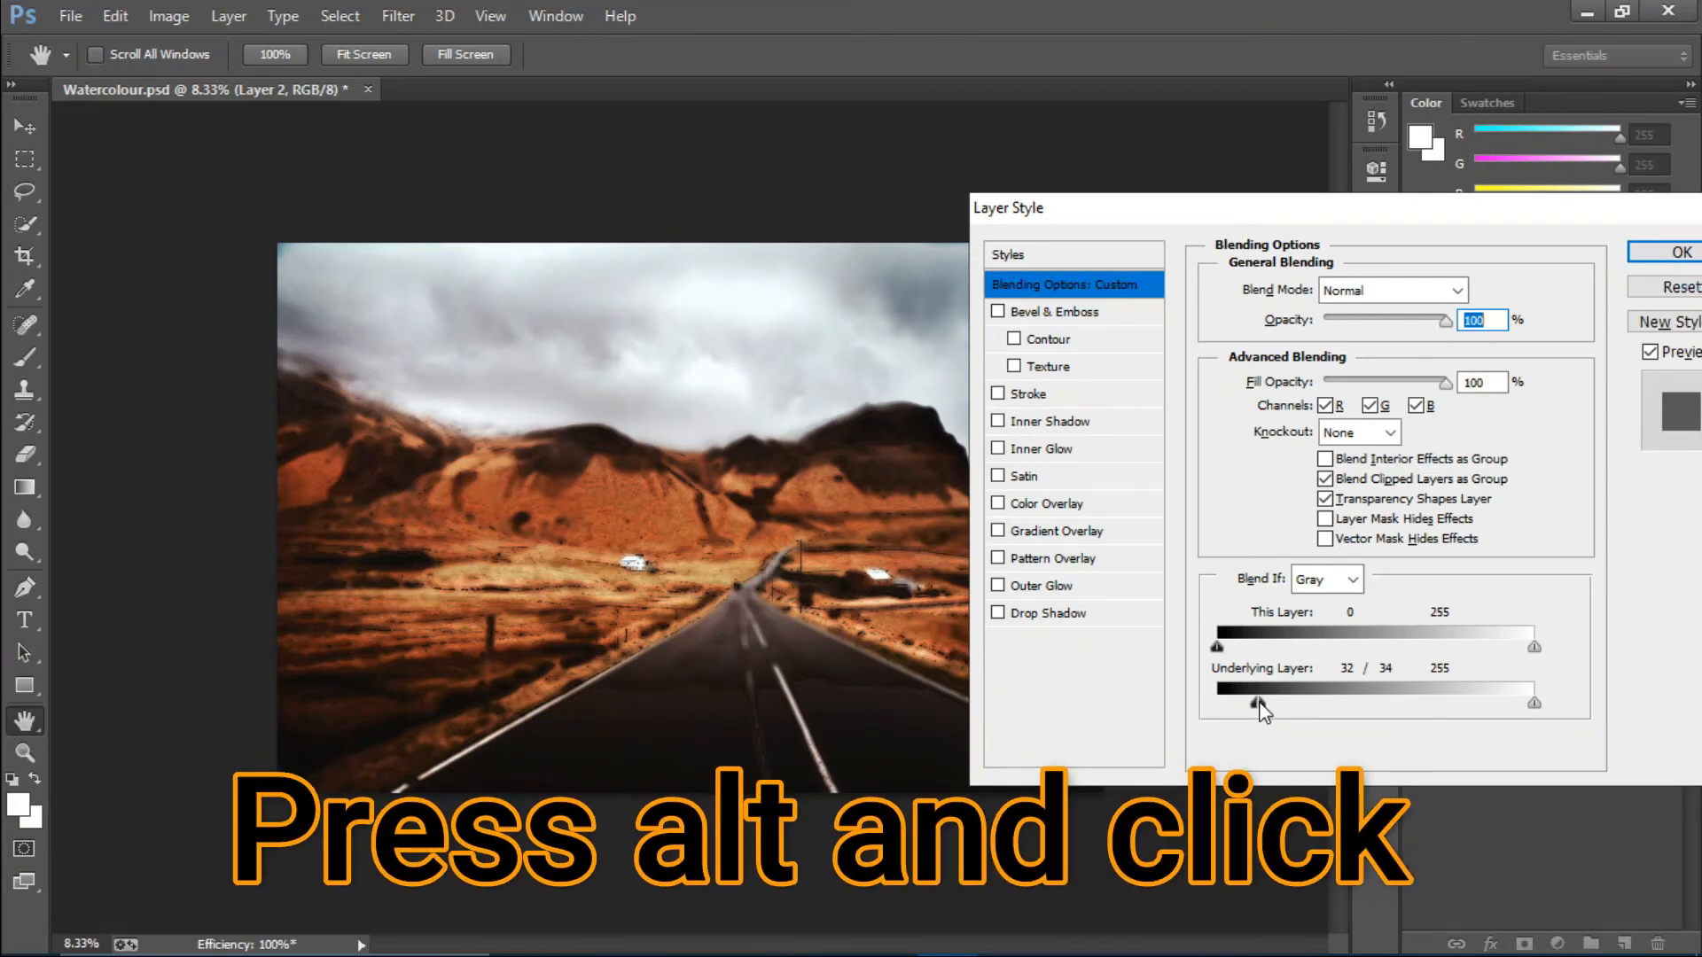
pyautogui.moveTo(1253, 702); pyautogui.dragTo(1232, 702)
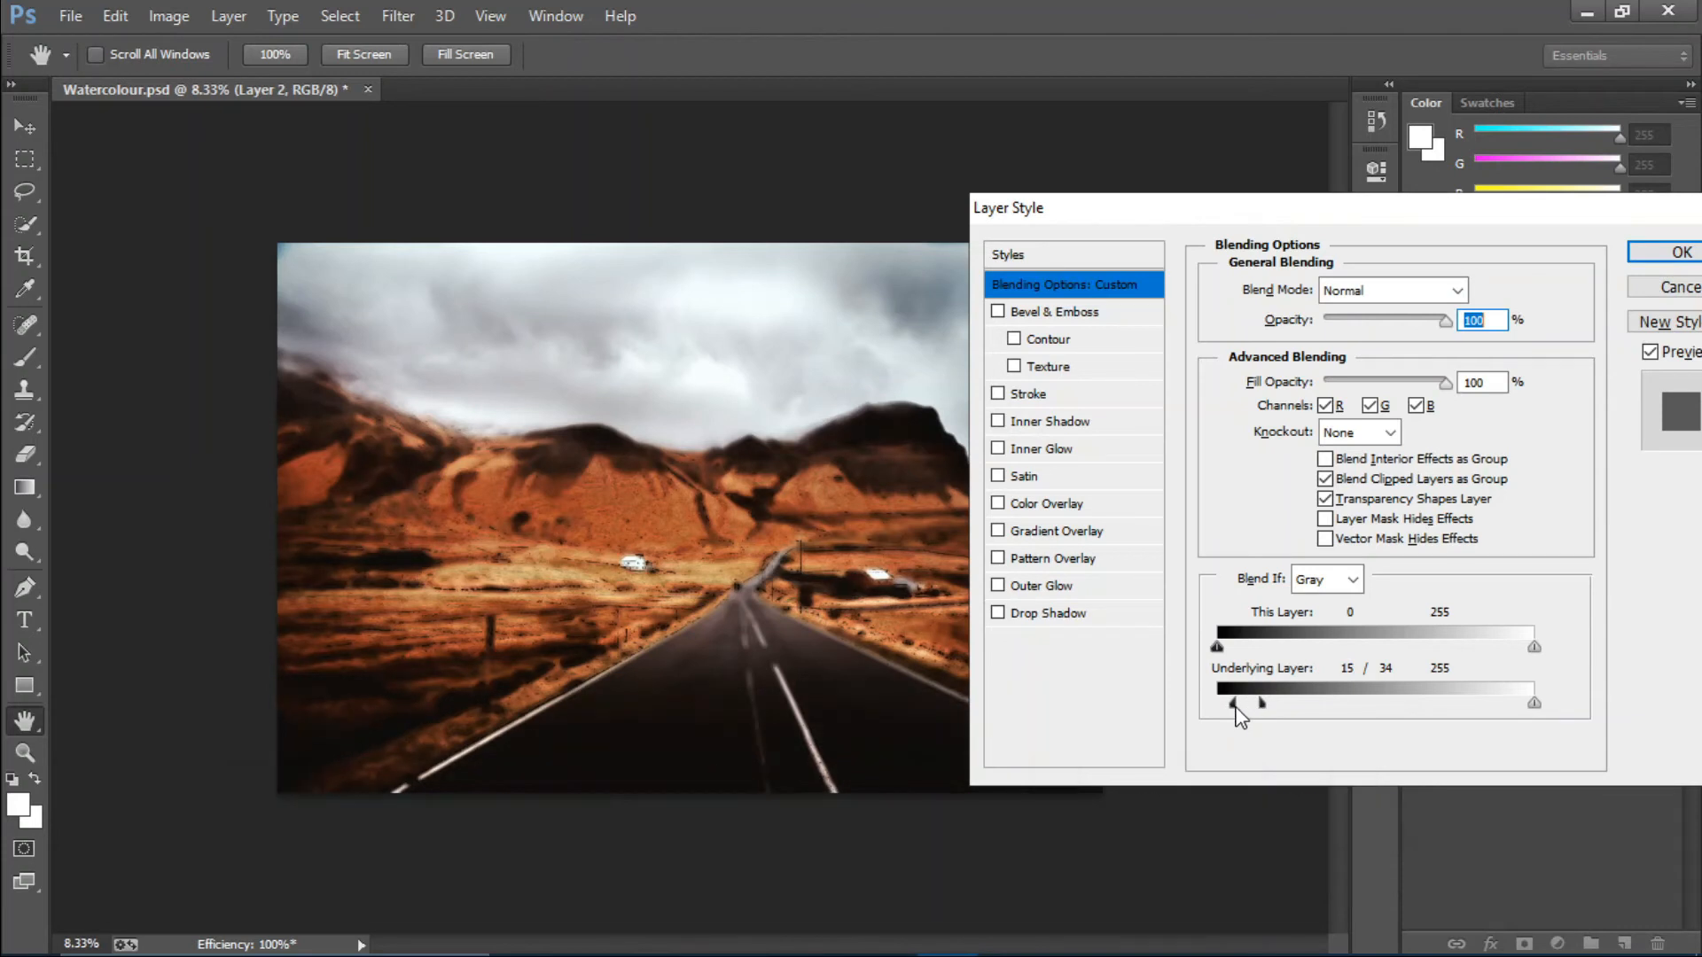
pyautogui.moveTo(1232, 702); pyautogui.dragTo(1280, 702)
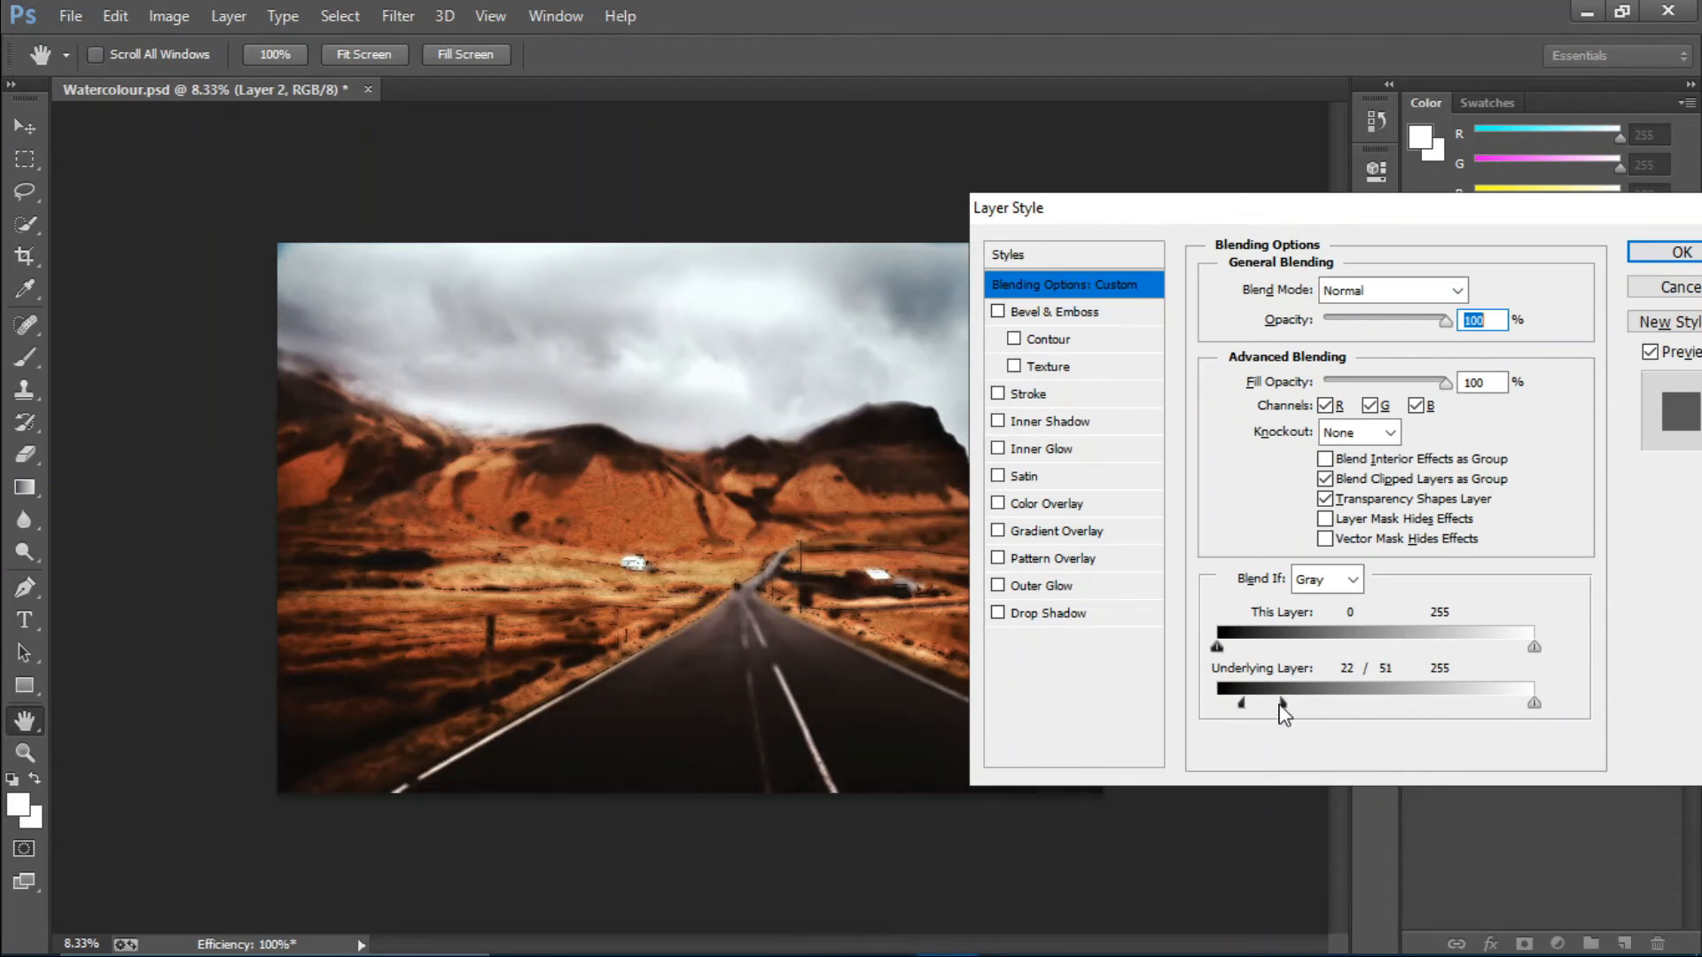
pyautogui.moveTo(1284, 702); pyautogui.dragTo(1271, 702)
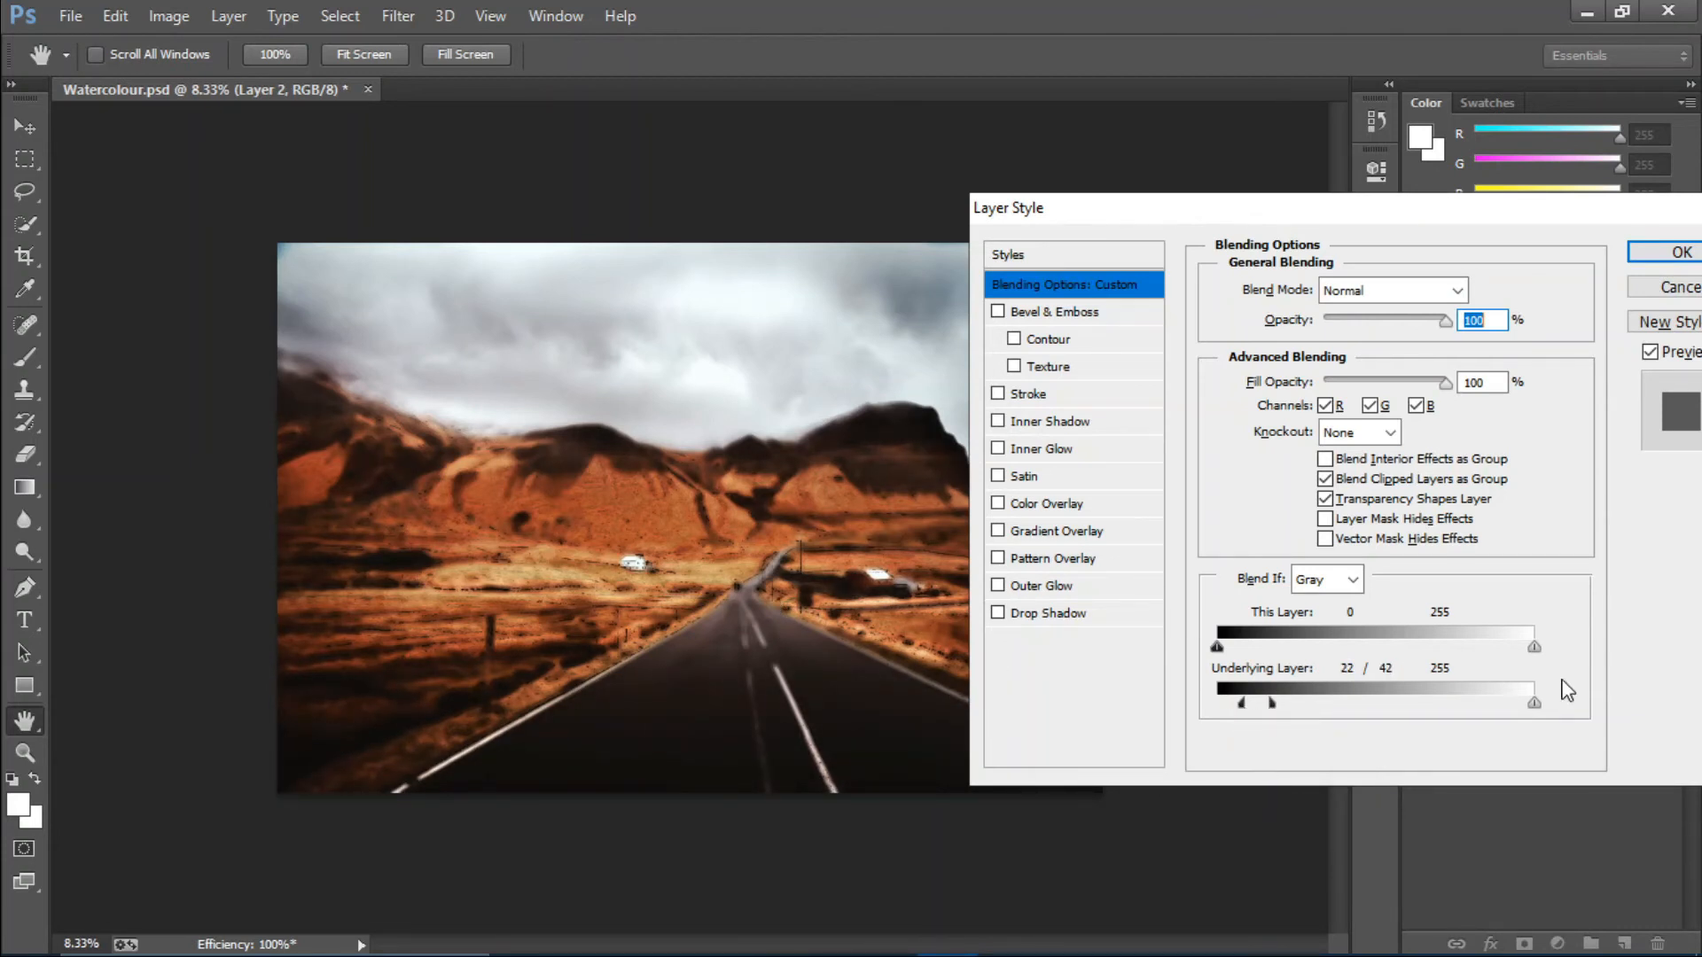
# Step: Split the This Layer highlight slider to fade out over 159–210 and confirm the blending options
pyautogui.moveTo(1534, 645); pyautogui.dragTo(1471, 645)
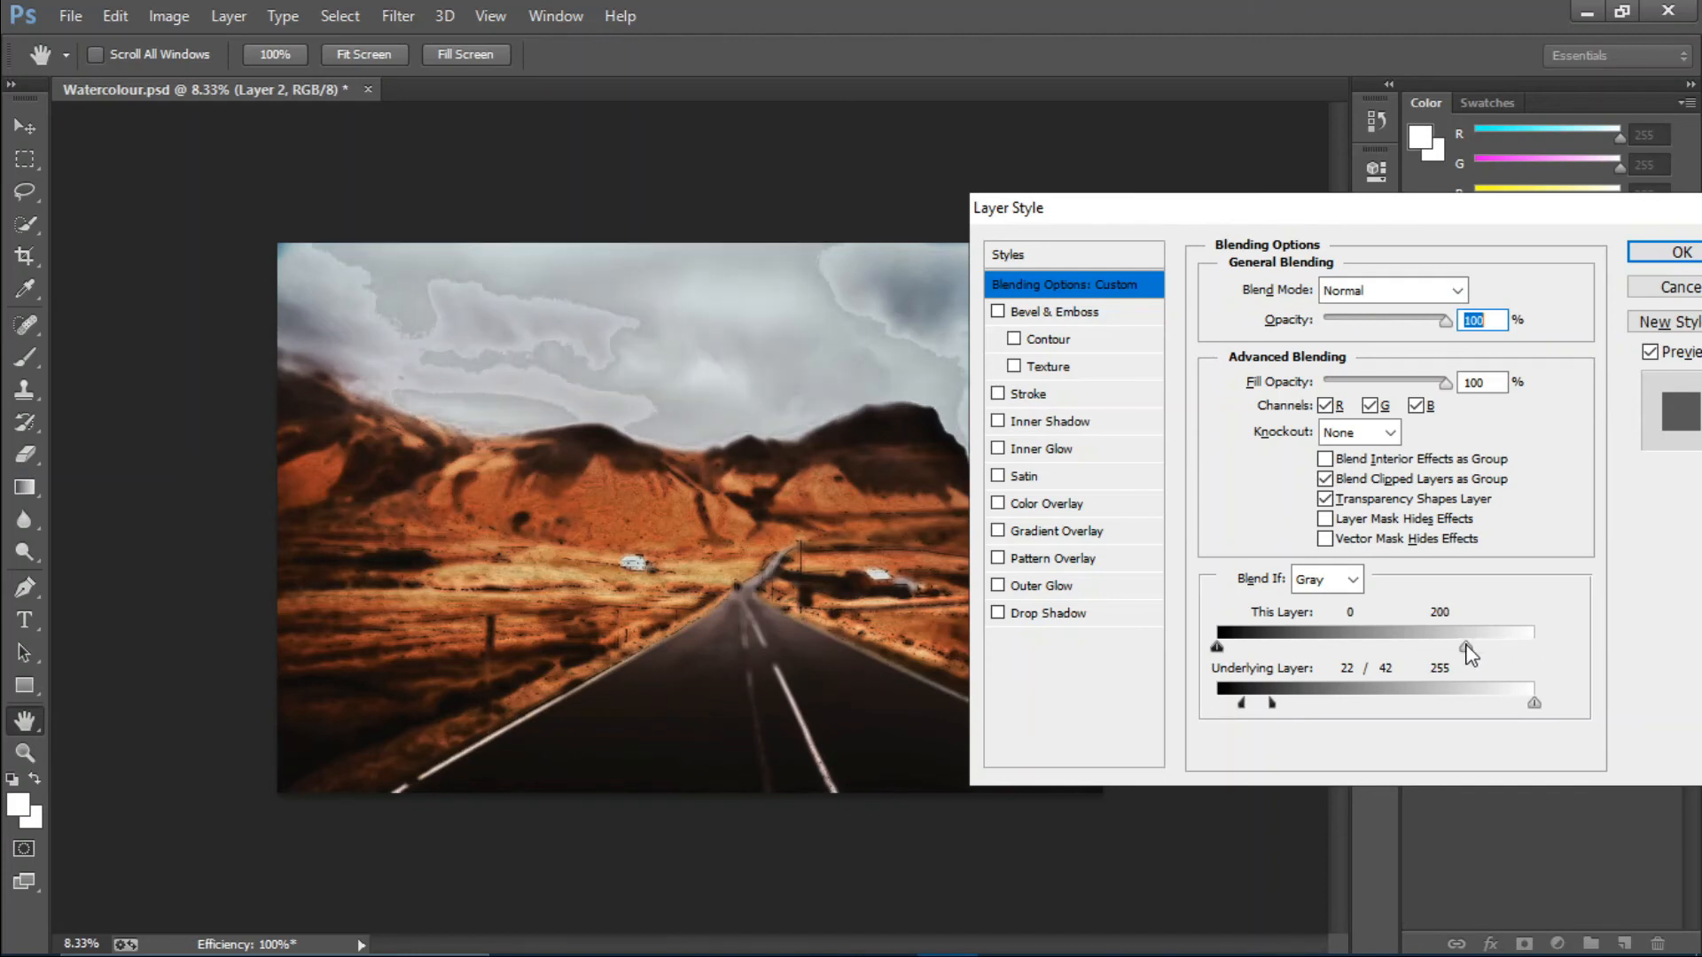
pyautogui.moveTo(1462, 645); pyautogui.dragTo(1479, 645)
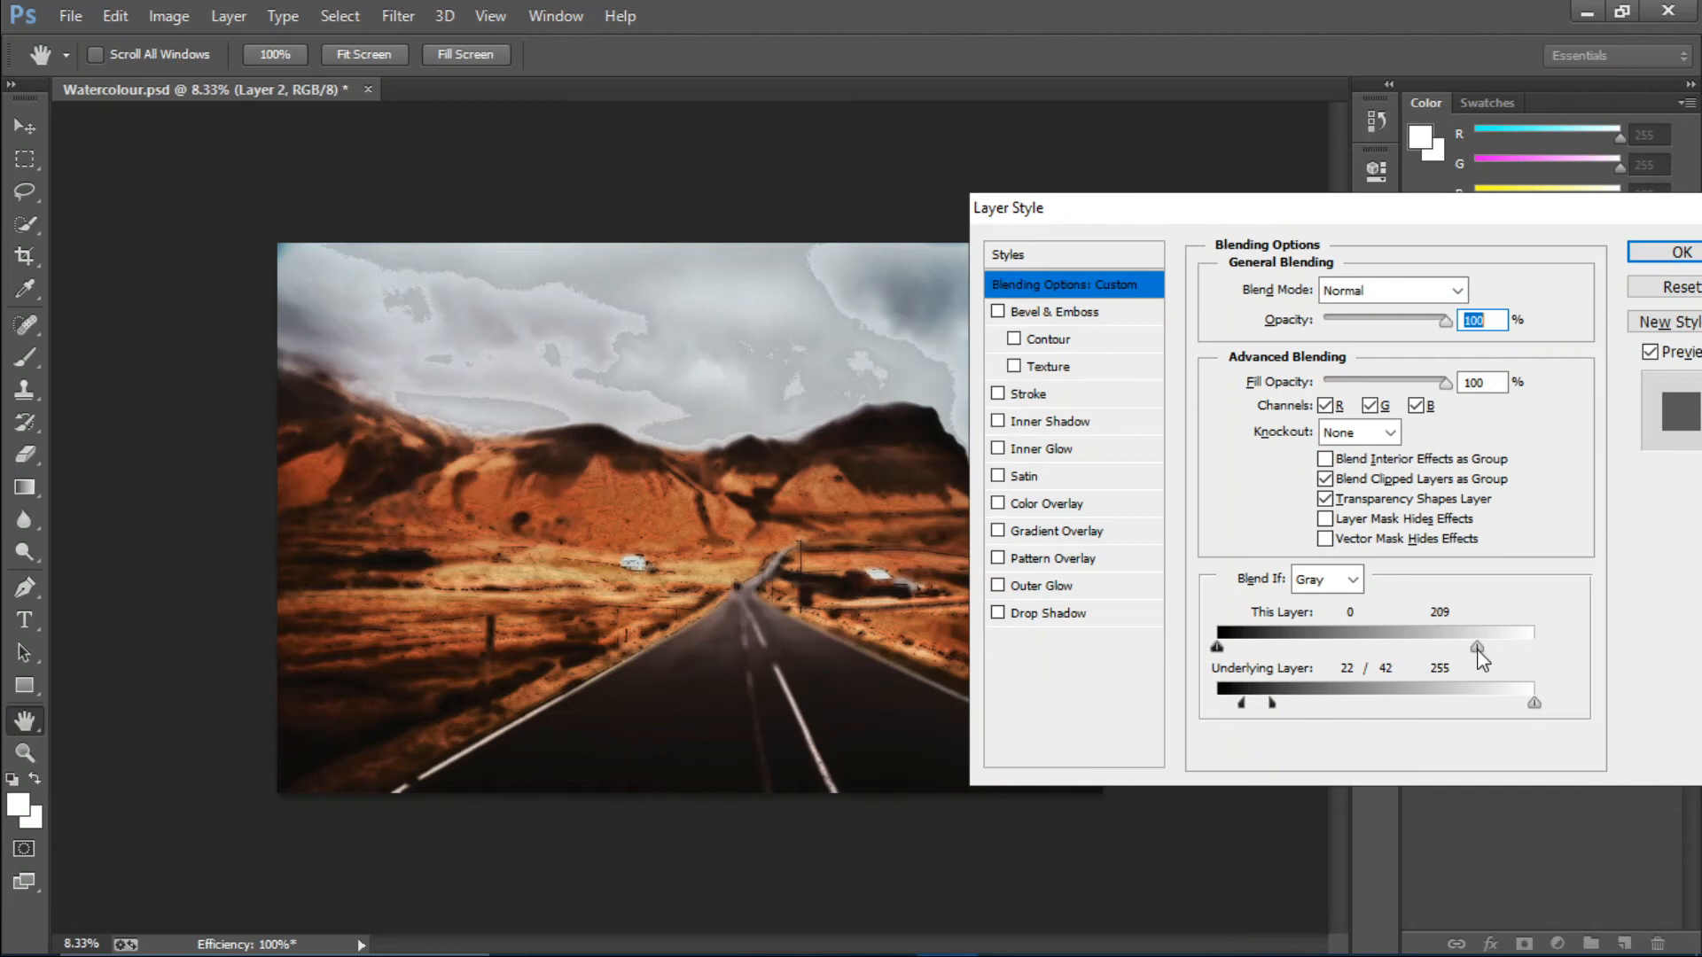
pyautogui.moveTo(1476, 645); pyautogui.dragTo(1498, 648)
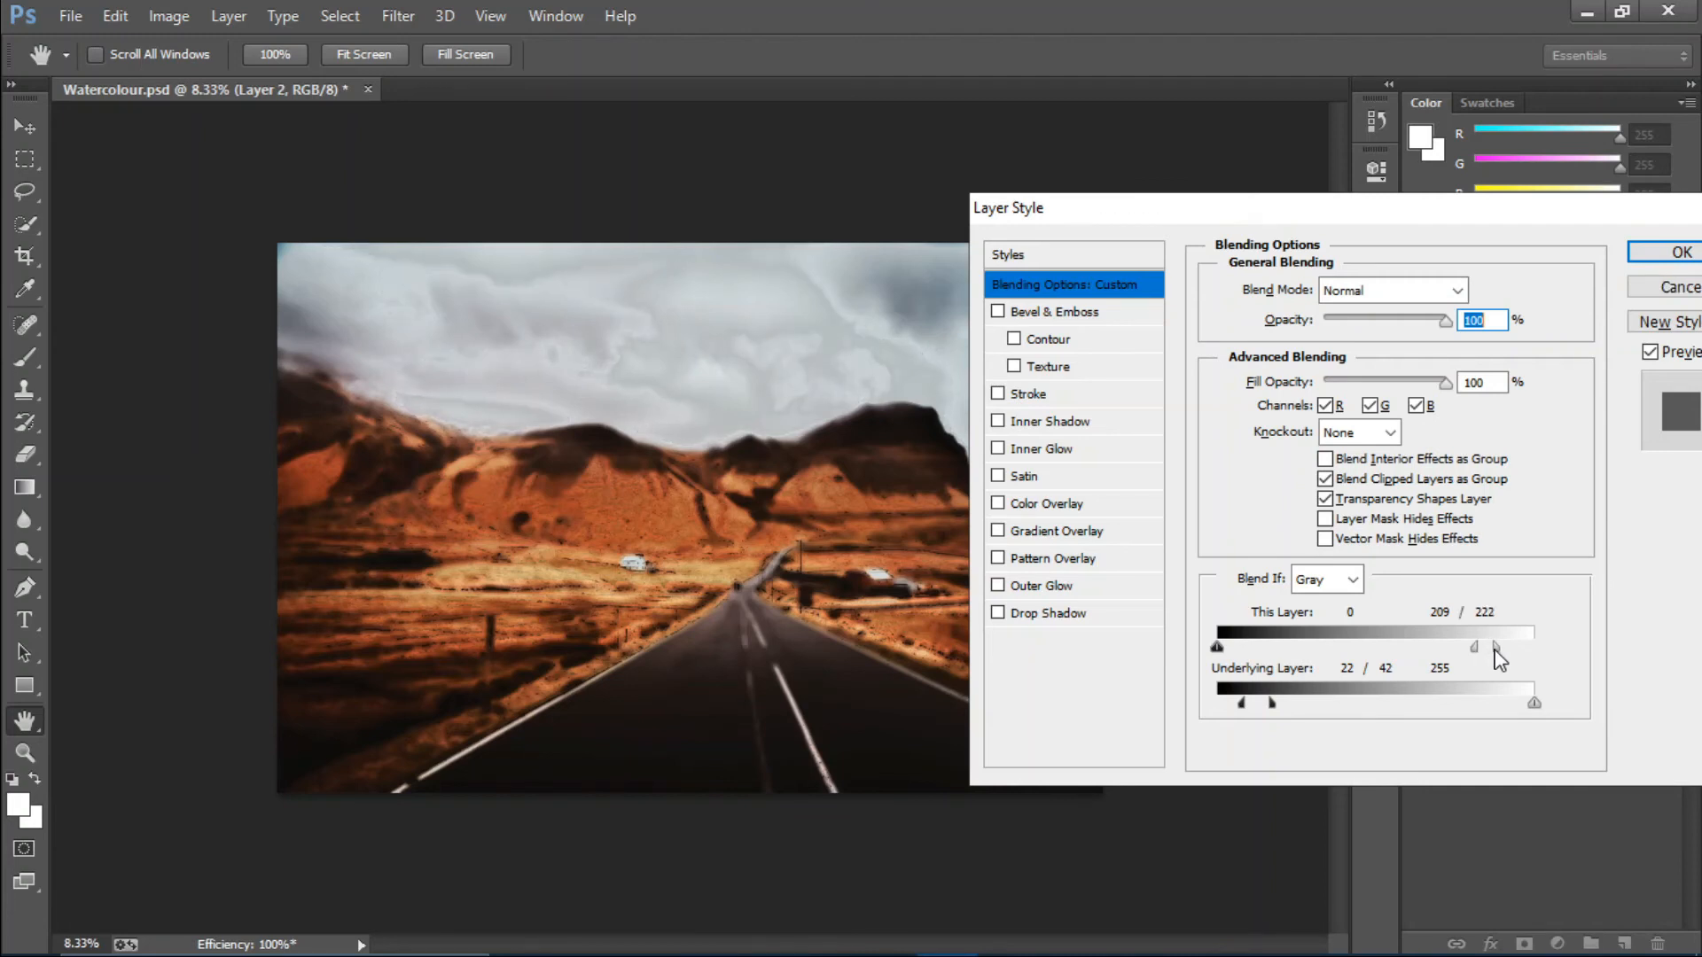
pyautogui.moveTo(1493, 647); pyautogui.dragTo(1466, 647)
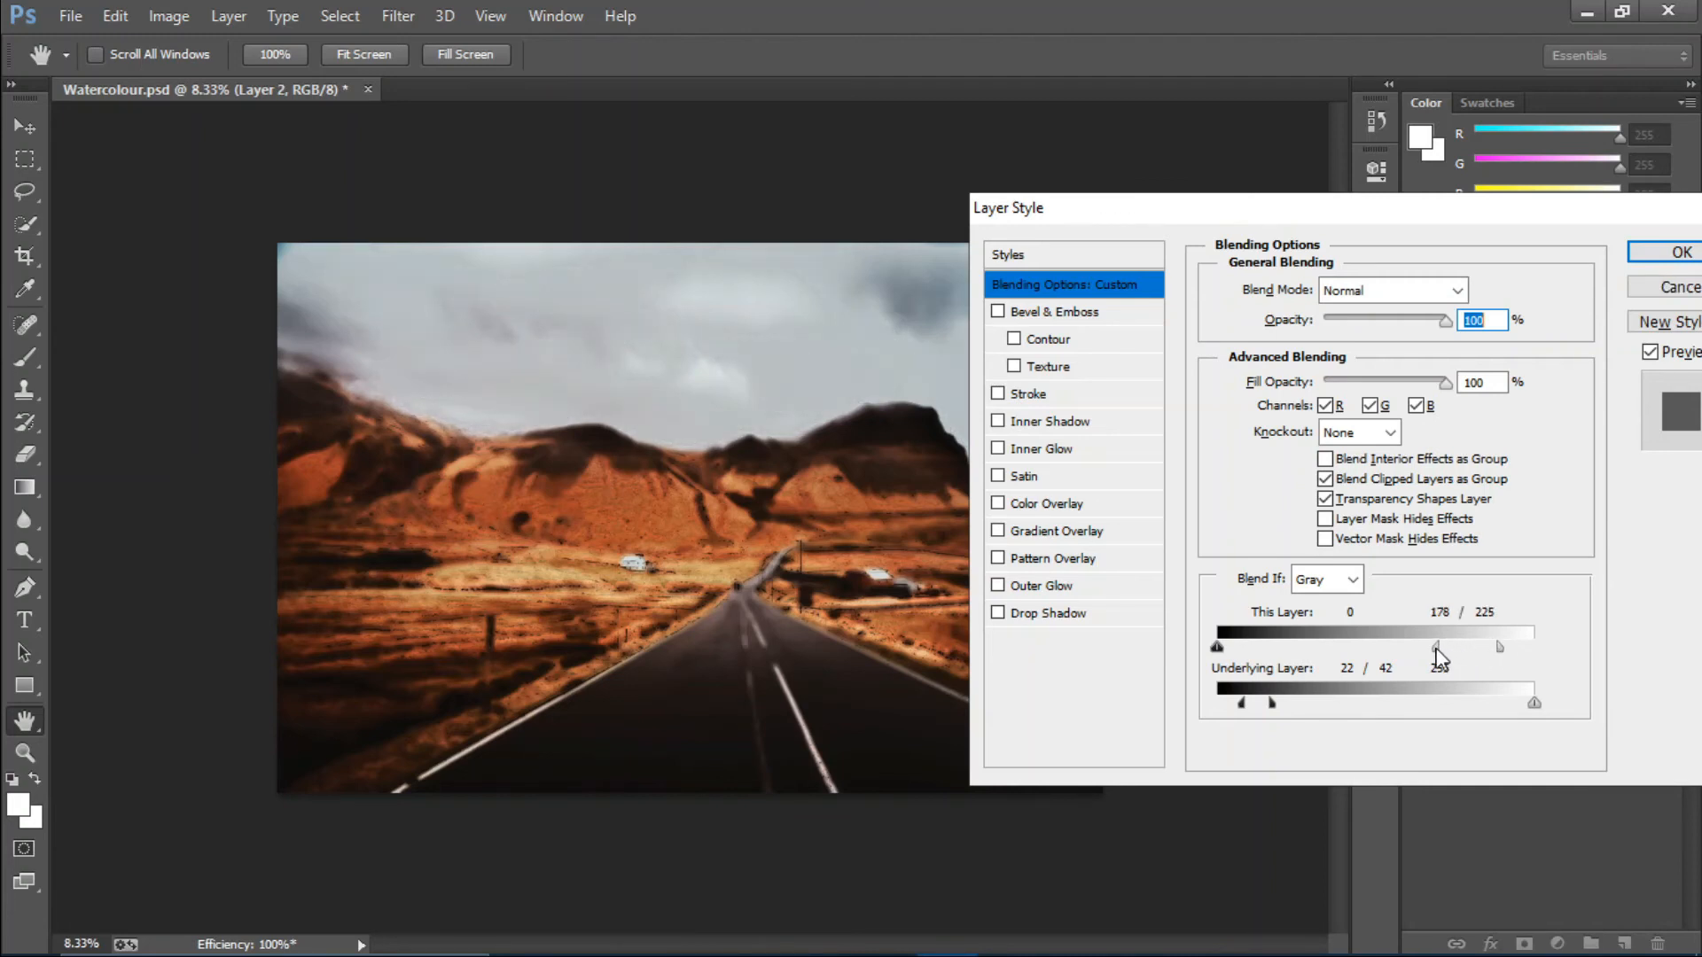
pyautogui.moveTo(1436, 645); pyautogui.dragTo(1415, 645)
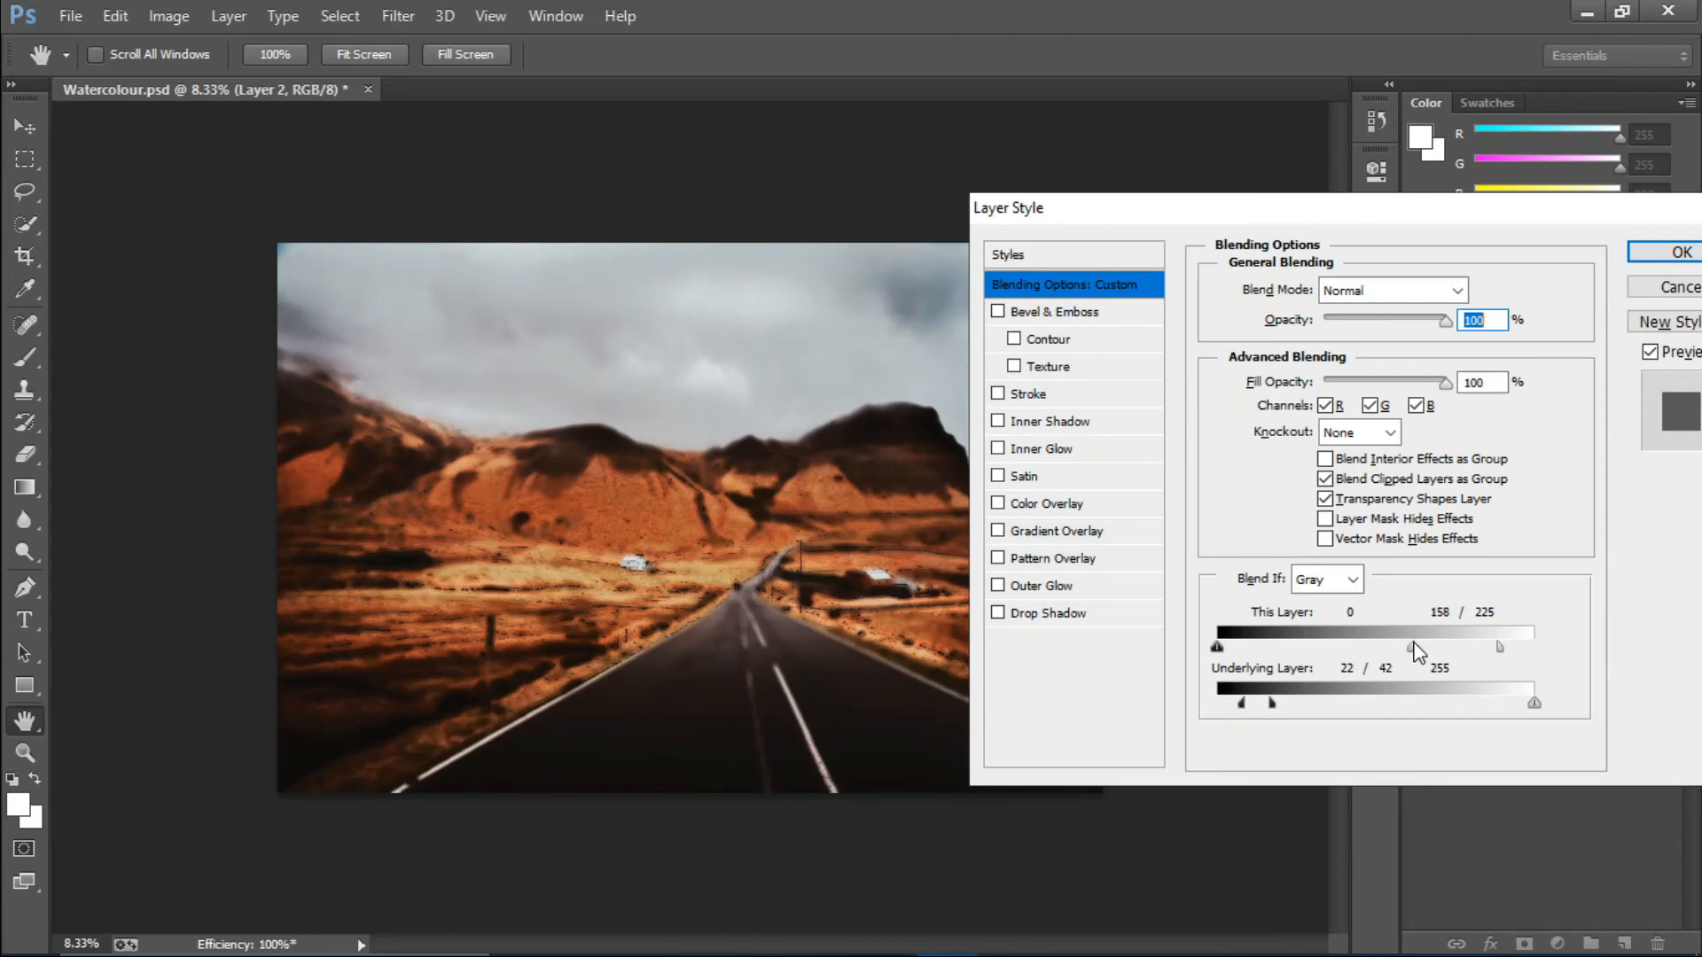
pyautogui.moveTo(1414, 645); pyautogui.dragTo(1499, 645)
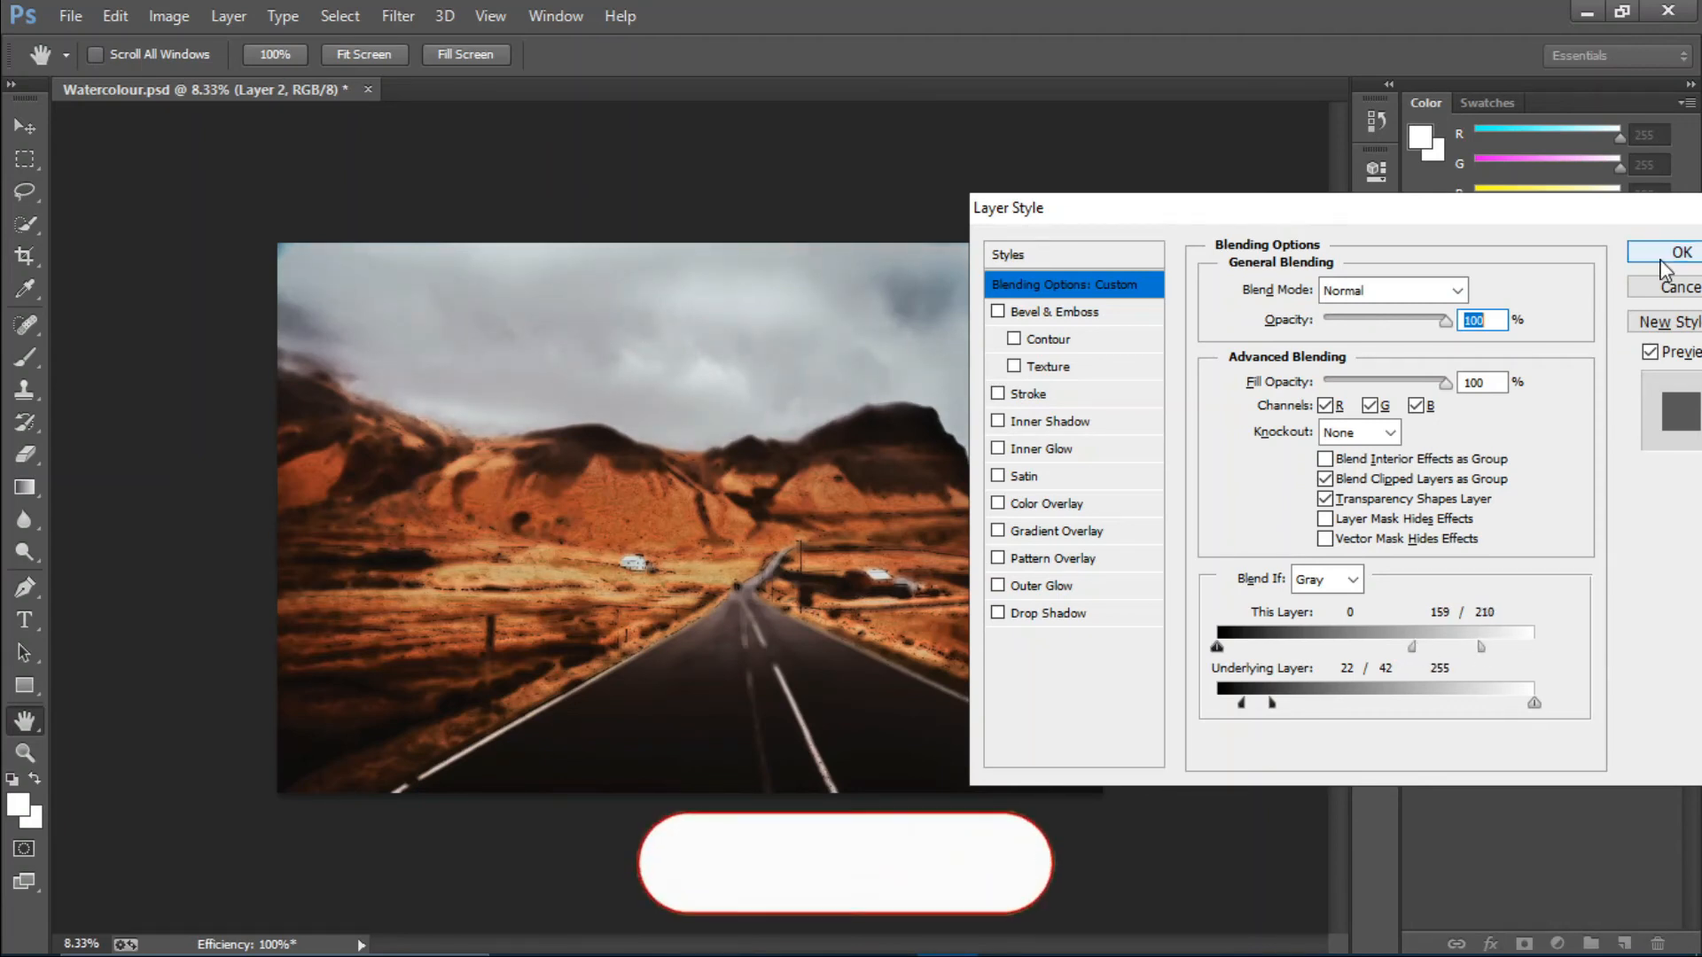
pyautogui.click(1680, 252)
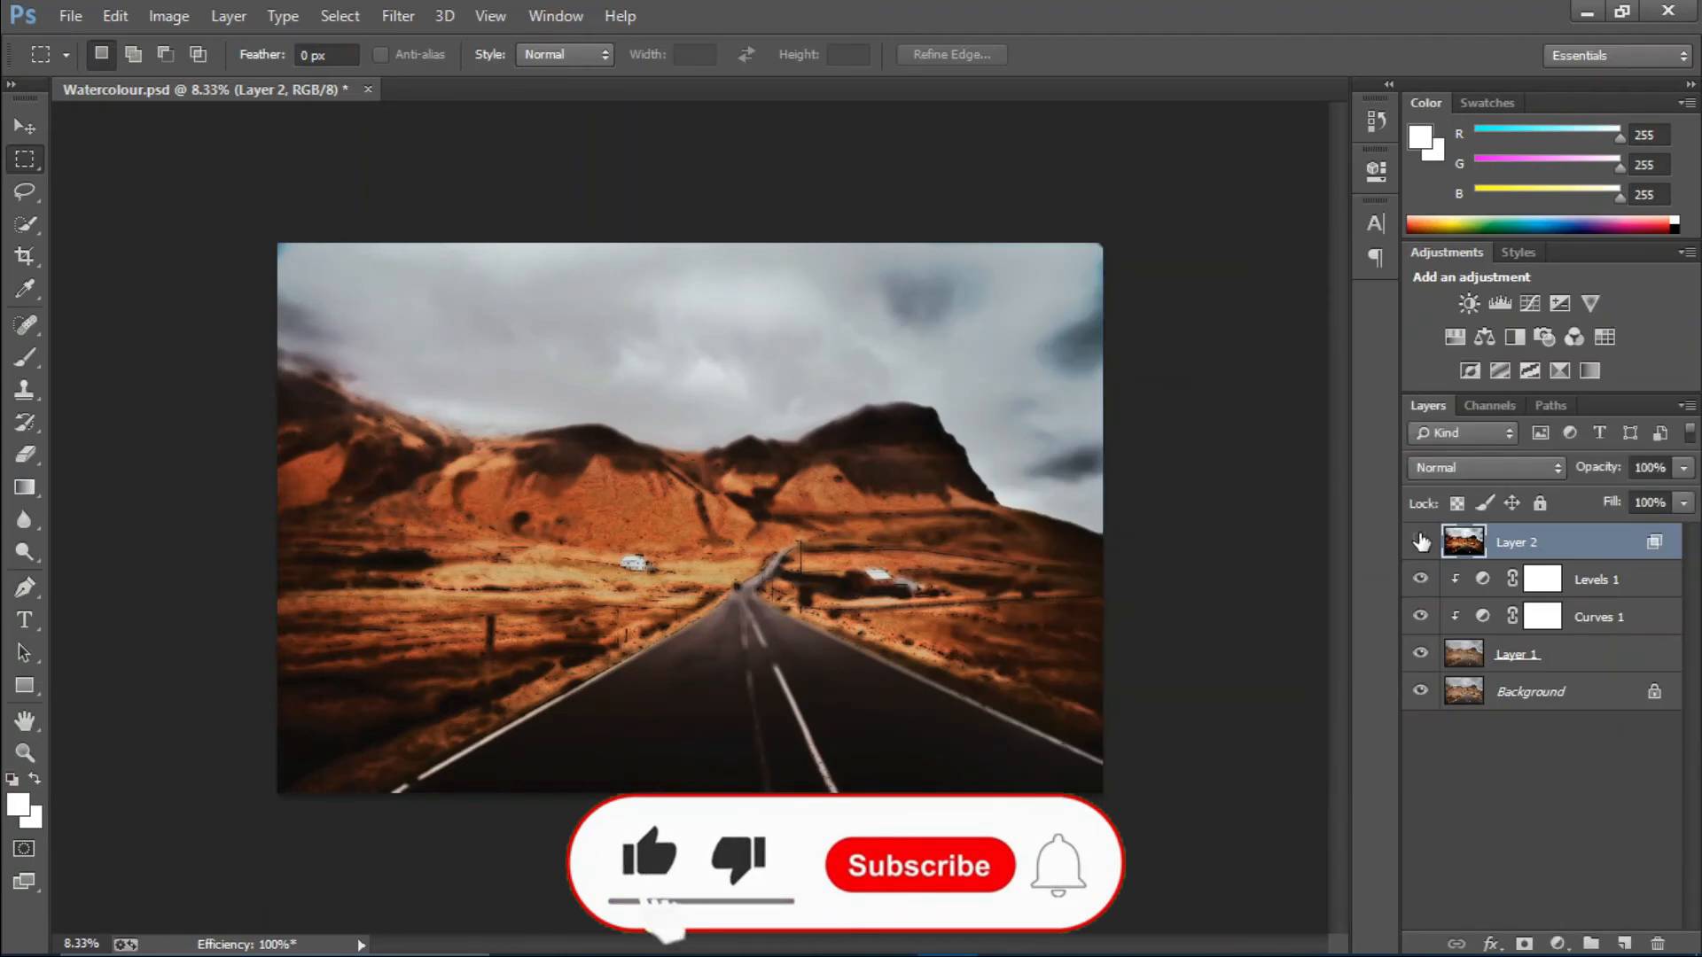
# Step: Select Layer 2 through Layer 1 above the Background and group them (Ctrl+G)
pyautogui.click(922, 865)
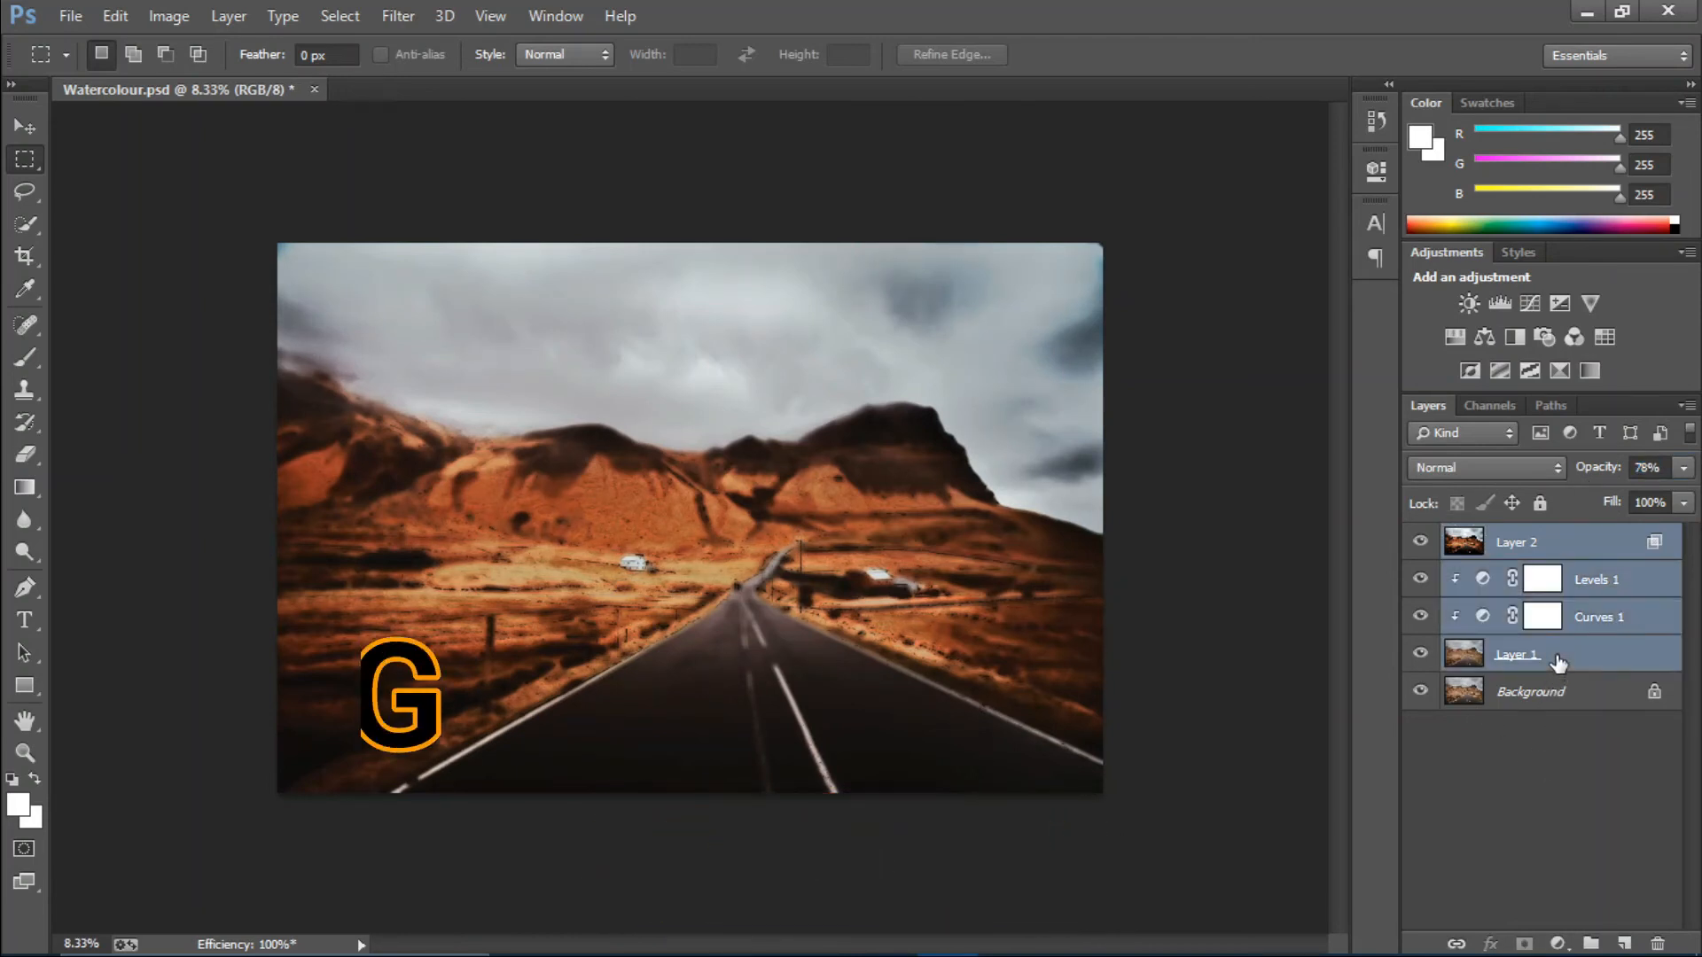
pyautogui.press('ctrl+g')
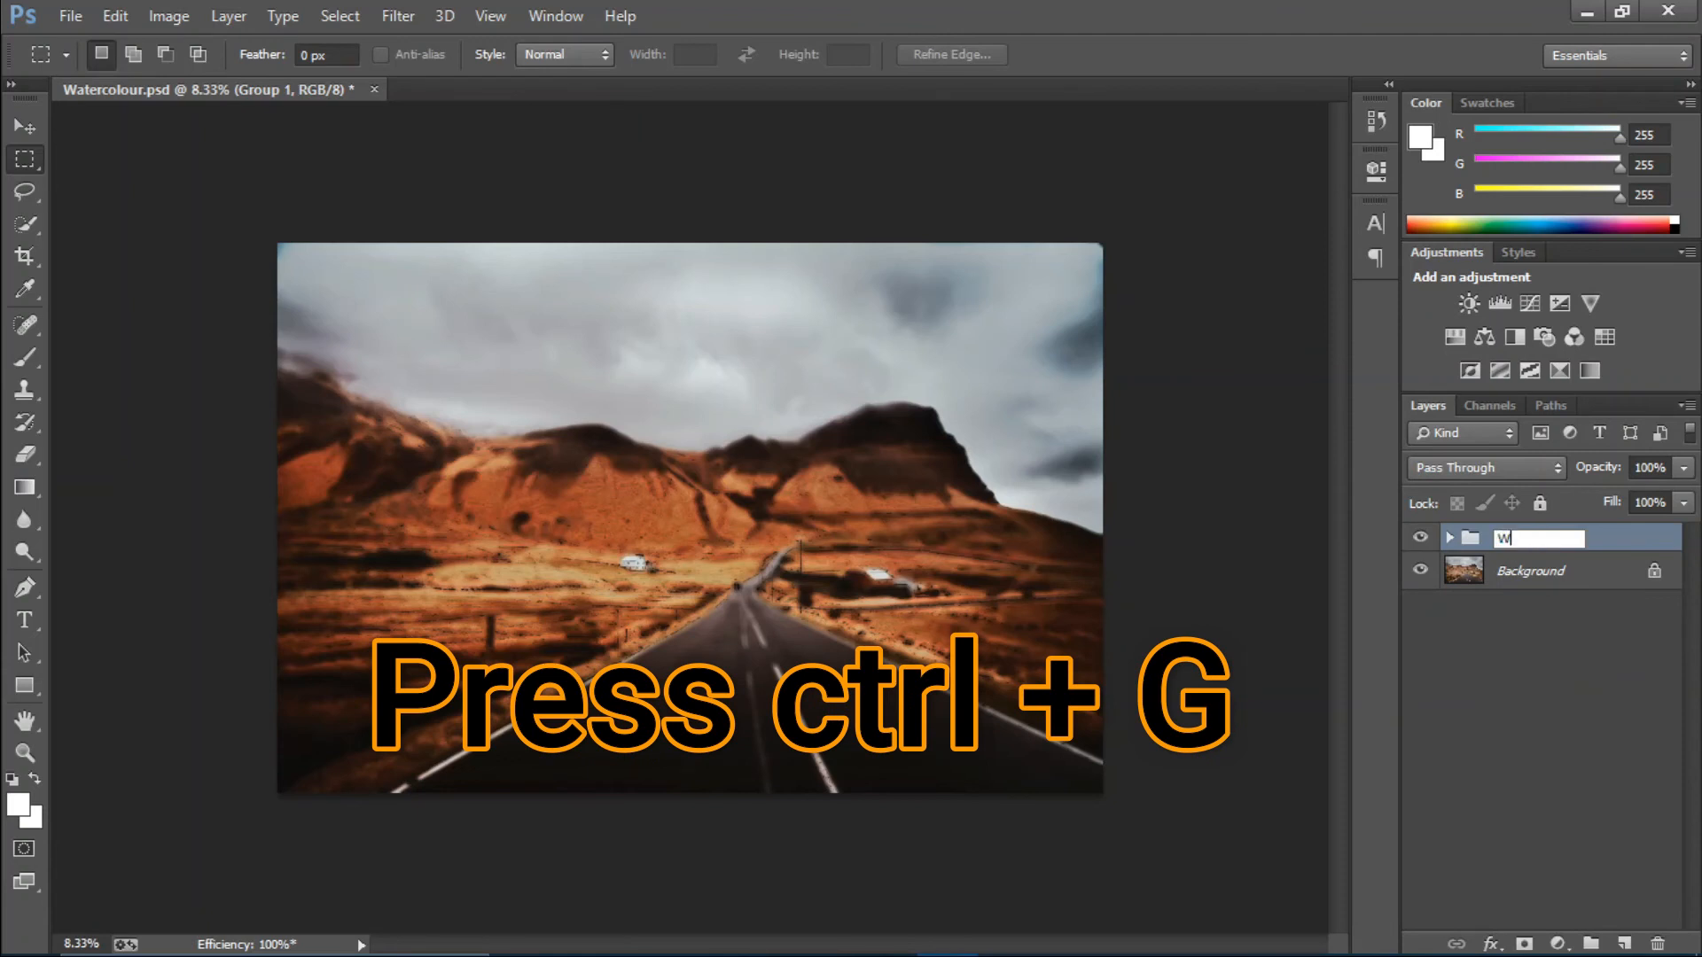
# Step: Name the group 'Watercolor' and toggle its visibility to compare against the original photo
pyautogui.write('Watercolor')
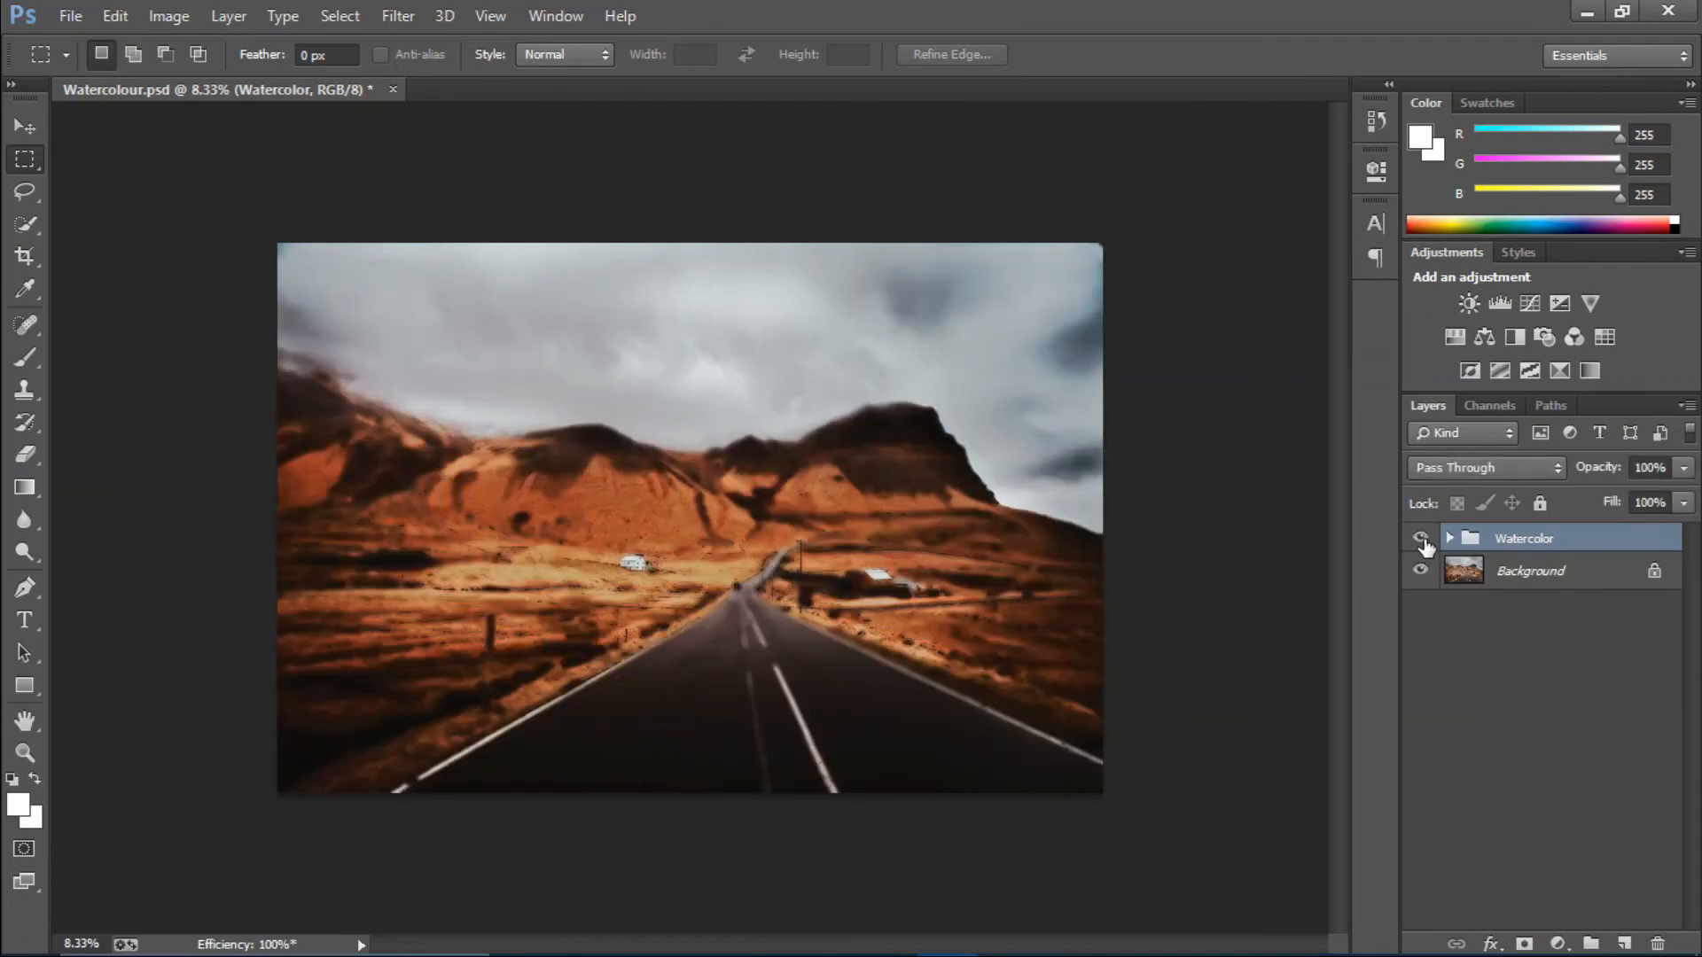
pyautogui.click(1422, 539)
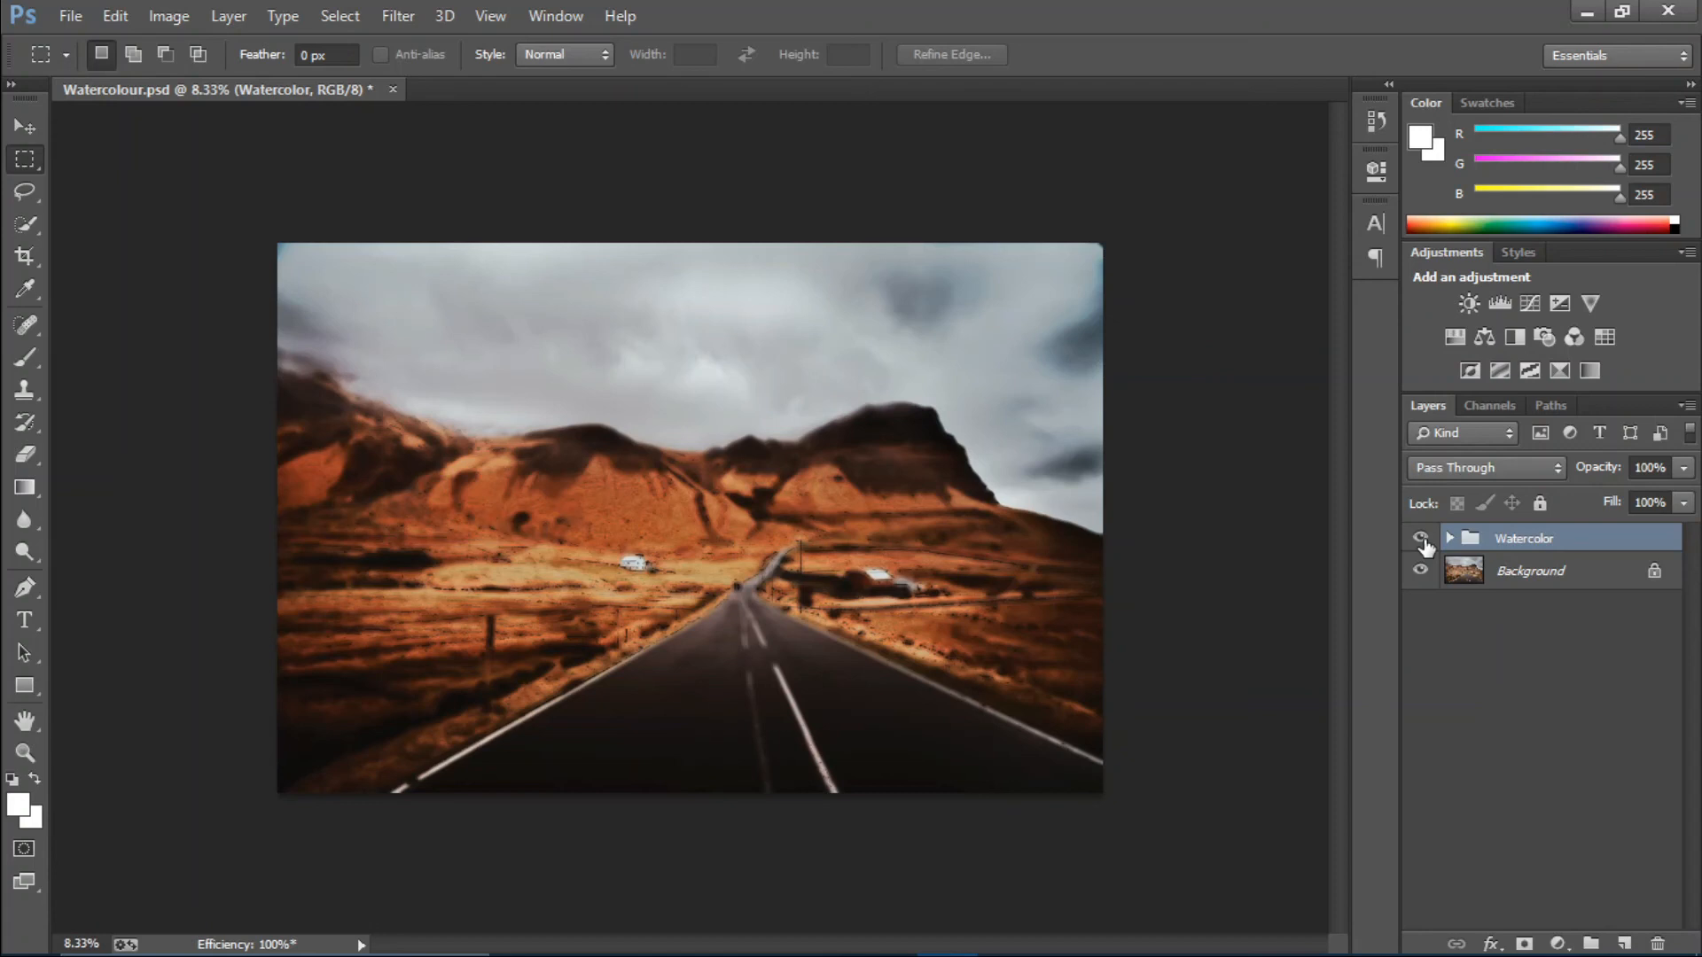